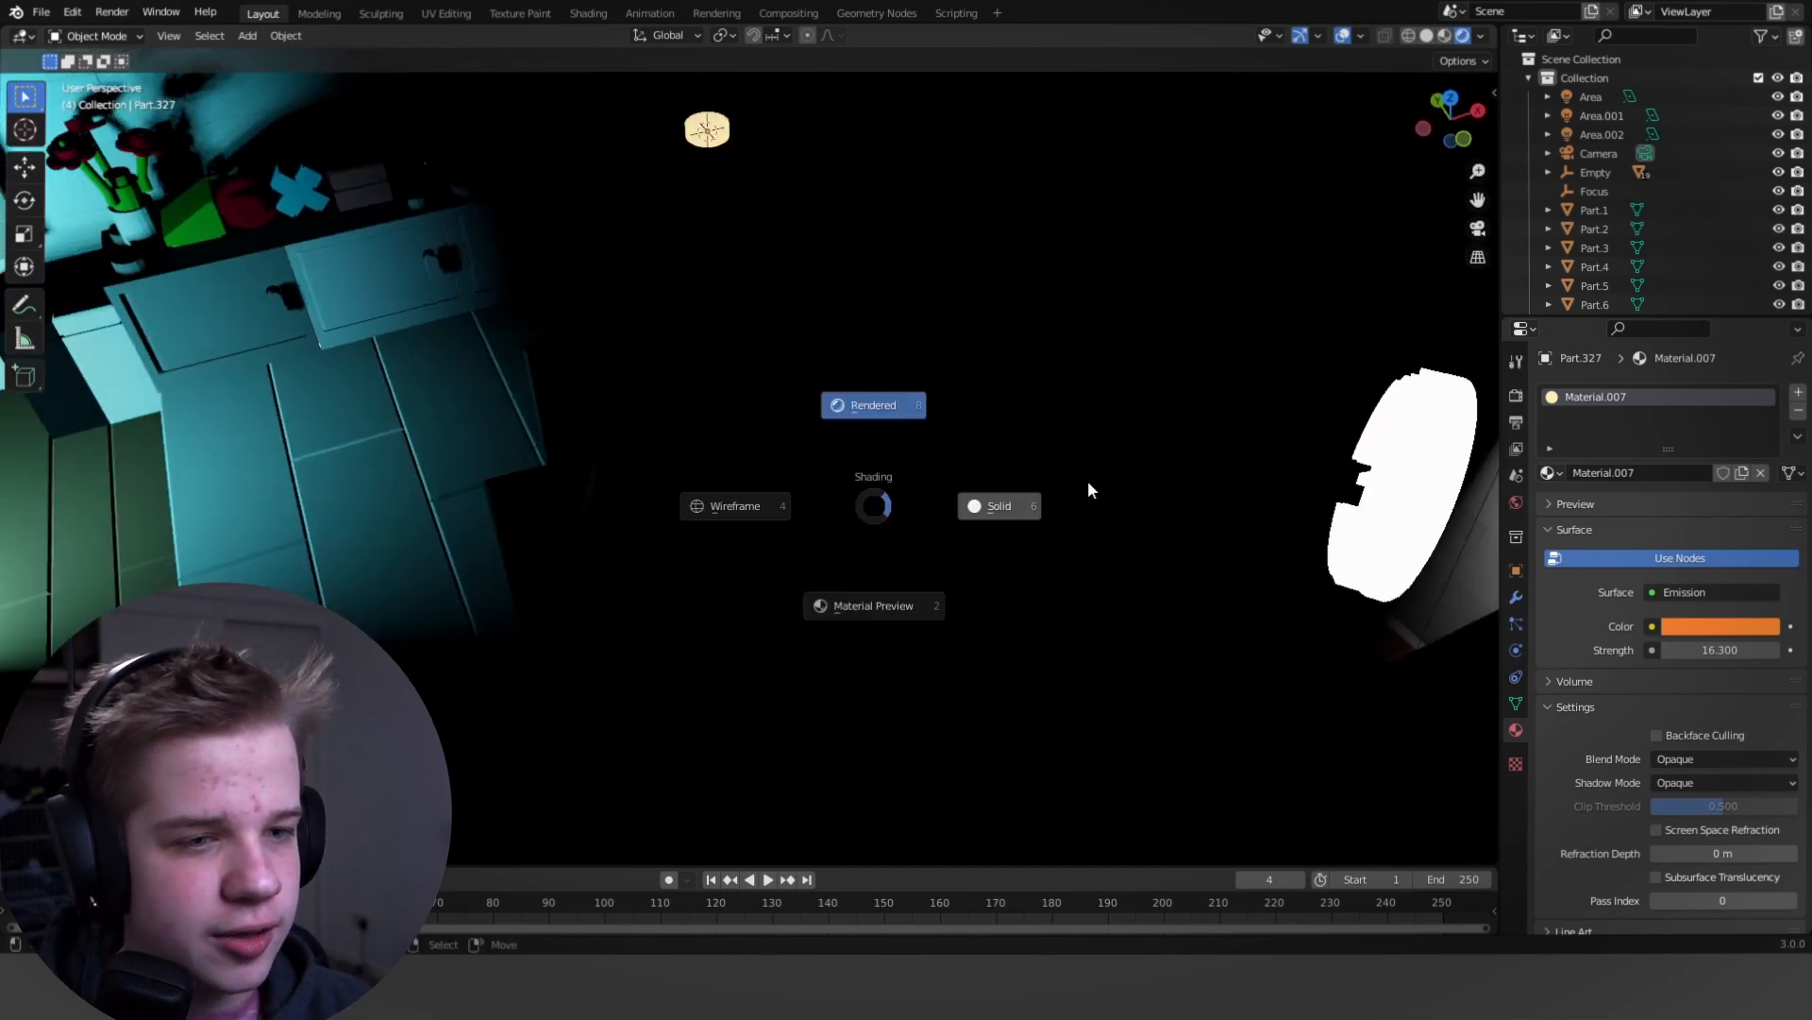
Switch the viewport to solid shading and add an Irradiance Volume light probe around the room.
click(998, 505)
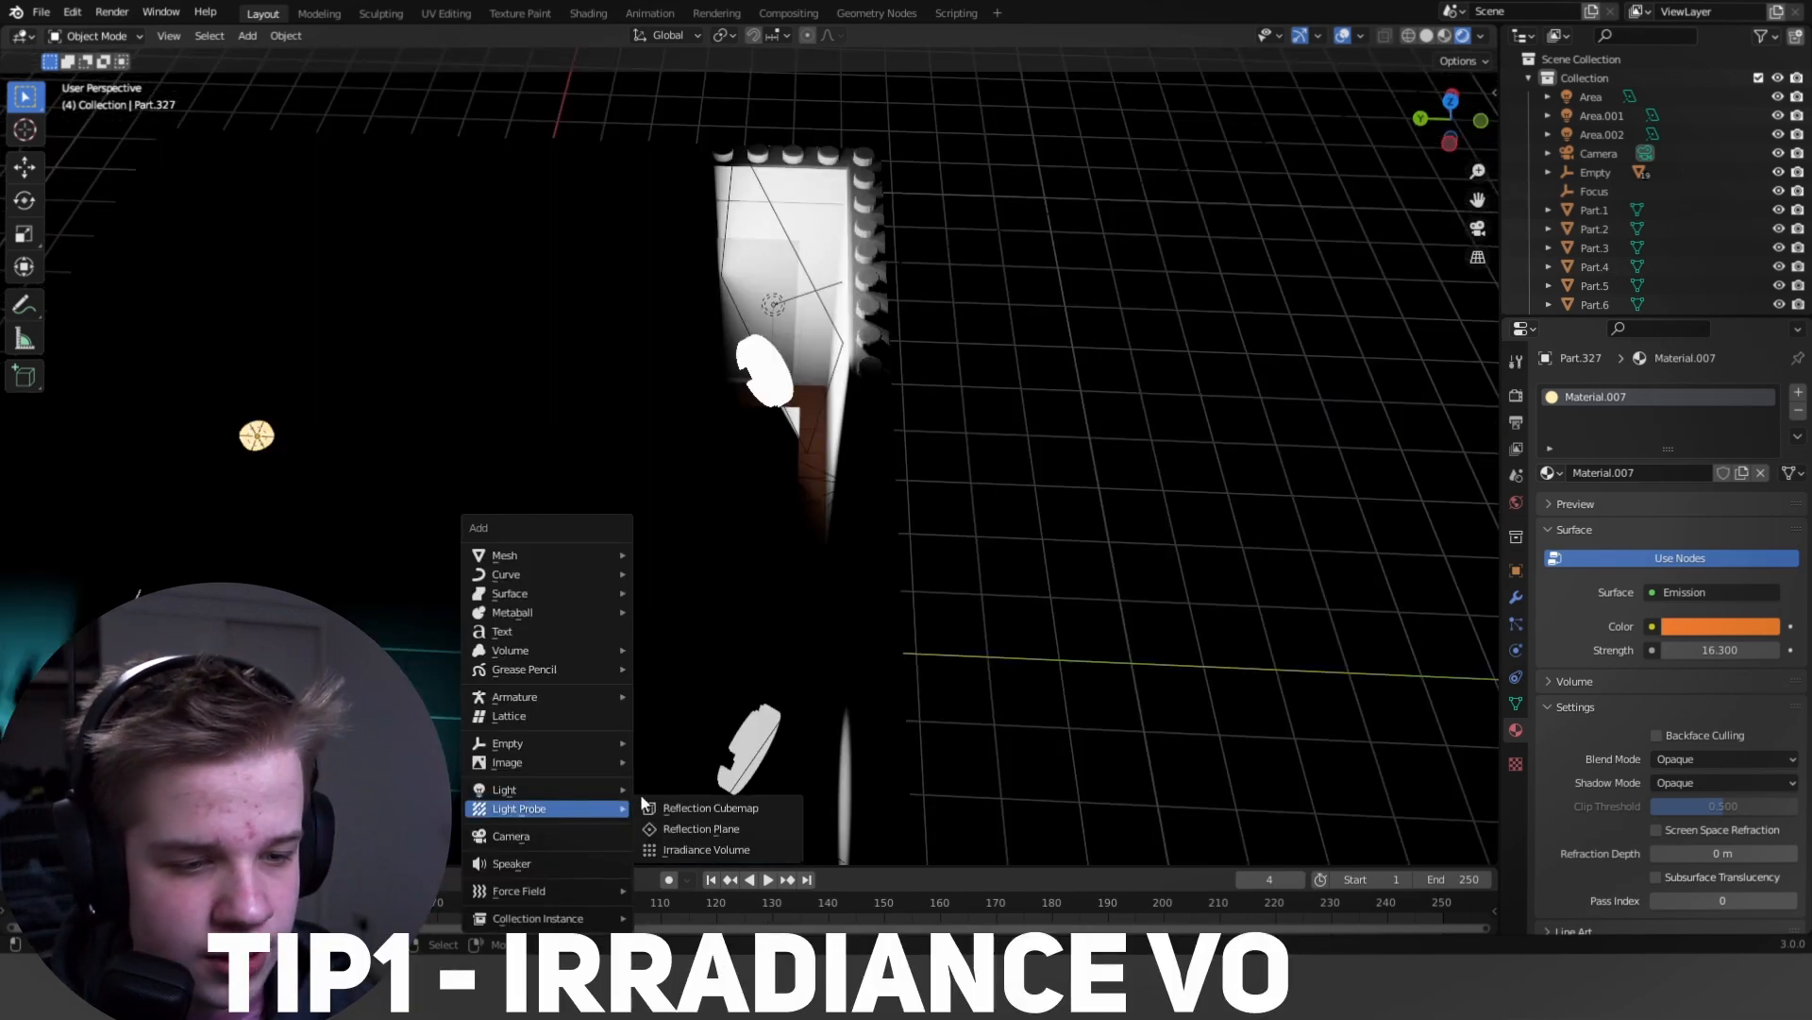
click(707, 850)
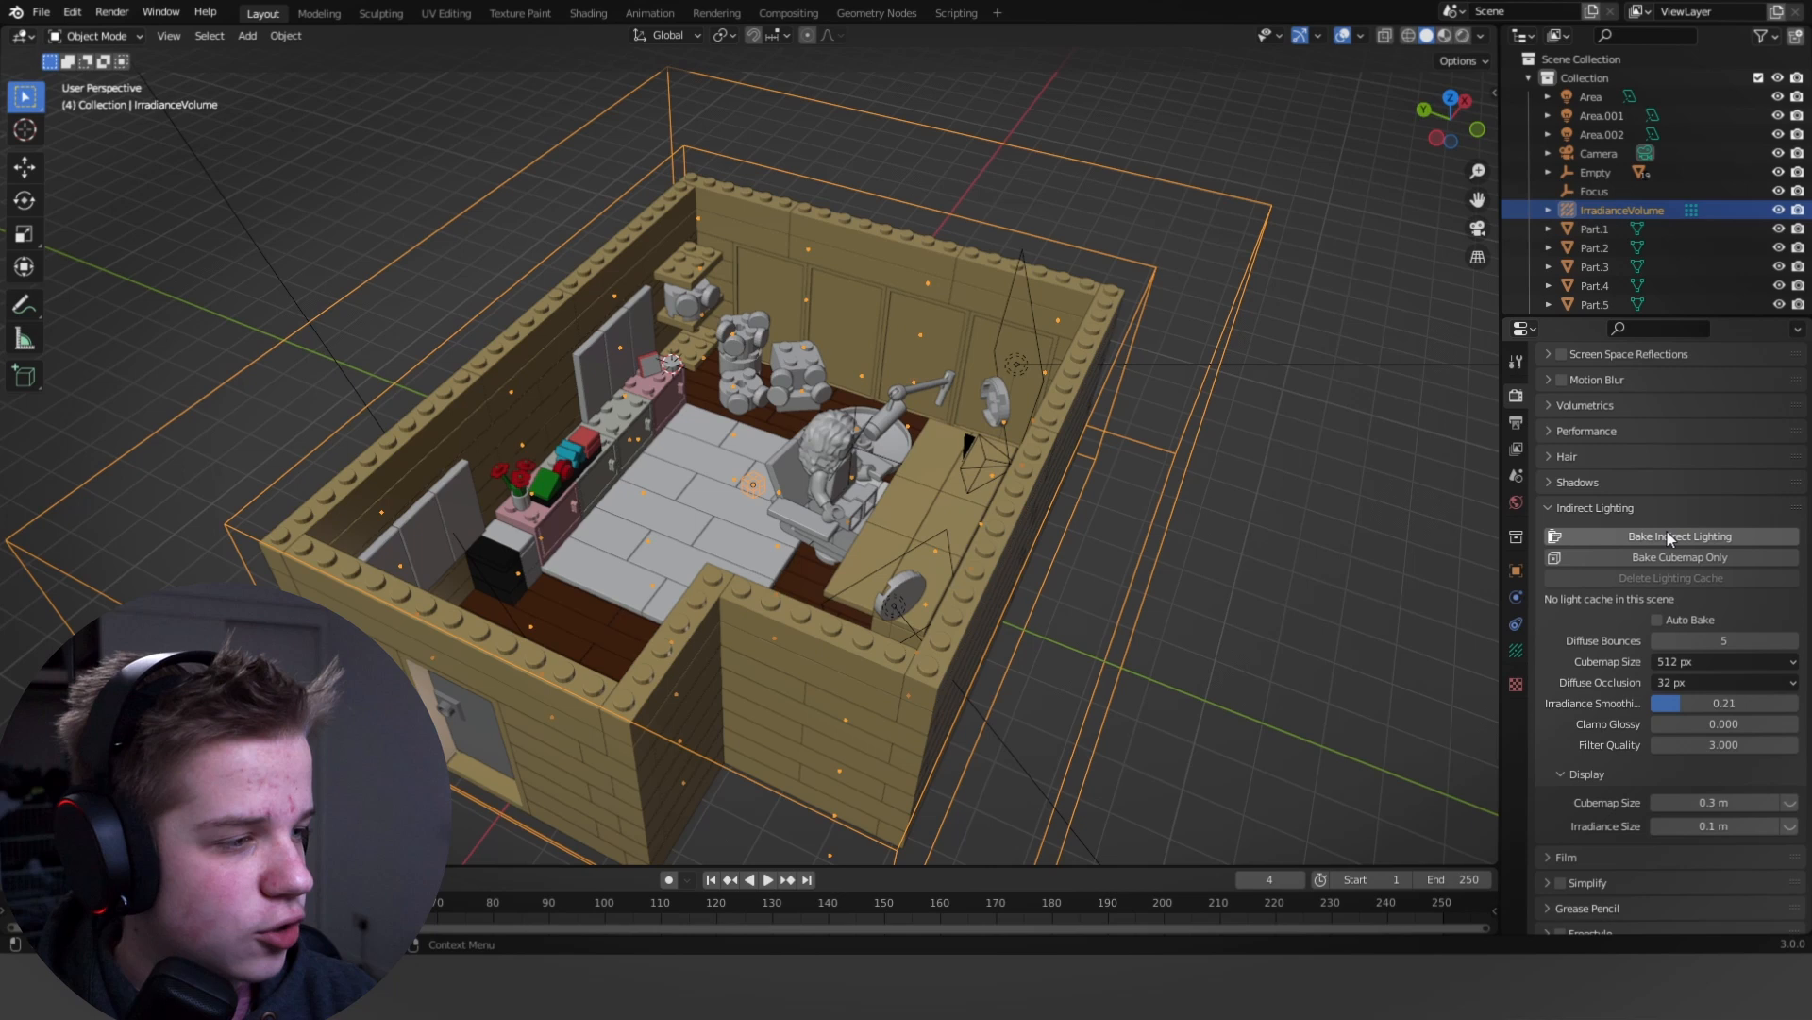
Bake indirect lighting into a 64-sample light cache and preview the bounced light in rendered view.
click(1669, 536)
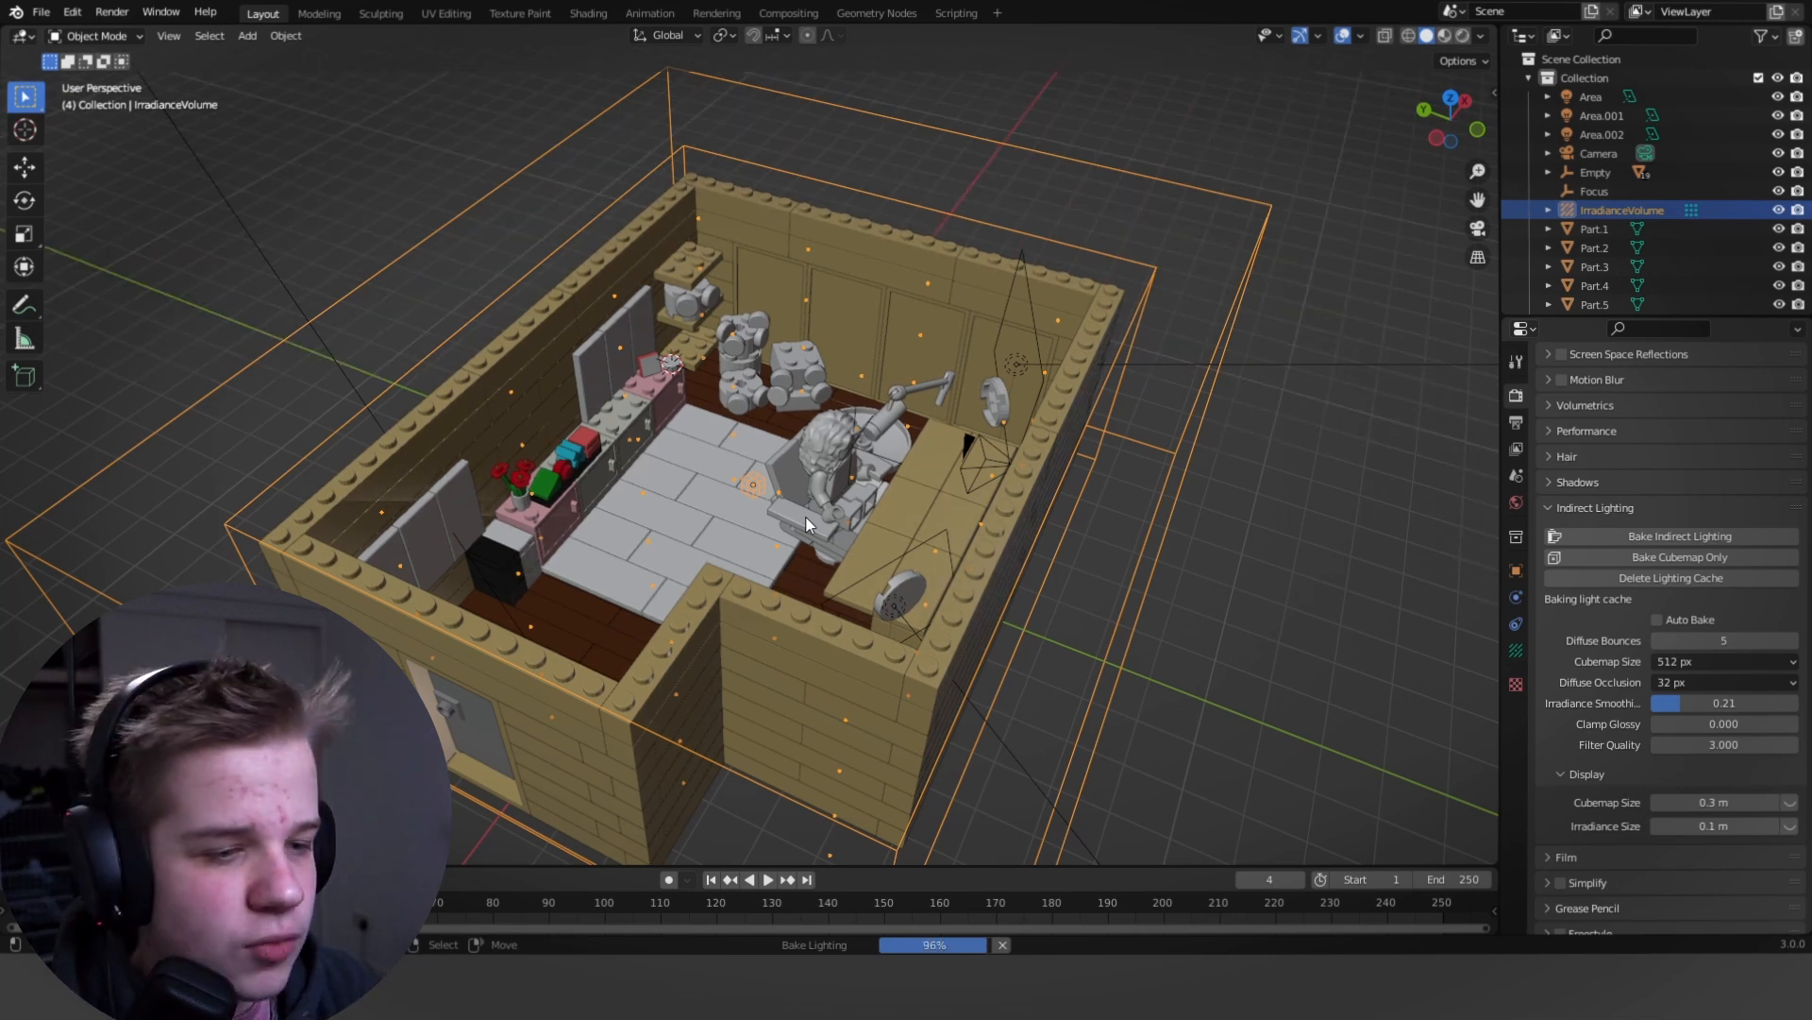
key(KP_0)
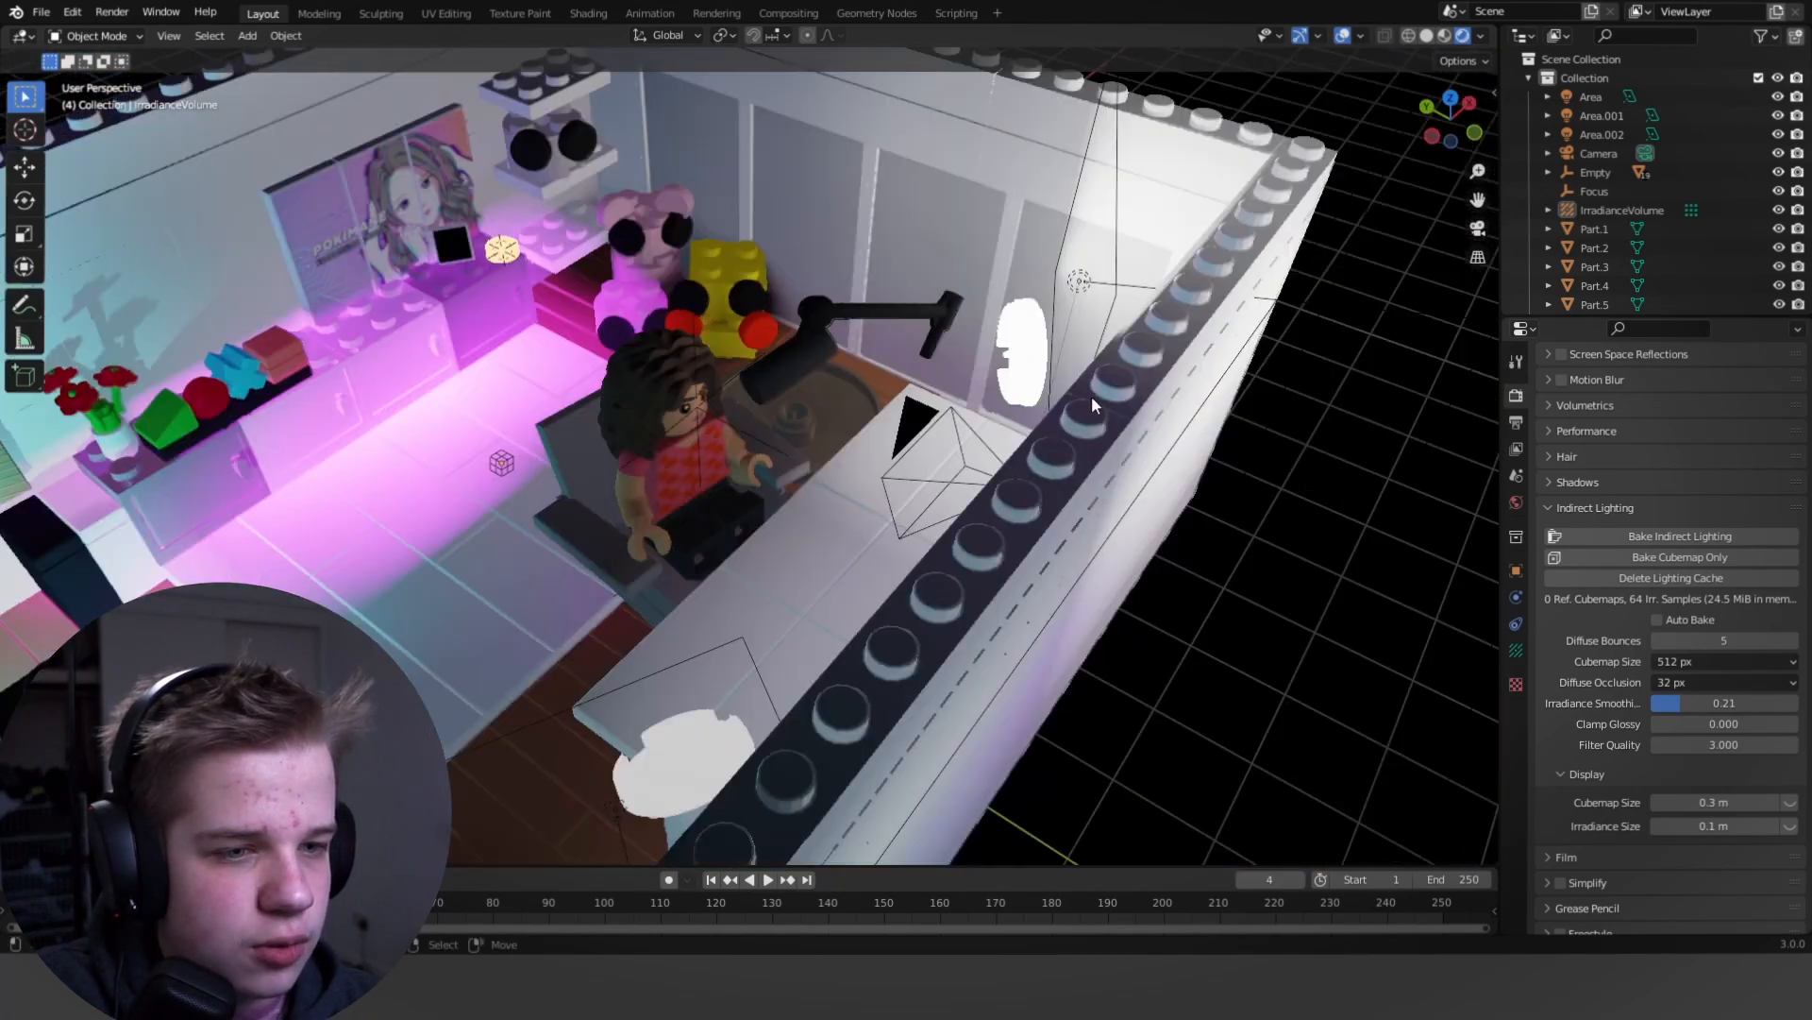
From top view, rotate the area light to aim at the minifigure's face.
key(KP_0)
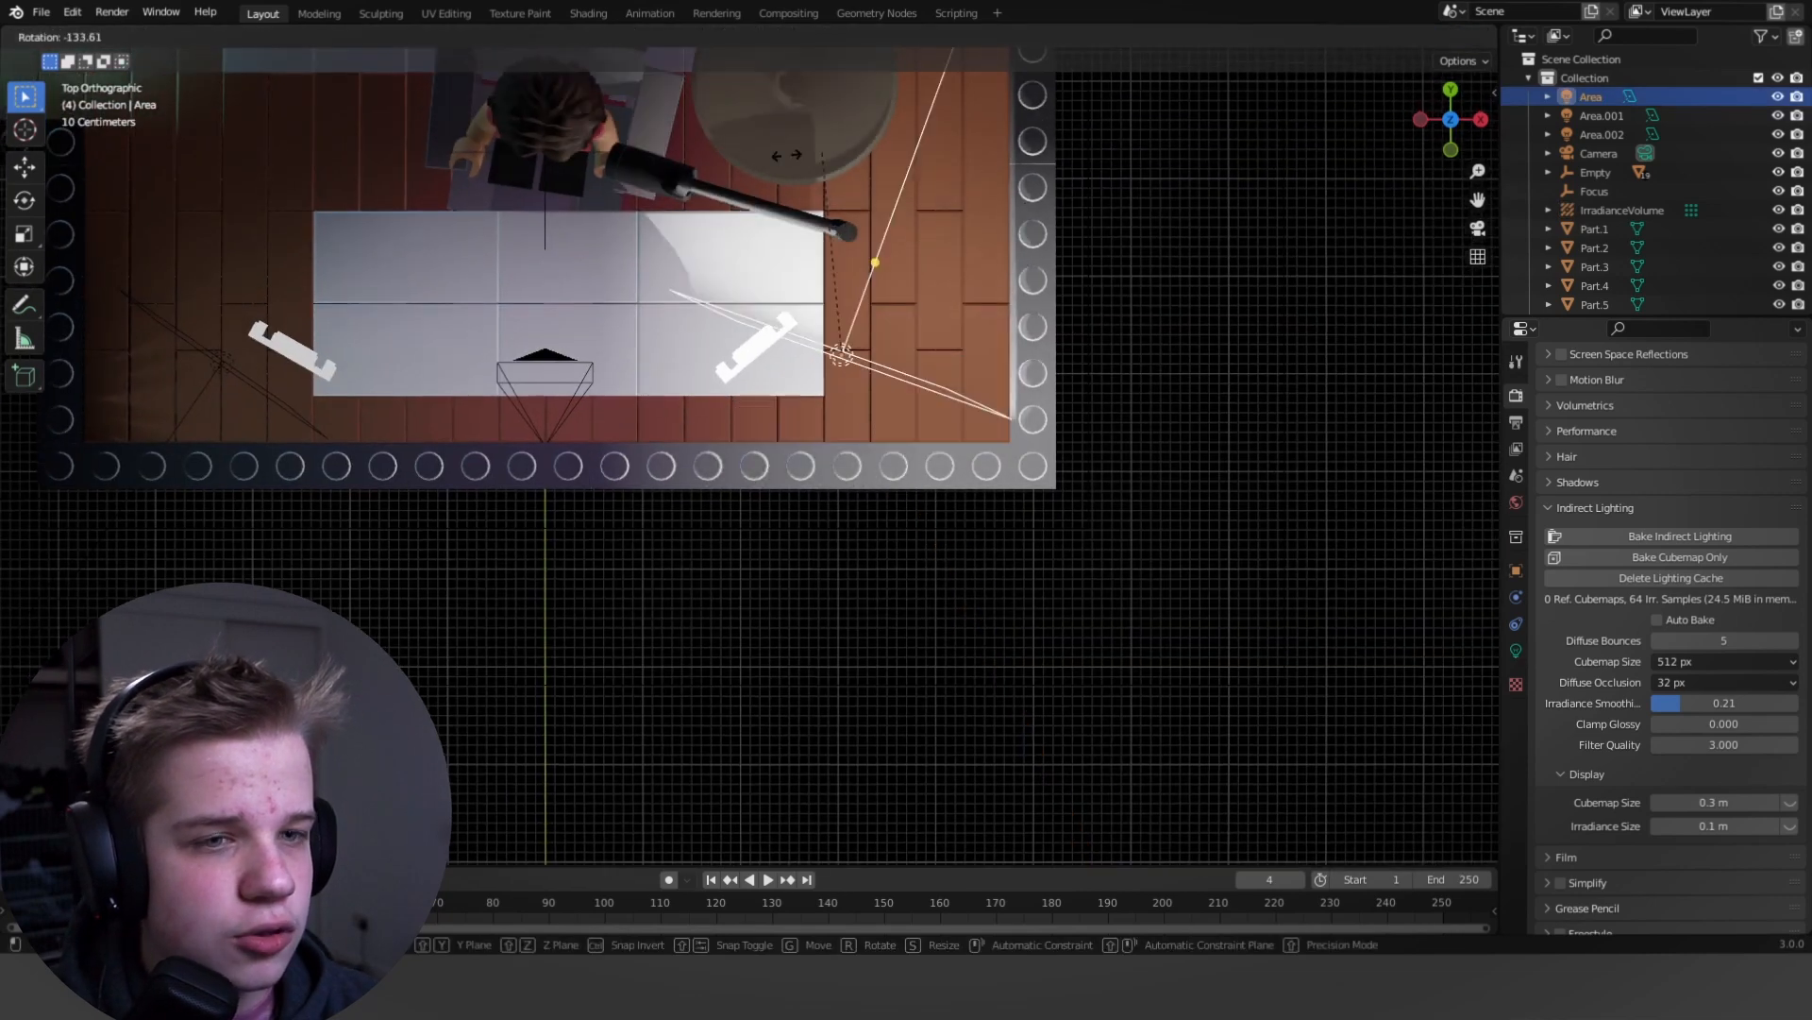
drag(872, 262, 792, 398)
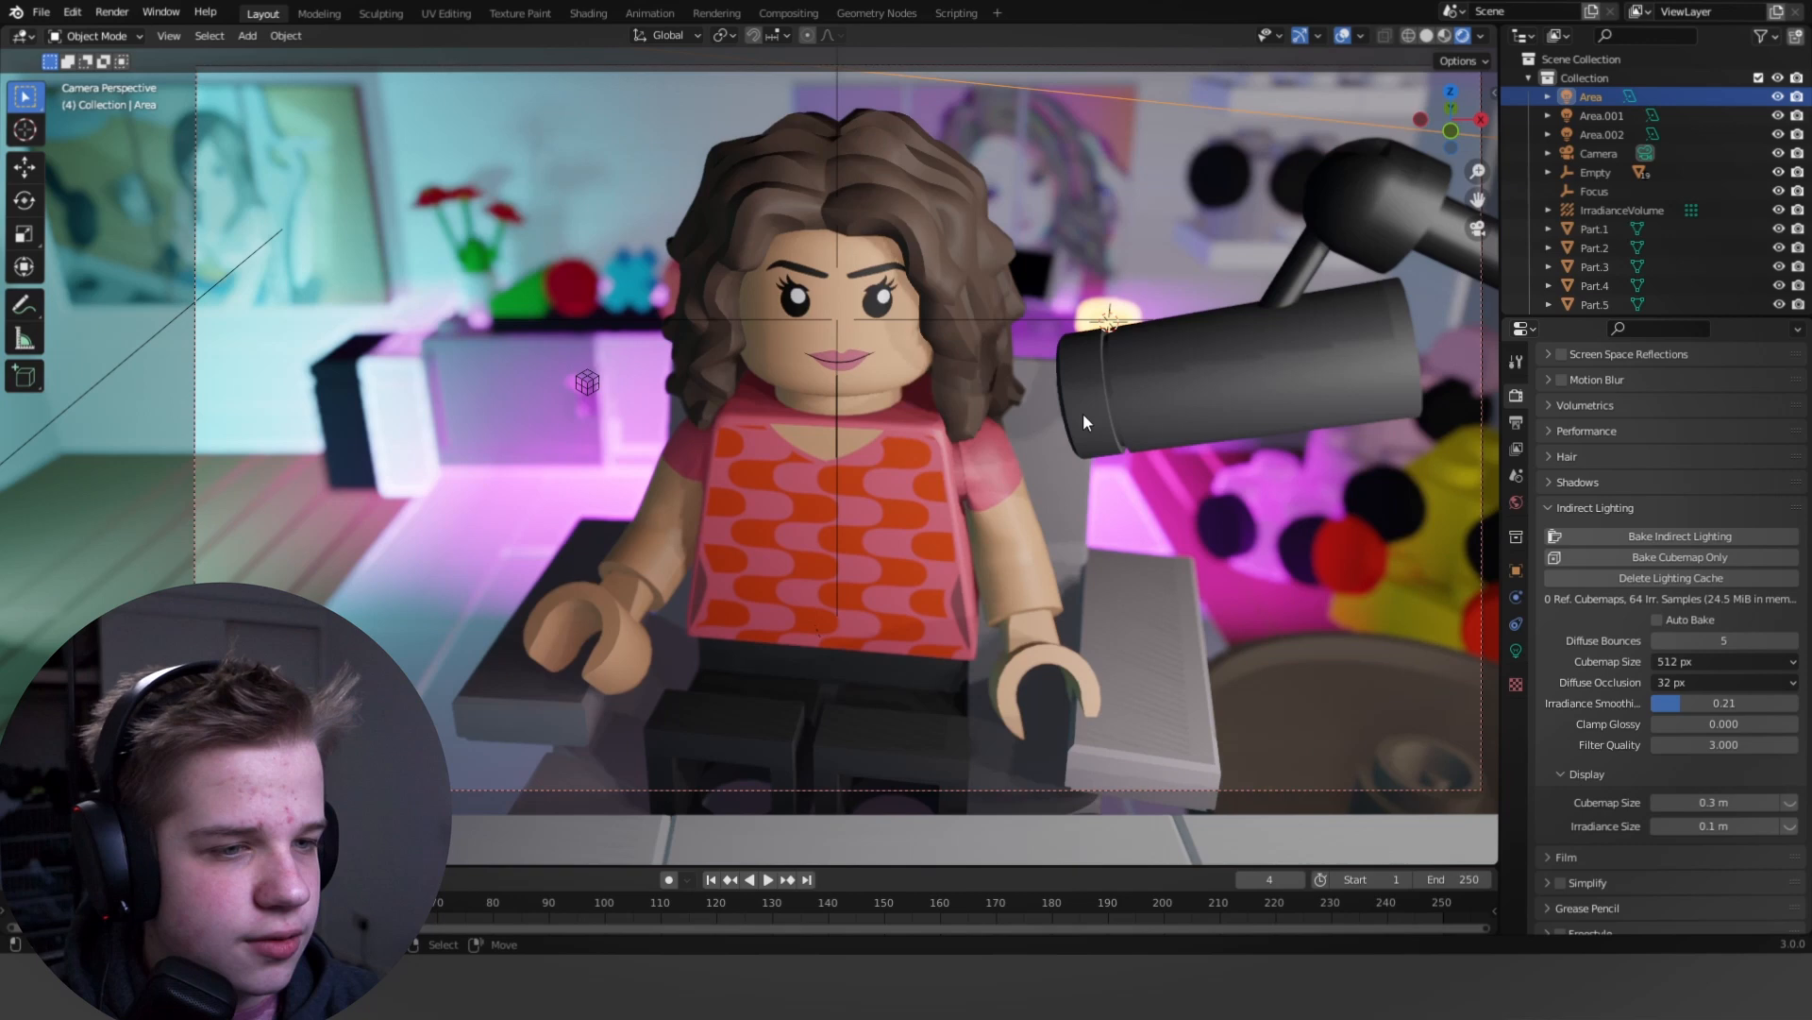
key(s)
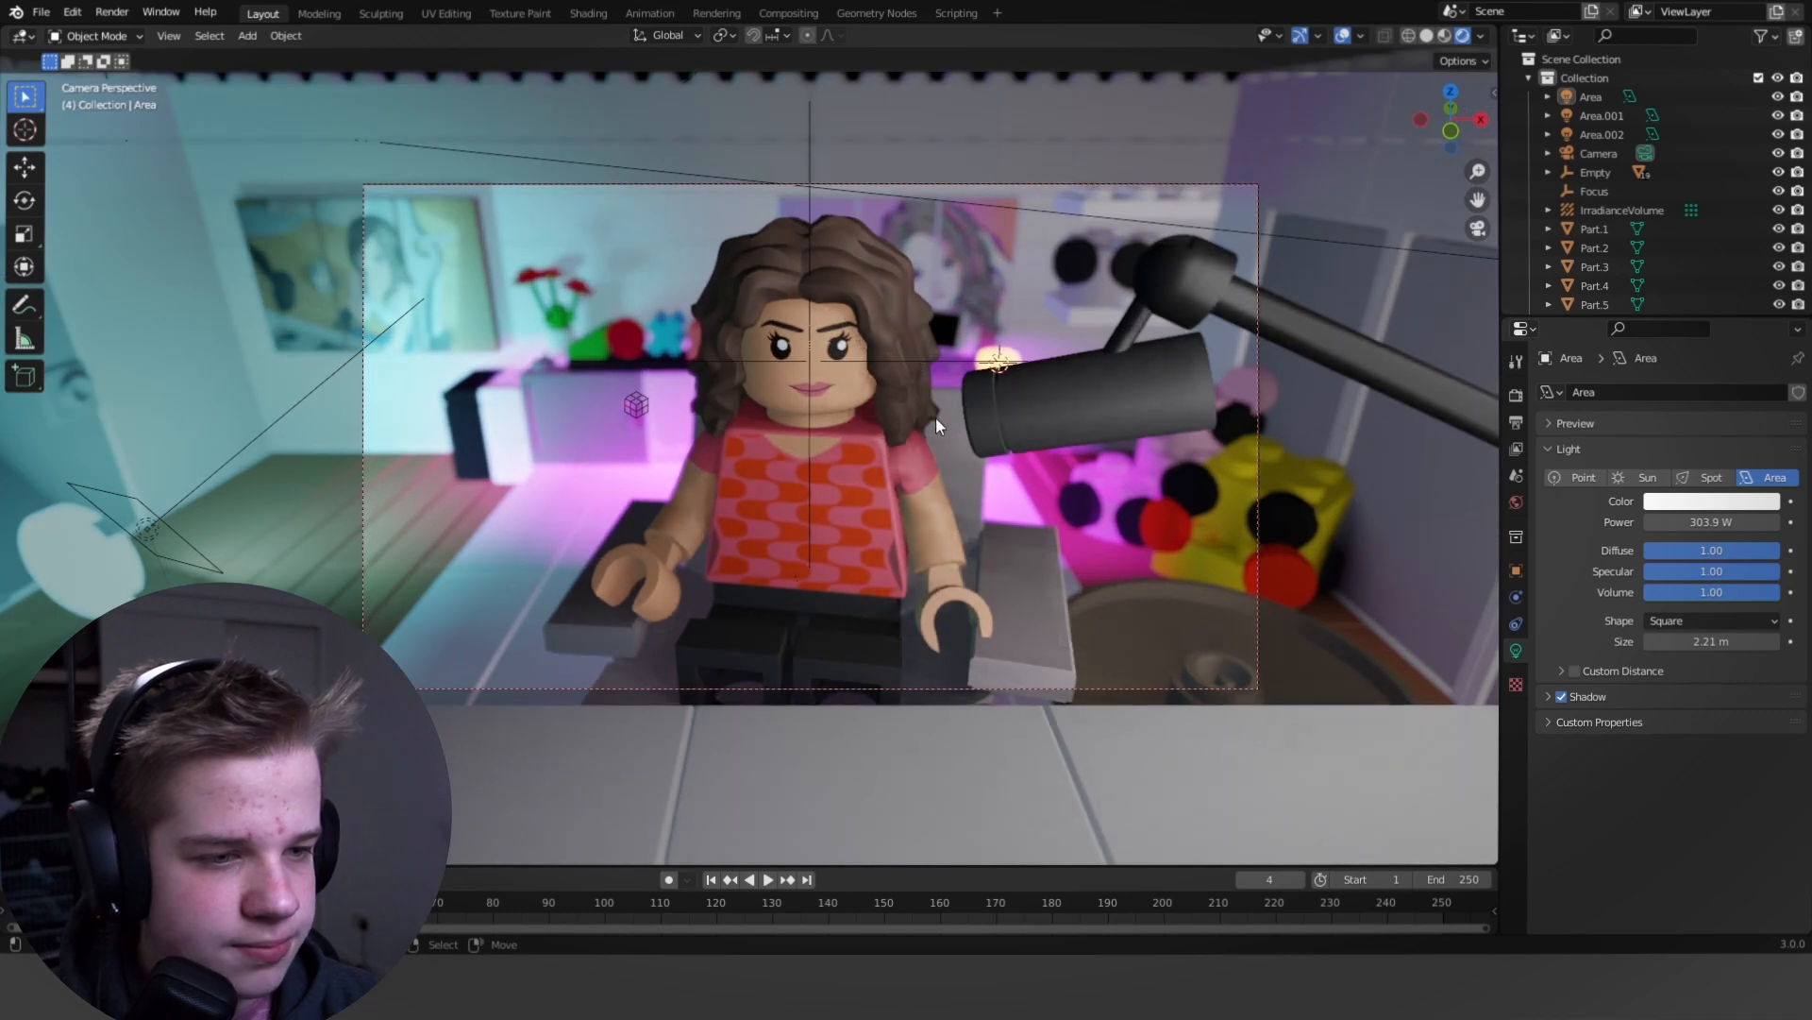
mouse_move(913, 419)
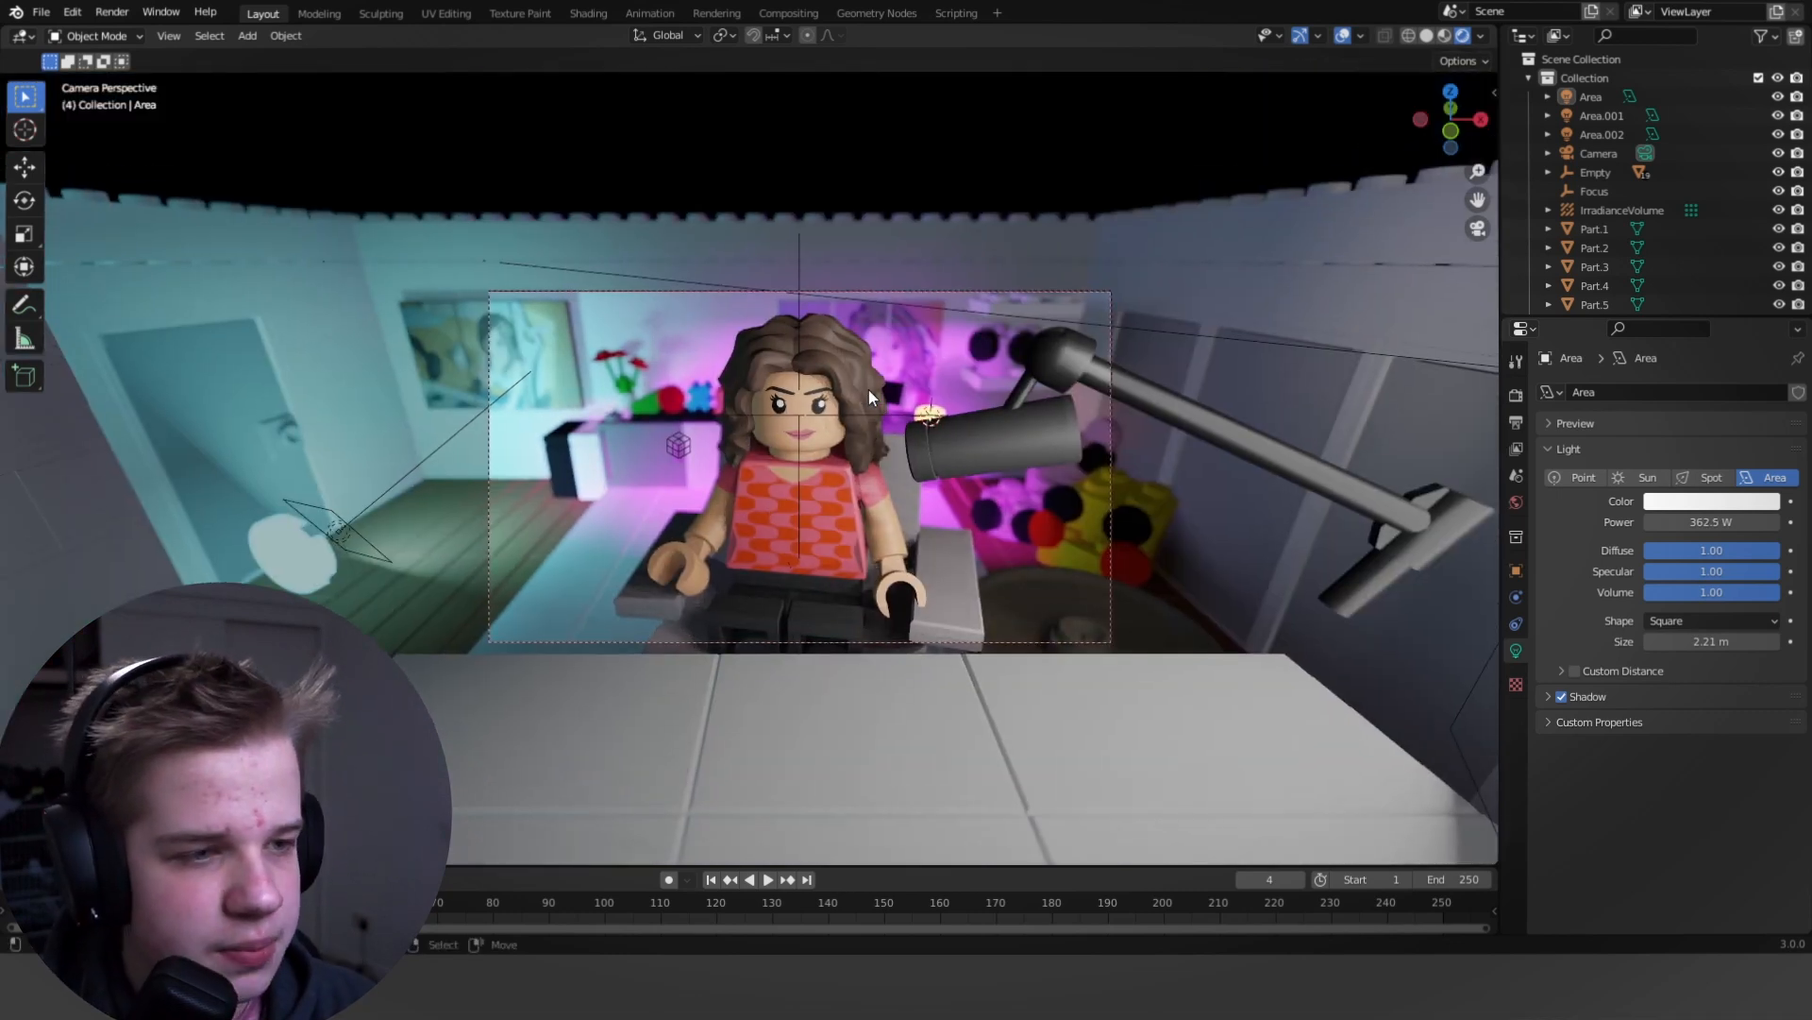
Set the EEVEE Shadows Light Threshold to 0.153 in Render Properties.
click(1515, 421)
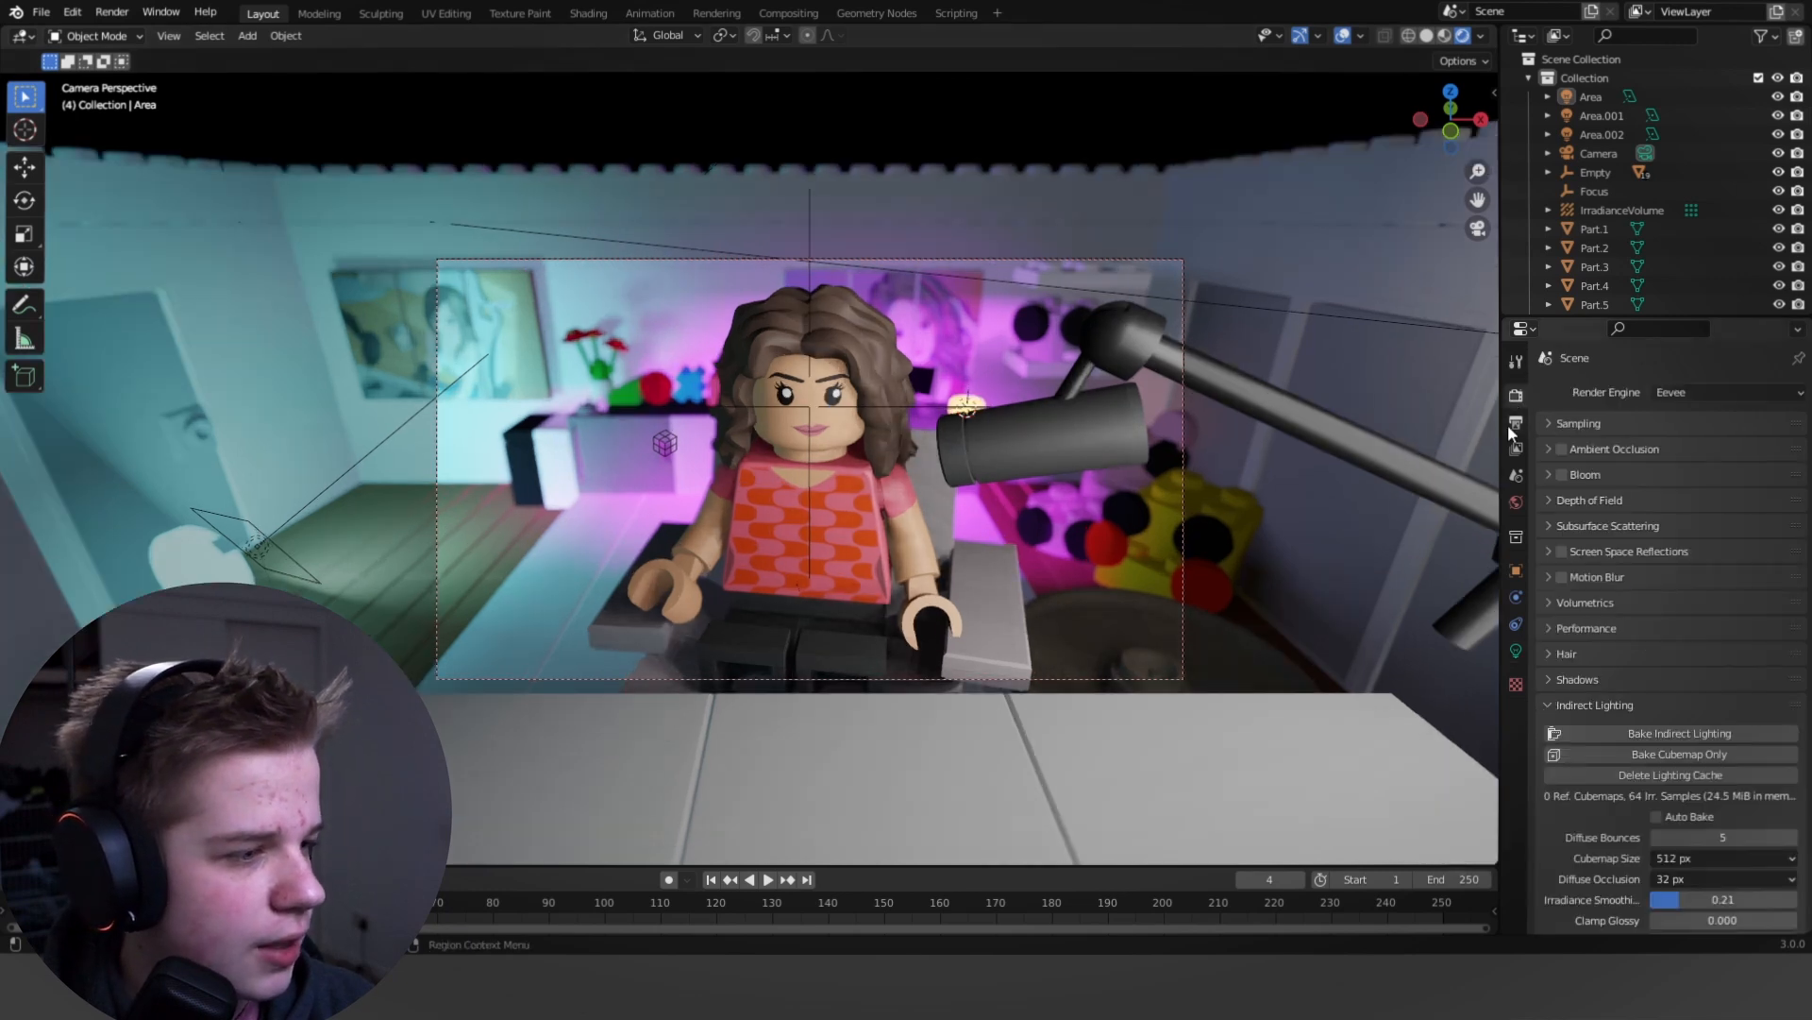
click(1577, 678)
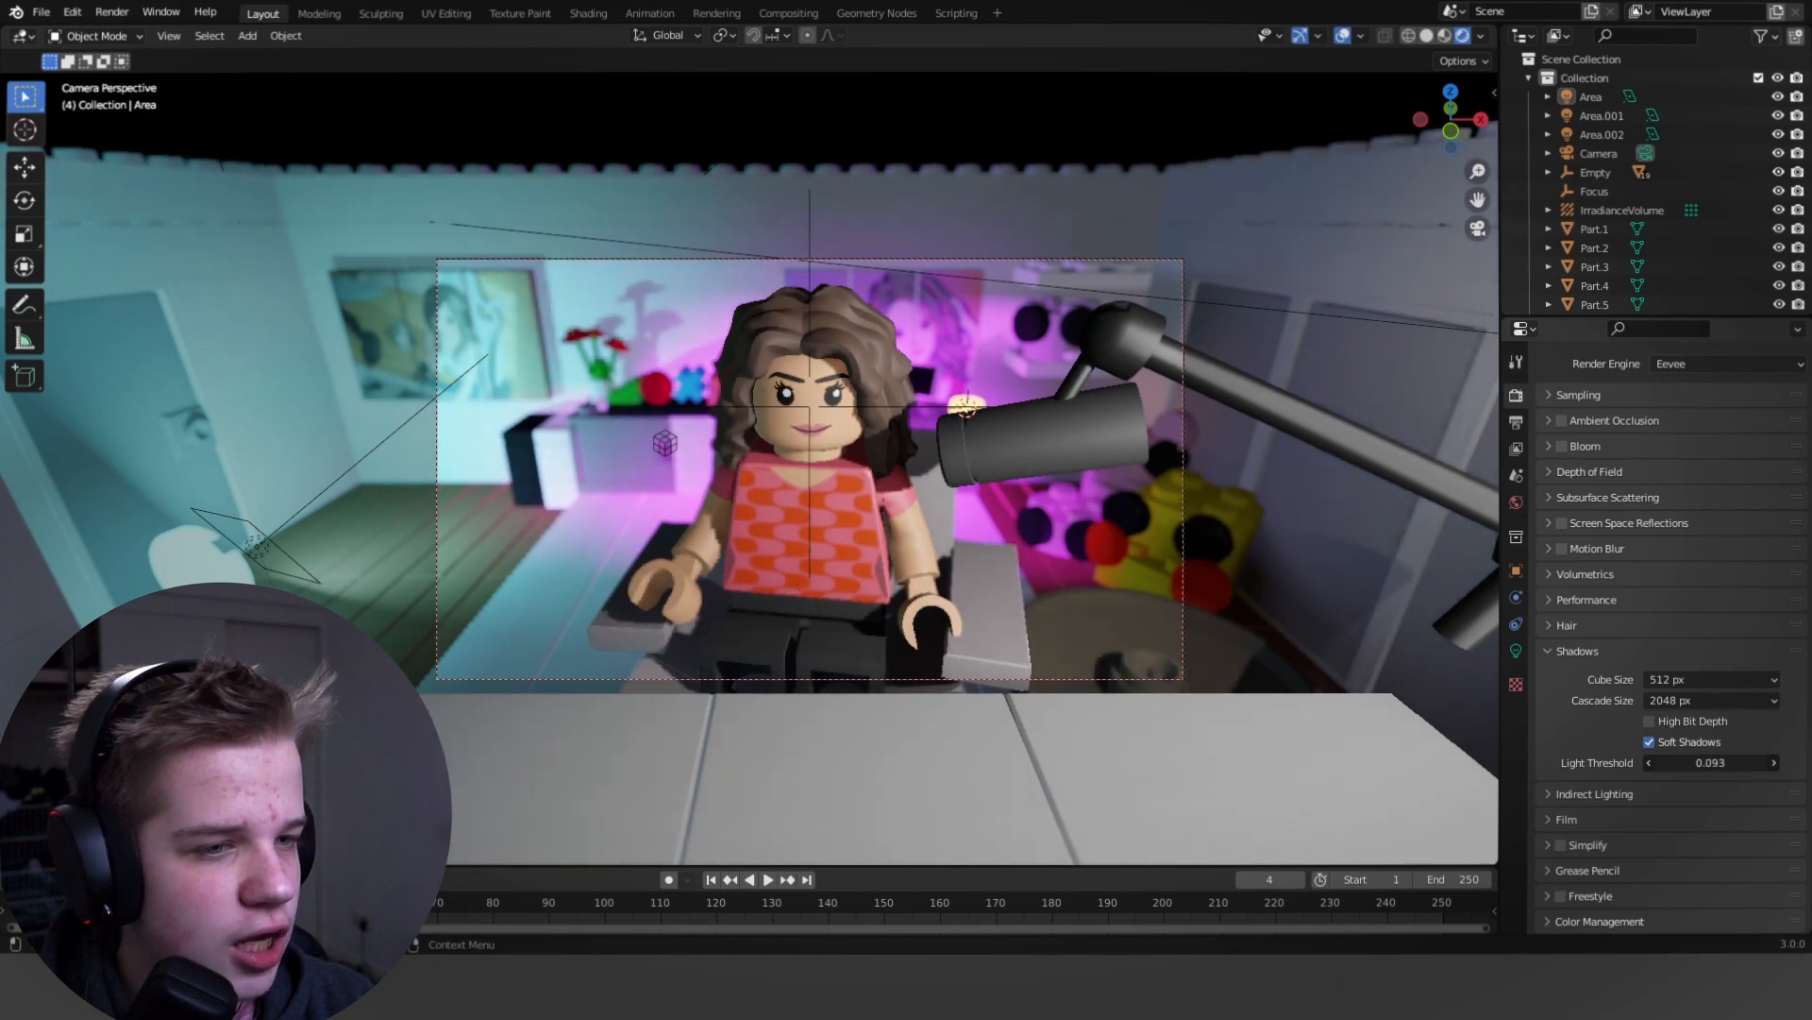
click(1711, 762)
text(0.153)
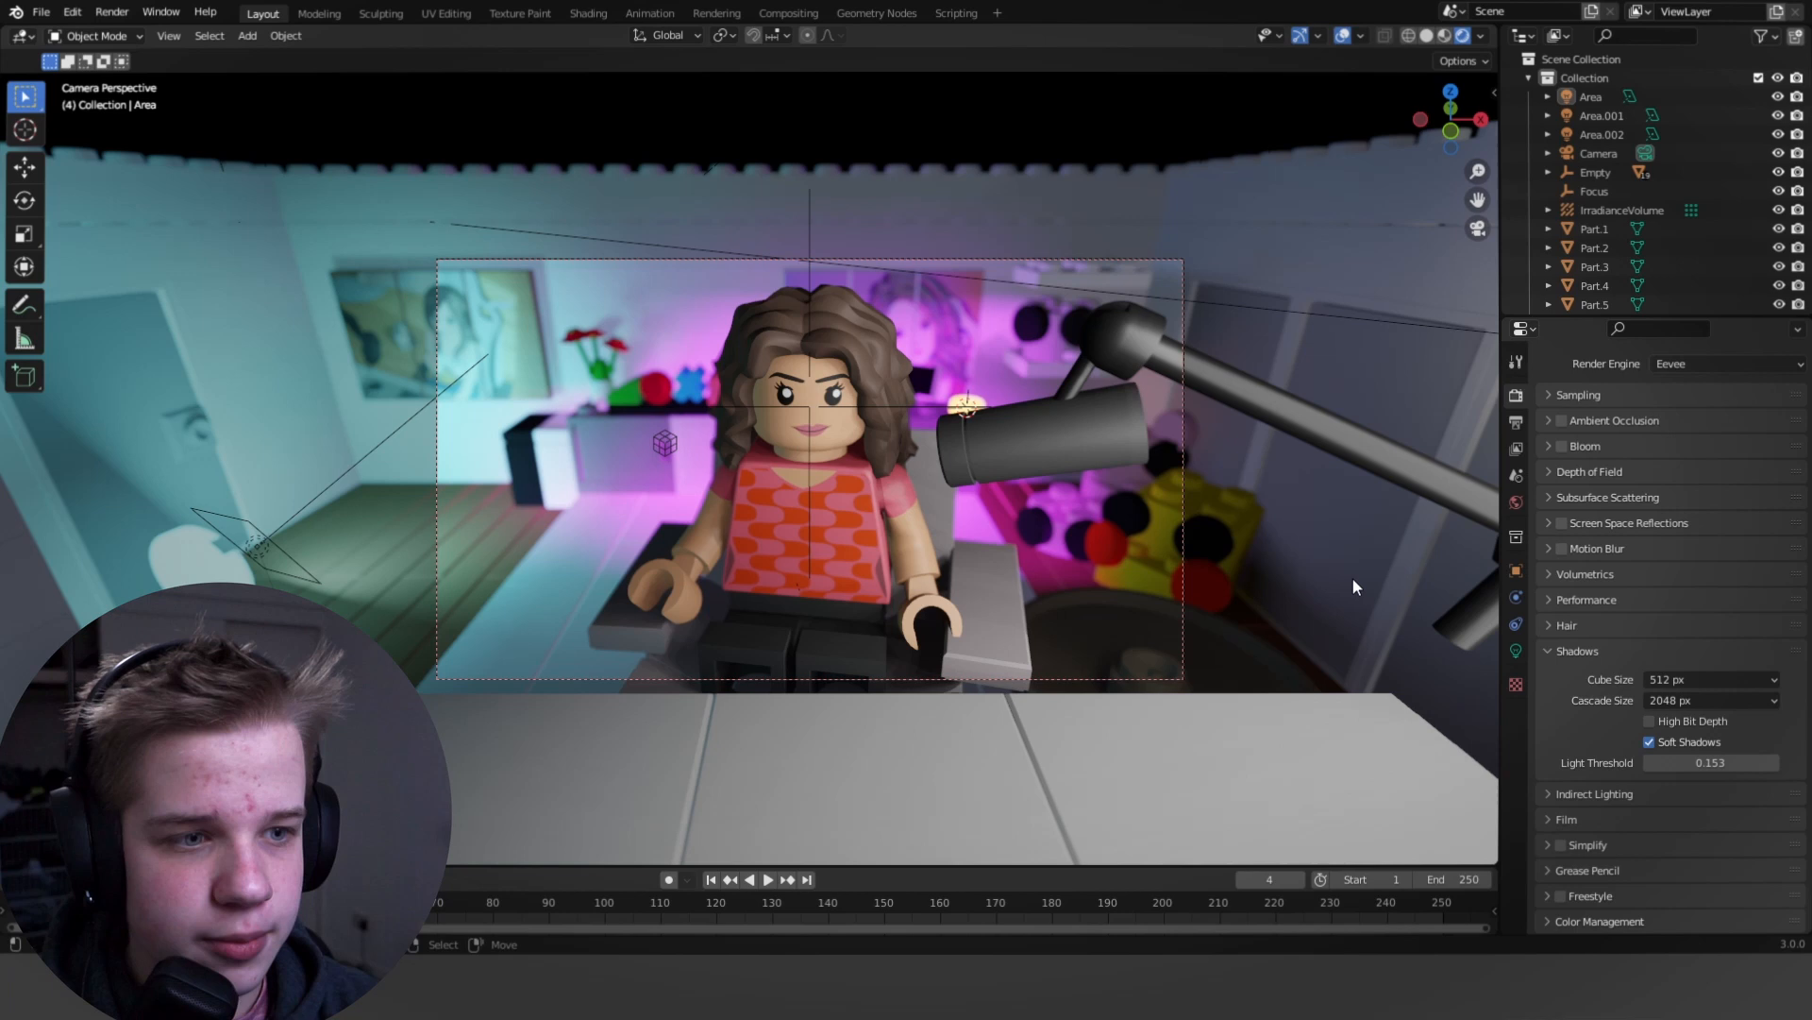
mouse_move(1202, 611)
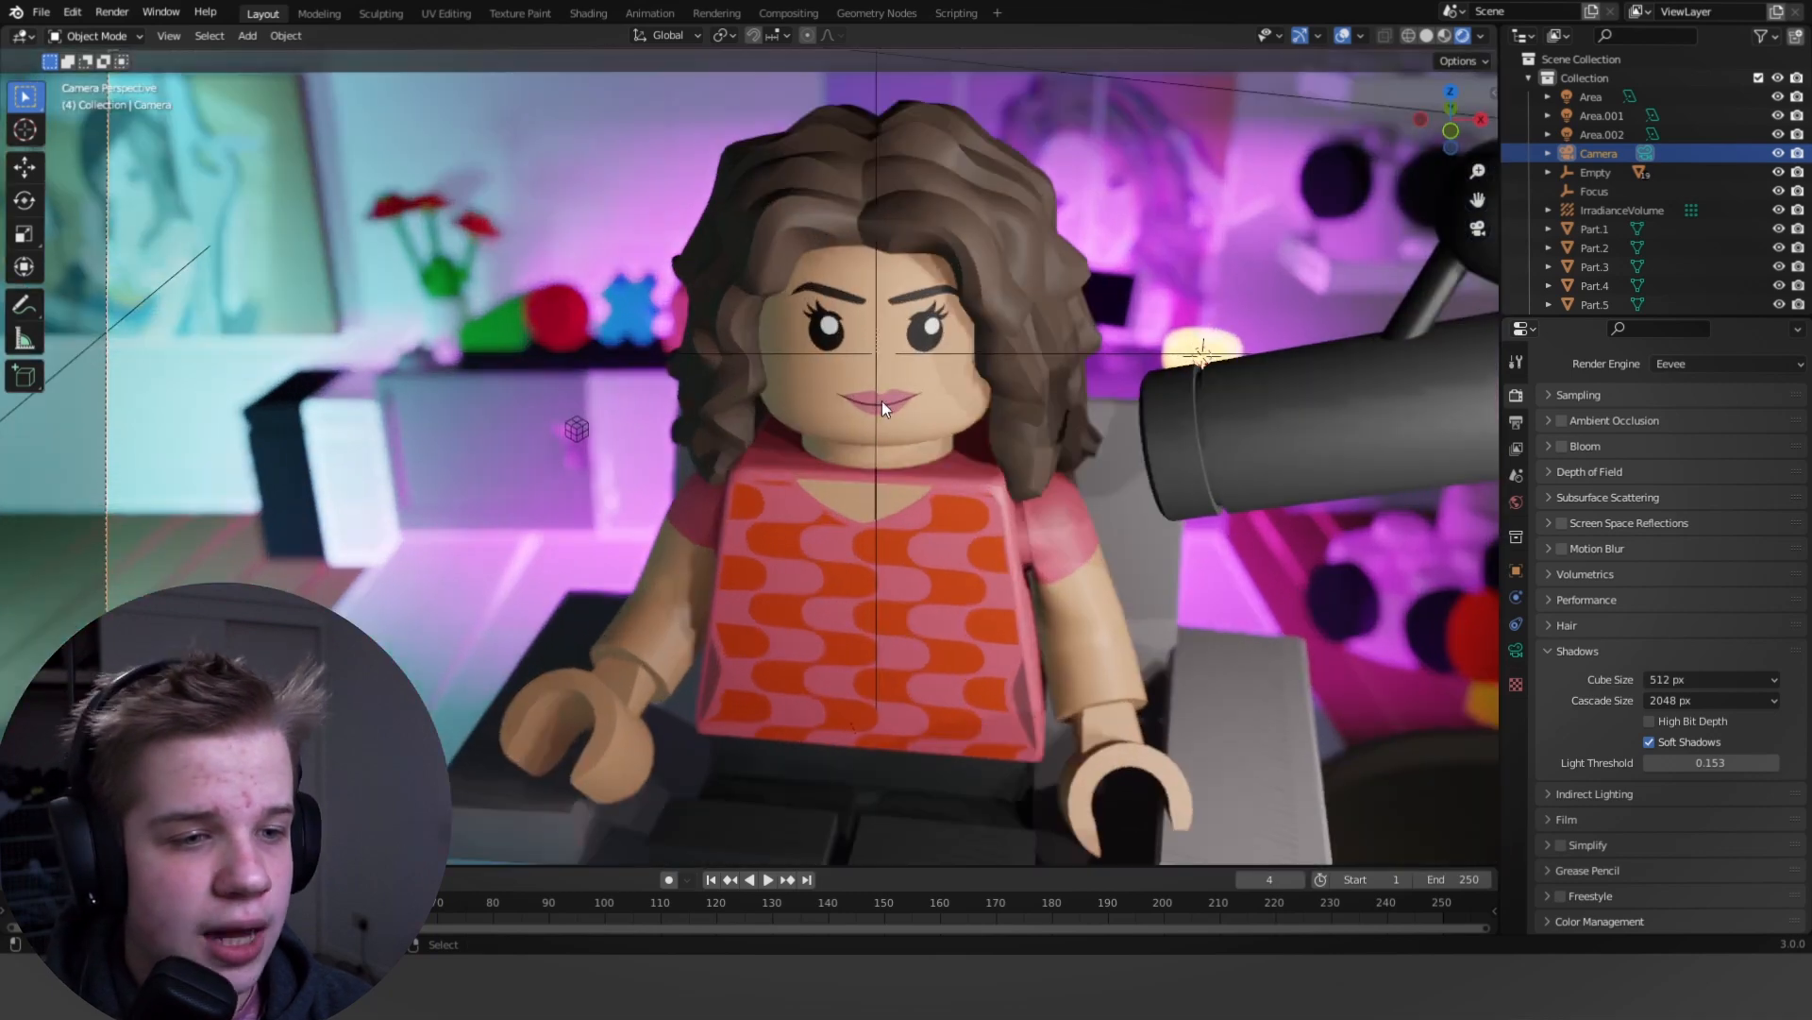
Replace the old Focus object with a new plain axes empty.
click(1593, 191)
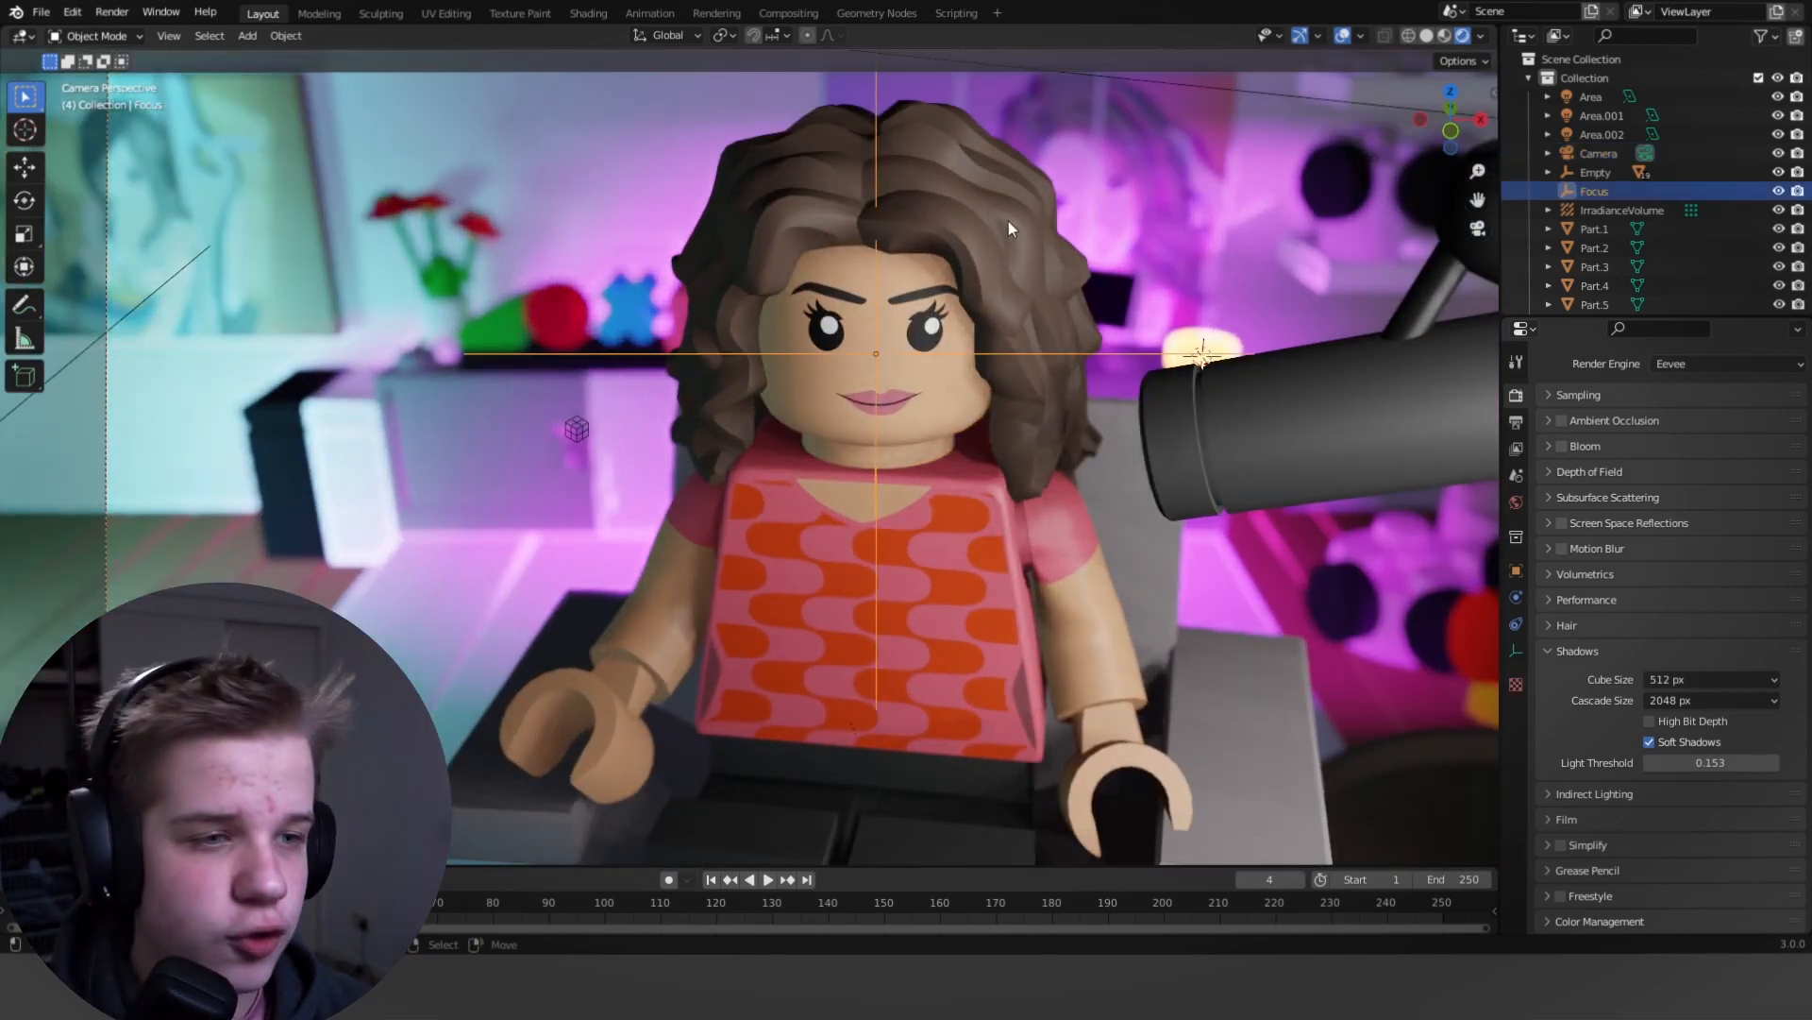
key(Tab)
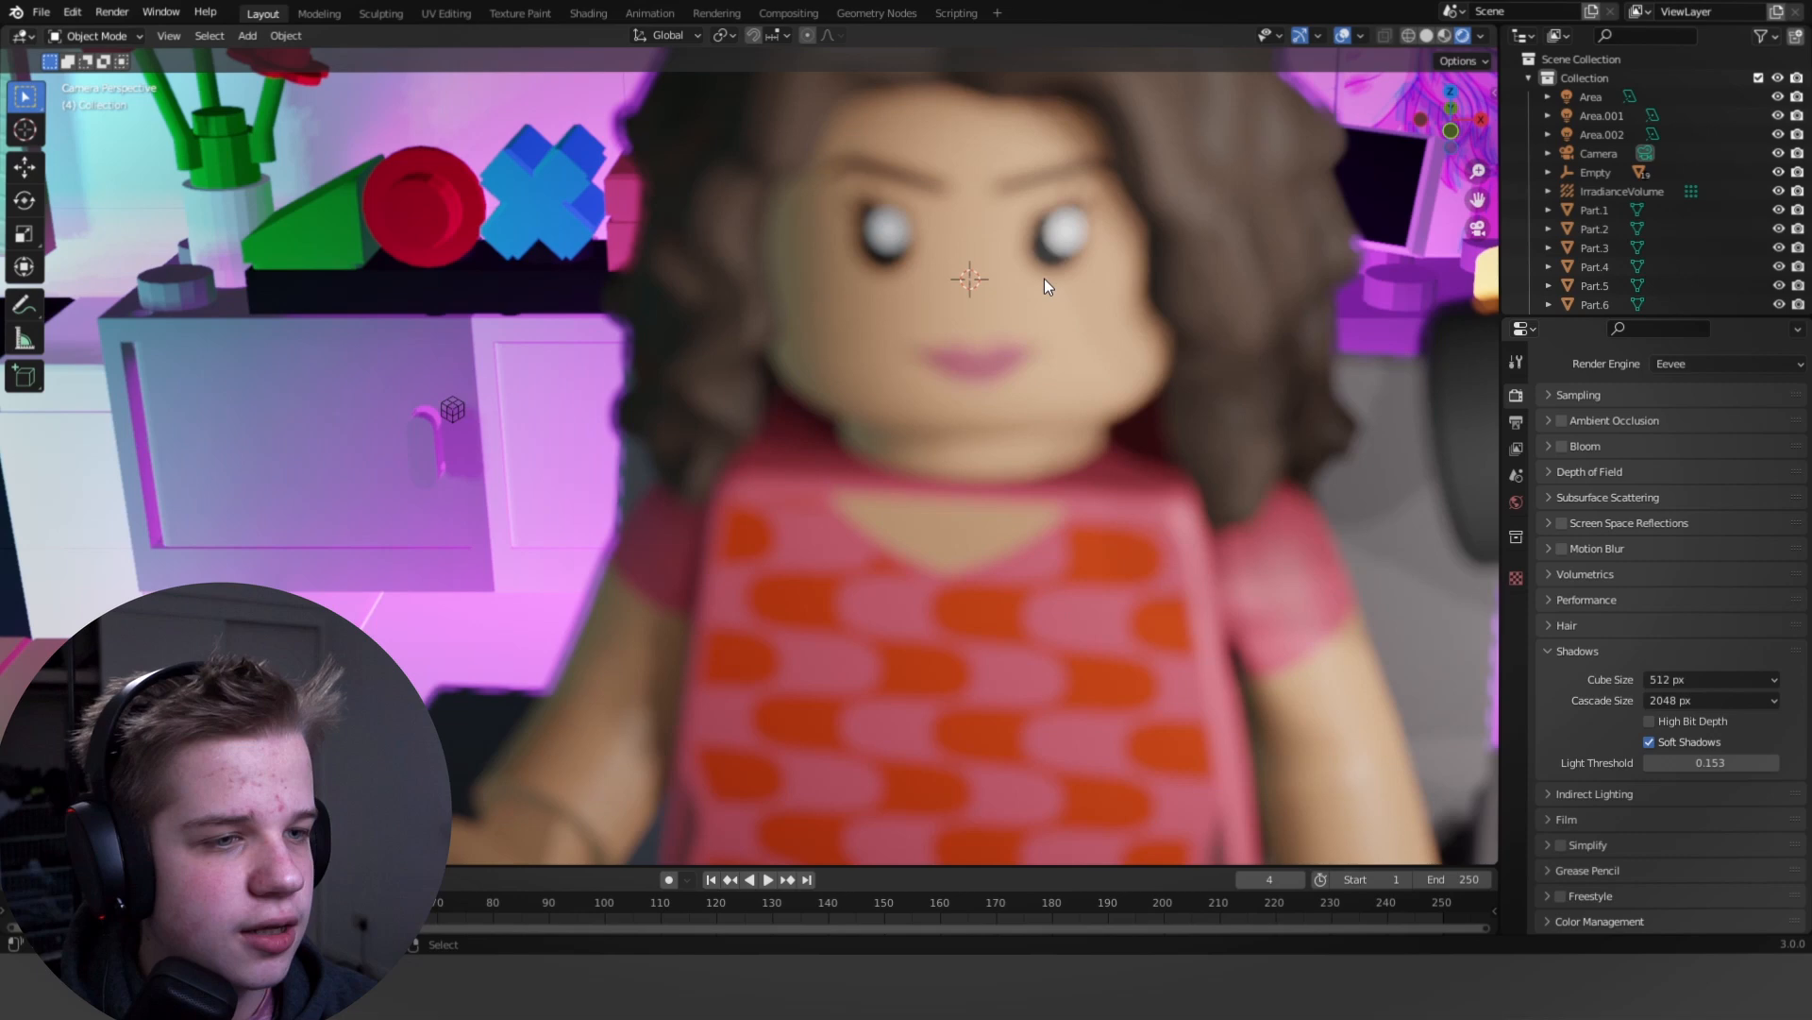
click(246, 36)
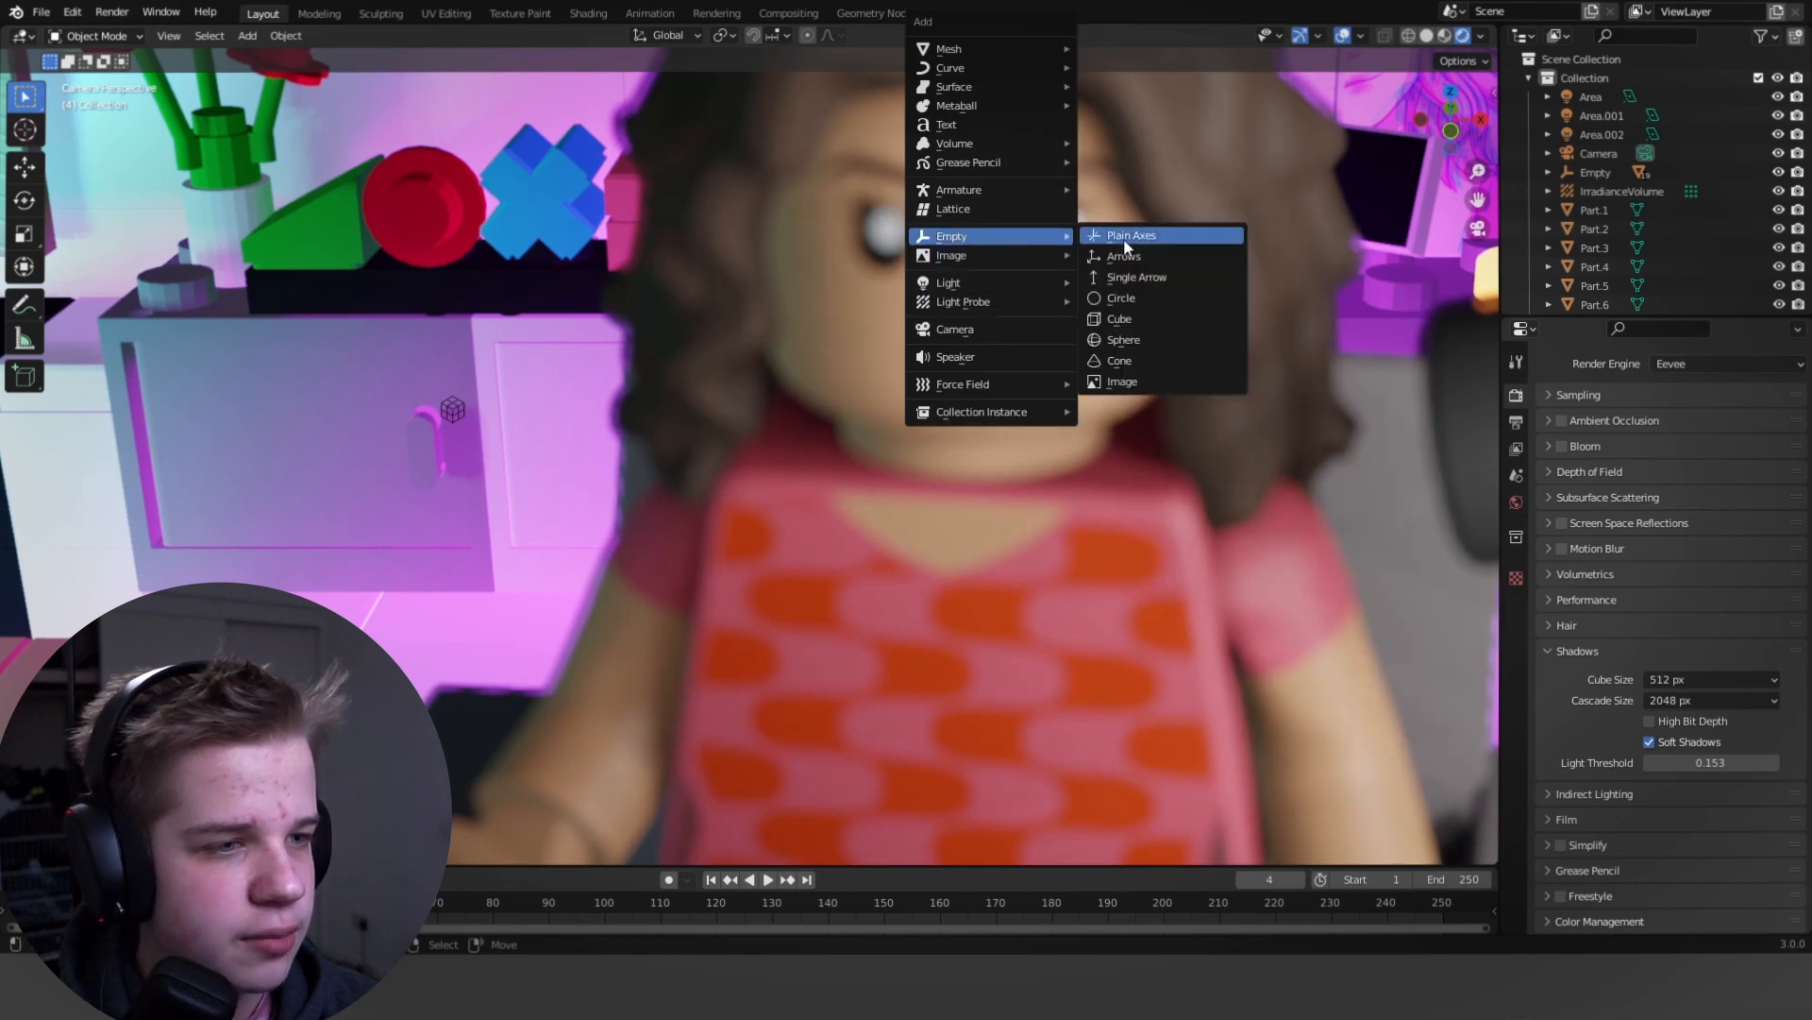
click(1131, 235)
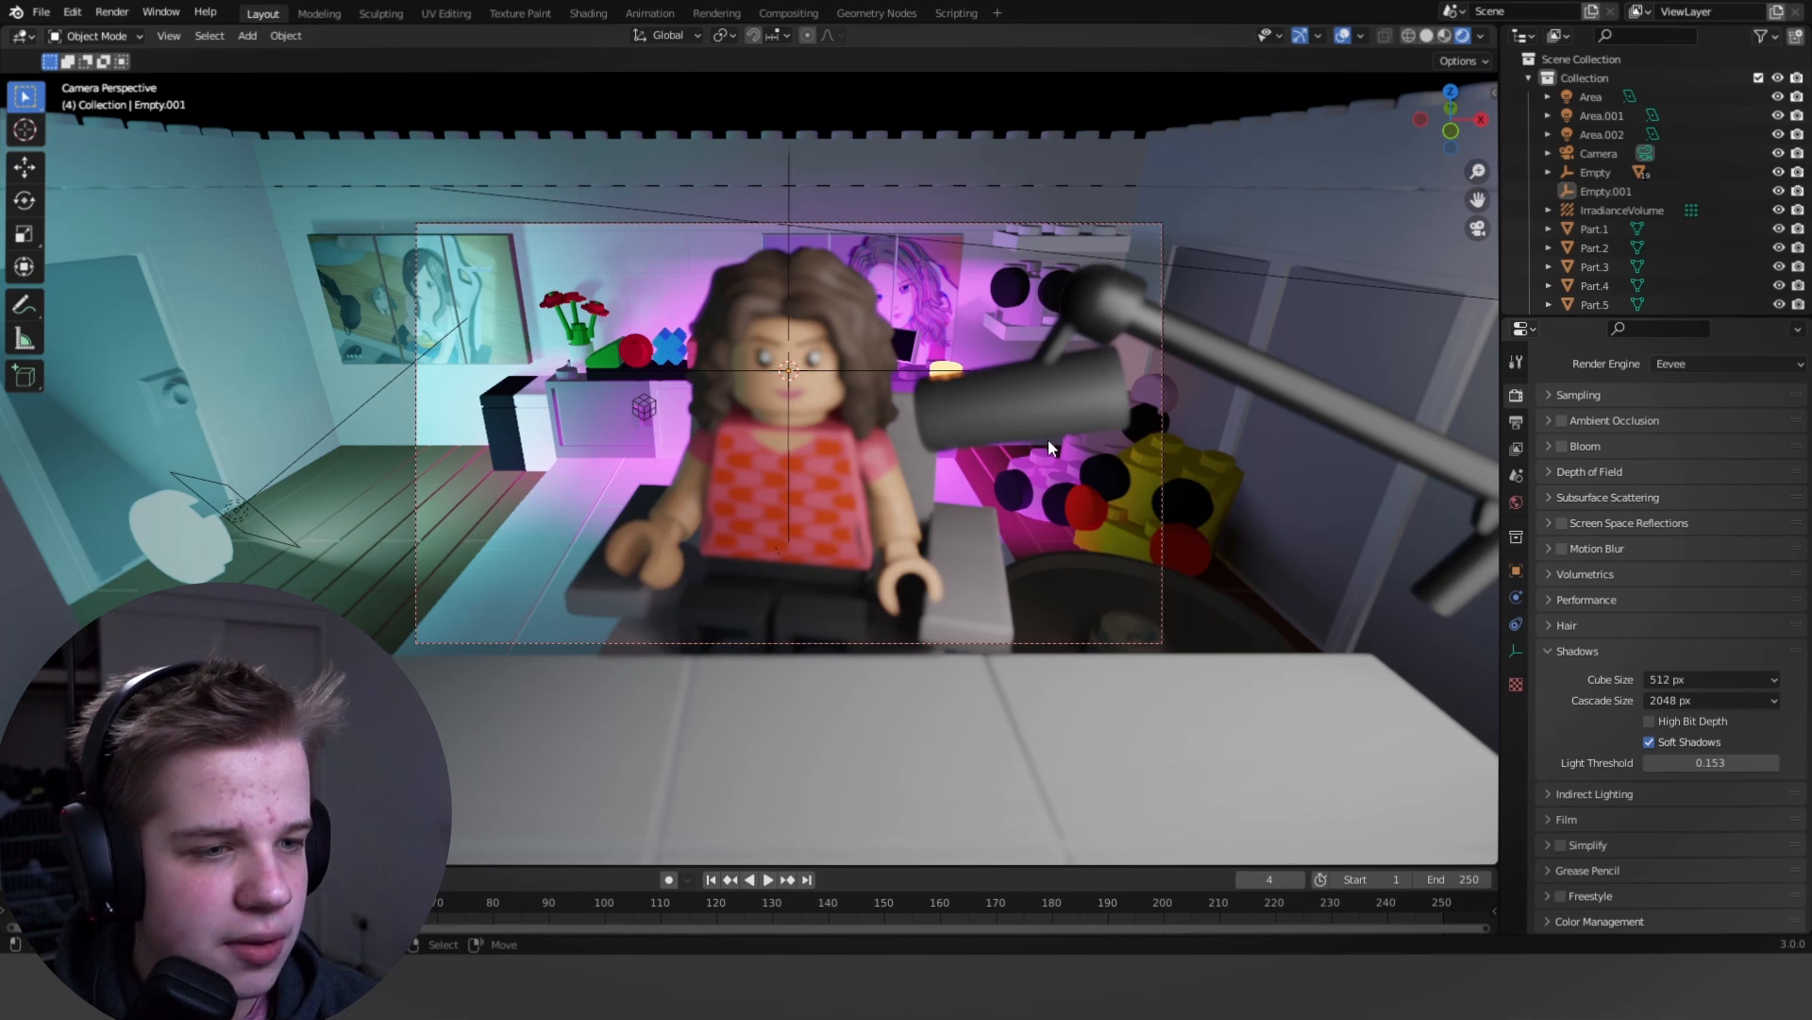
Set the camera focus distance to 3.8 m and focus object to Empty.001.
click(1598, 152)
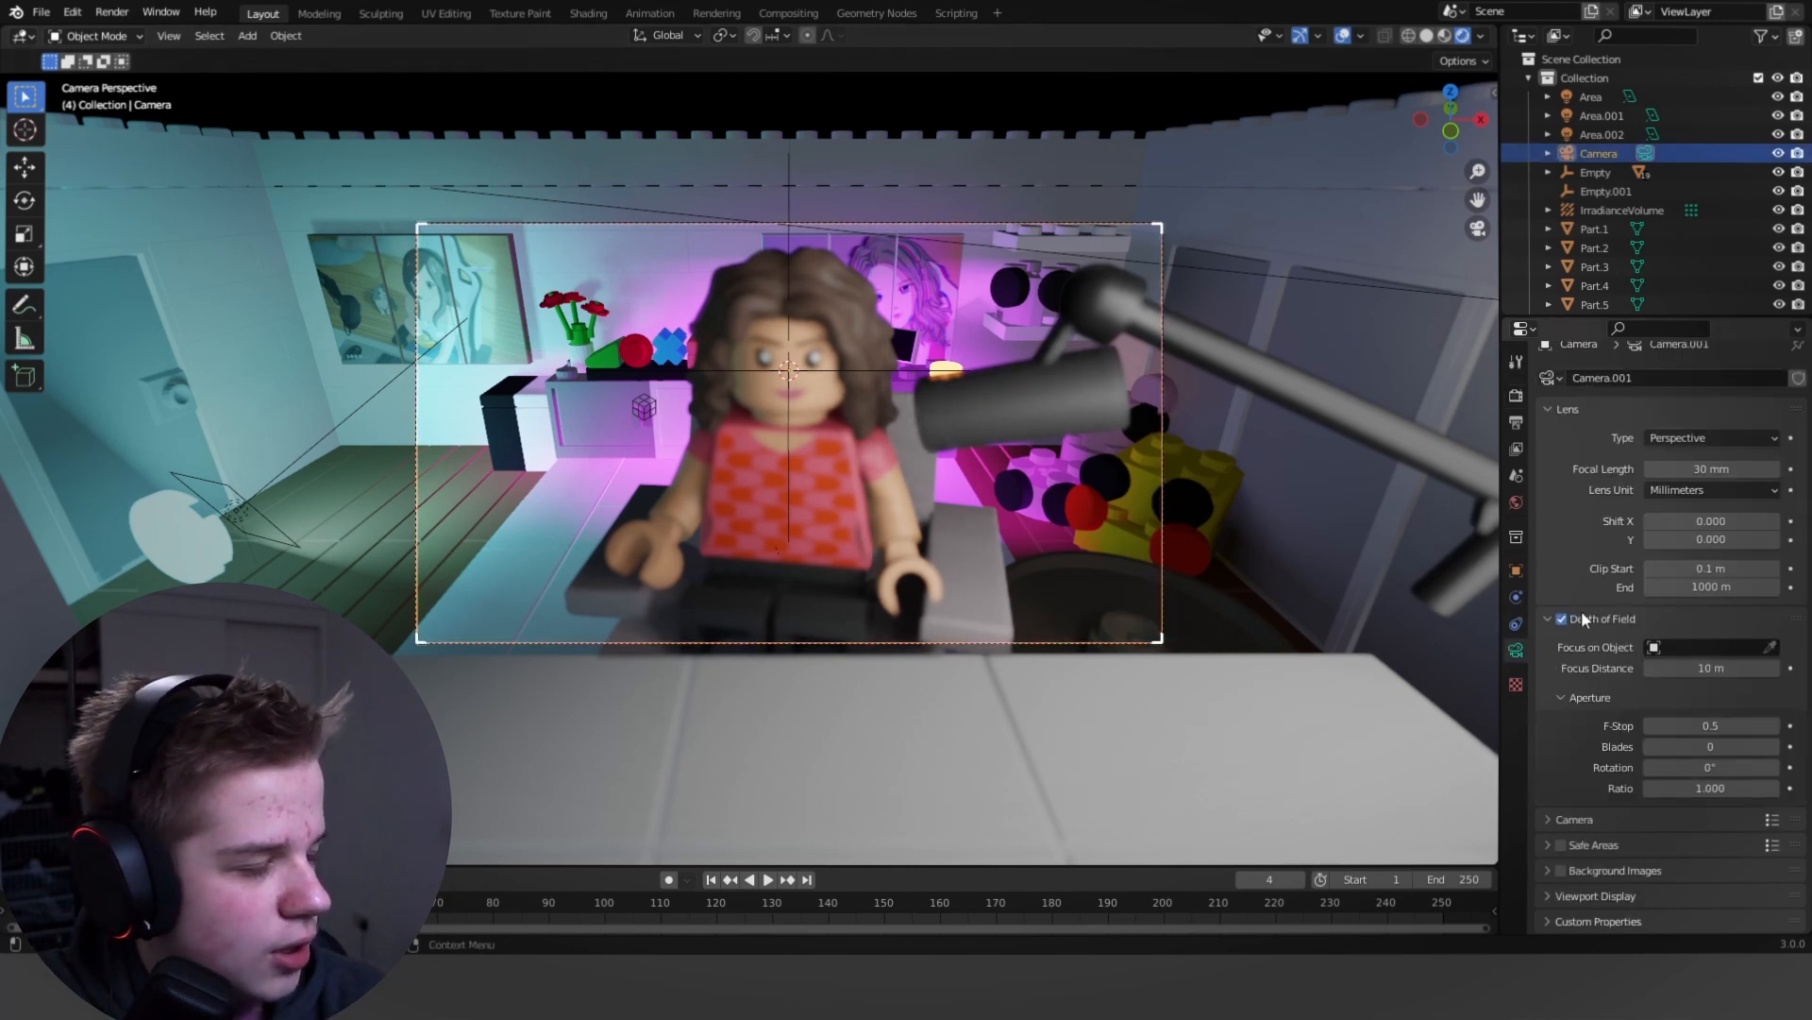
mouse_move(1563, 619)
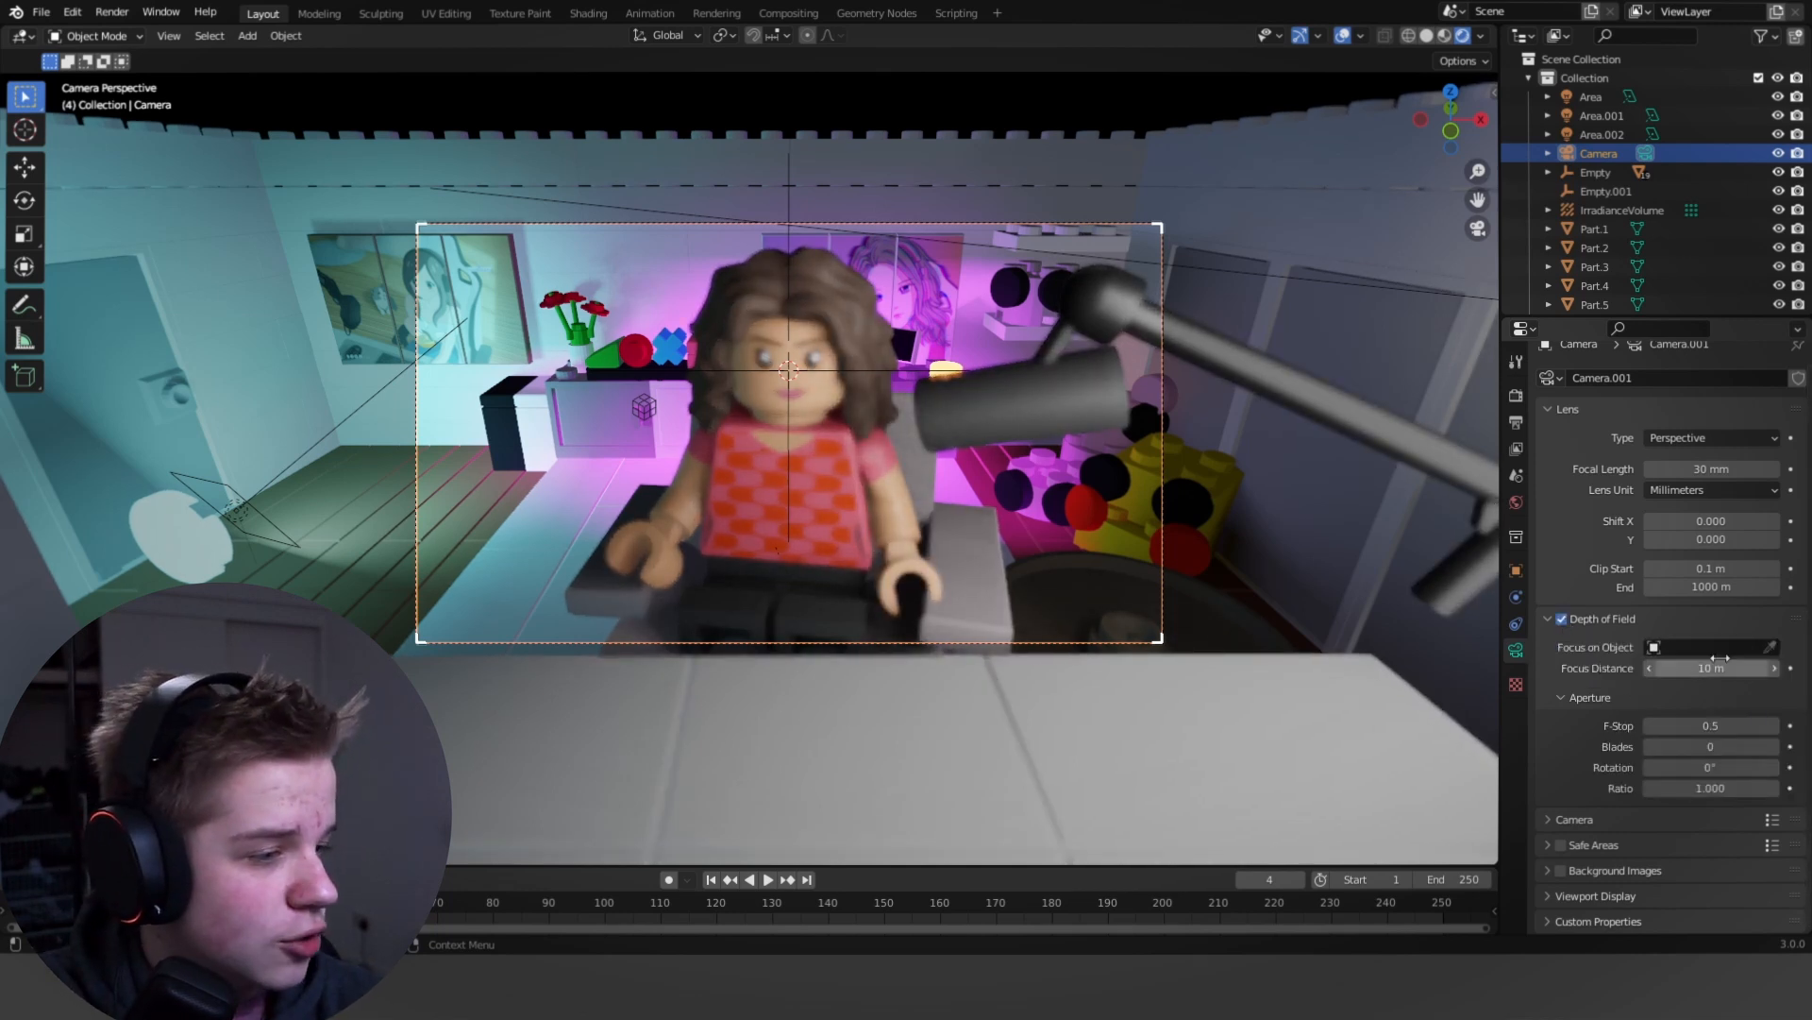
drag(1716, 669, 1705, 669)
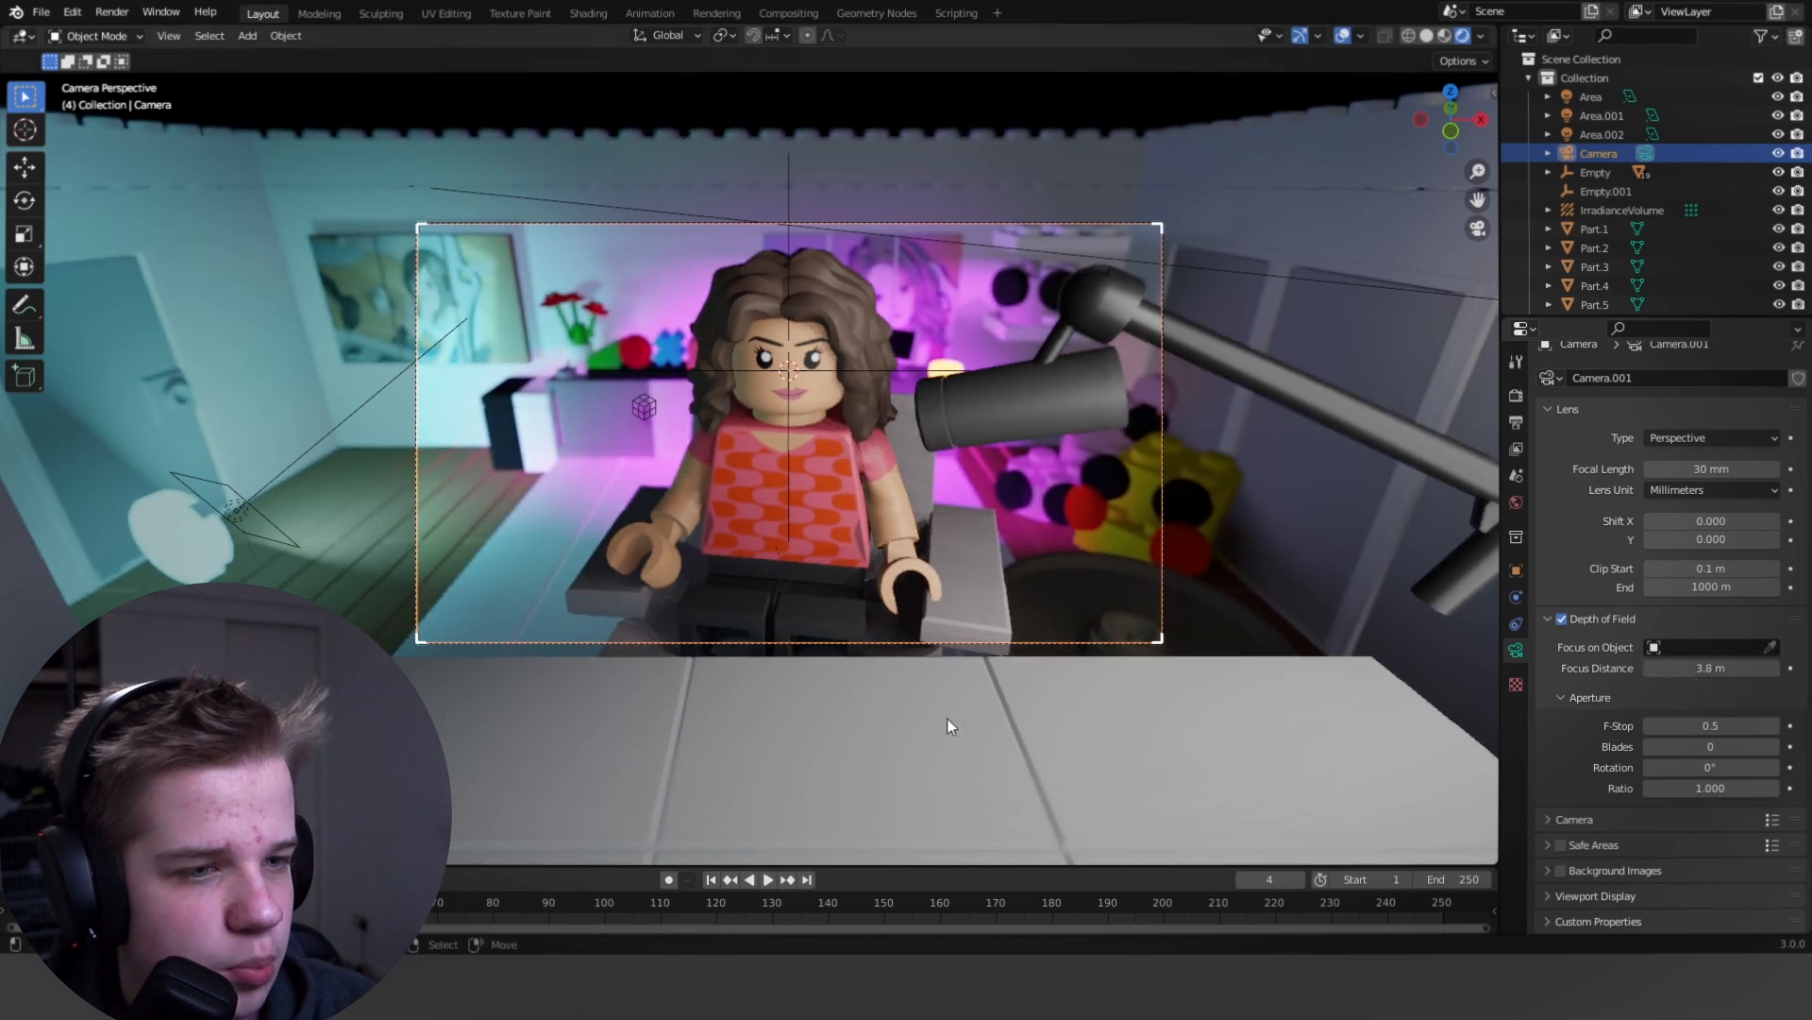
click(1711, 645)
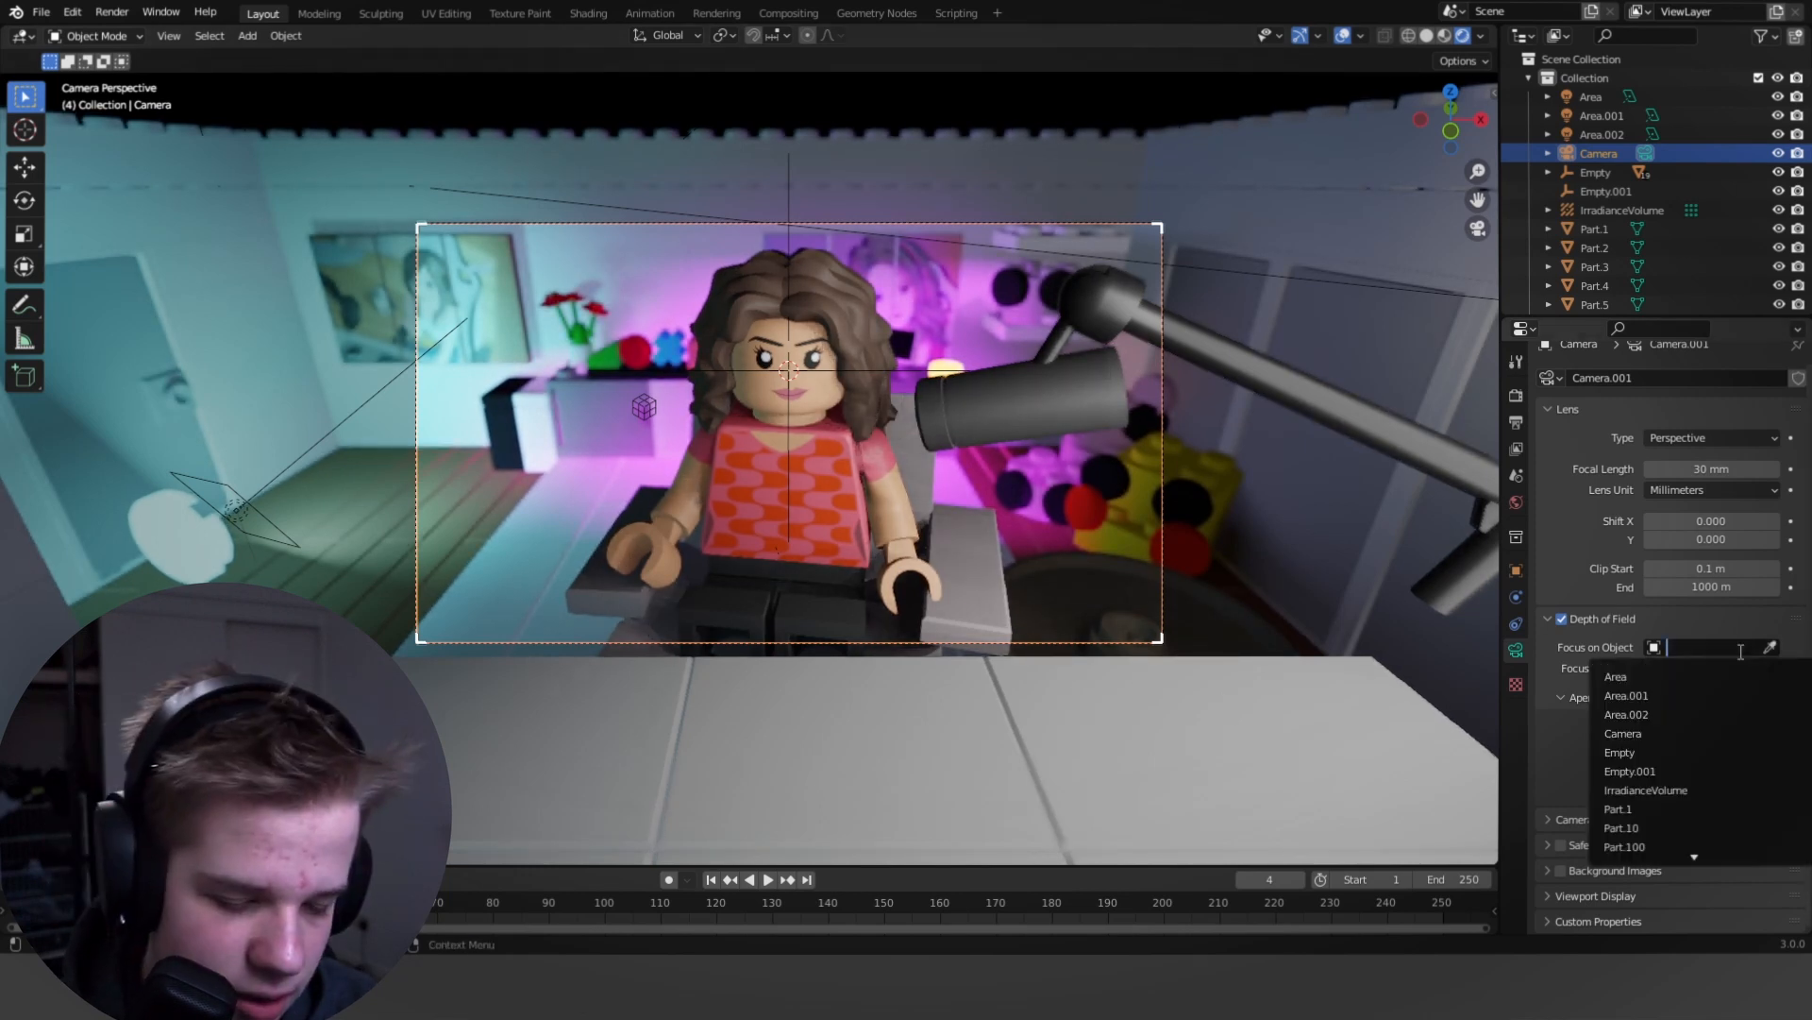
text(em)
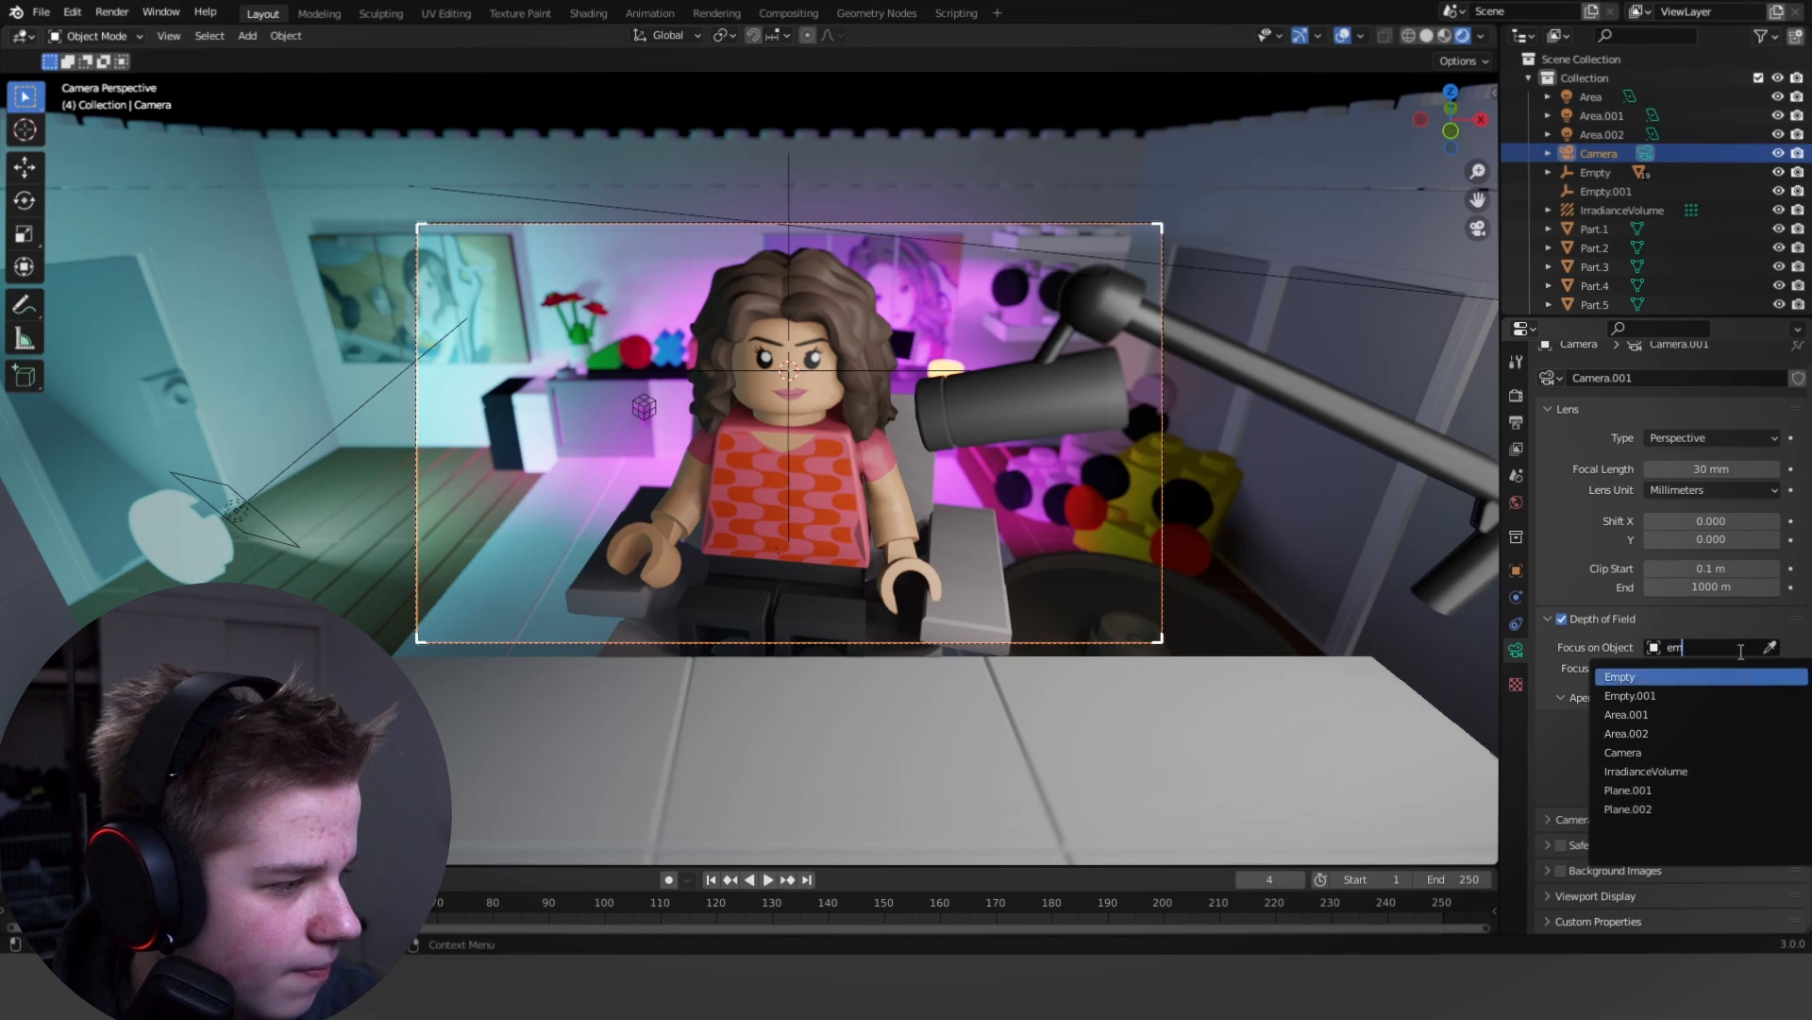
click(1631, 695)
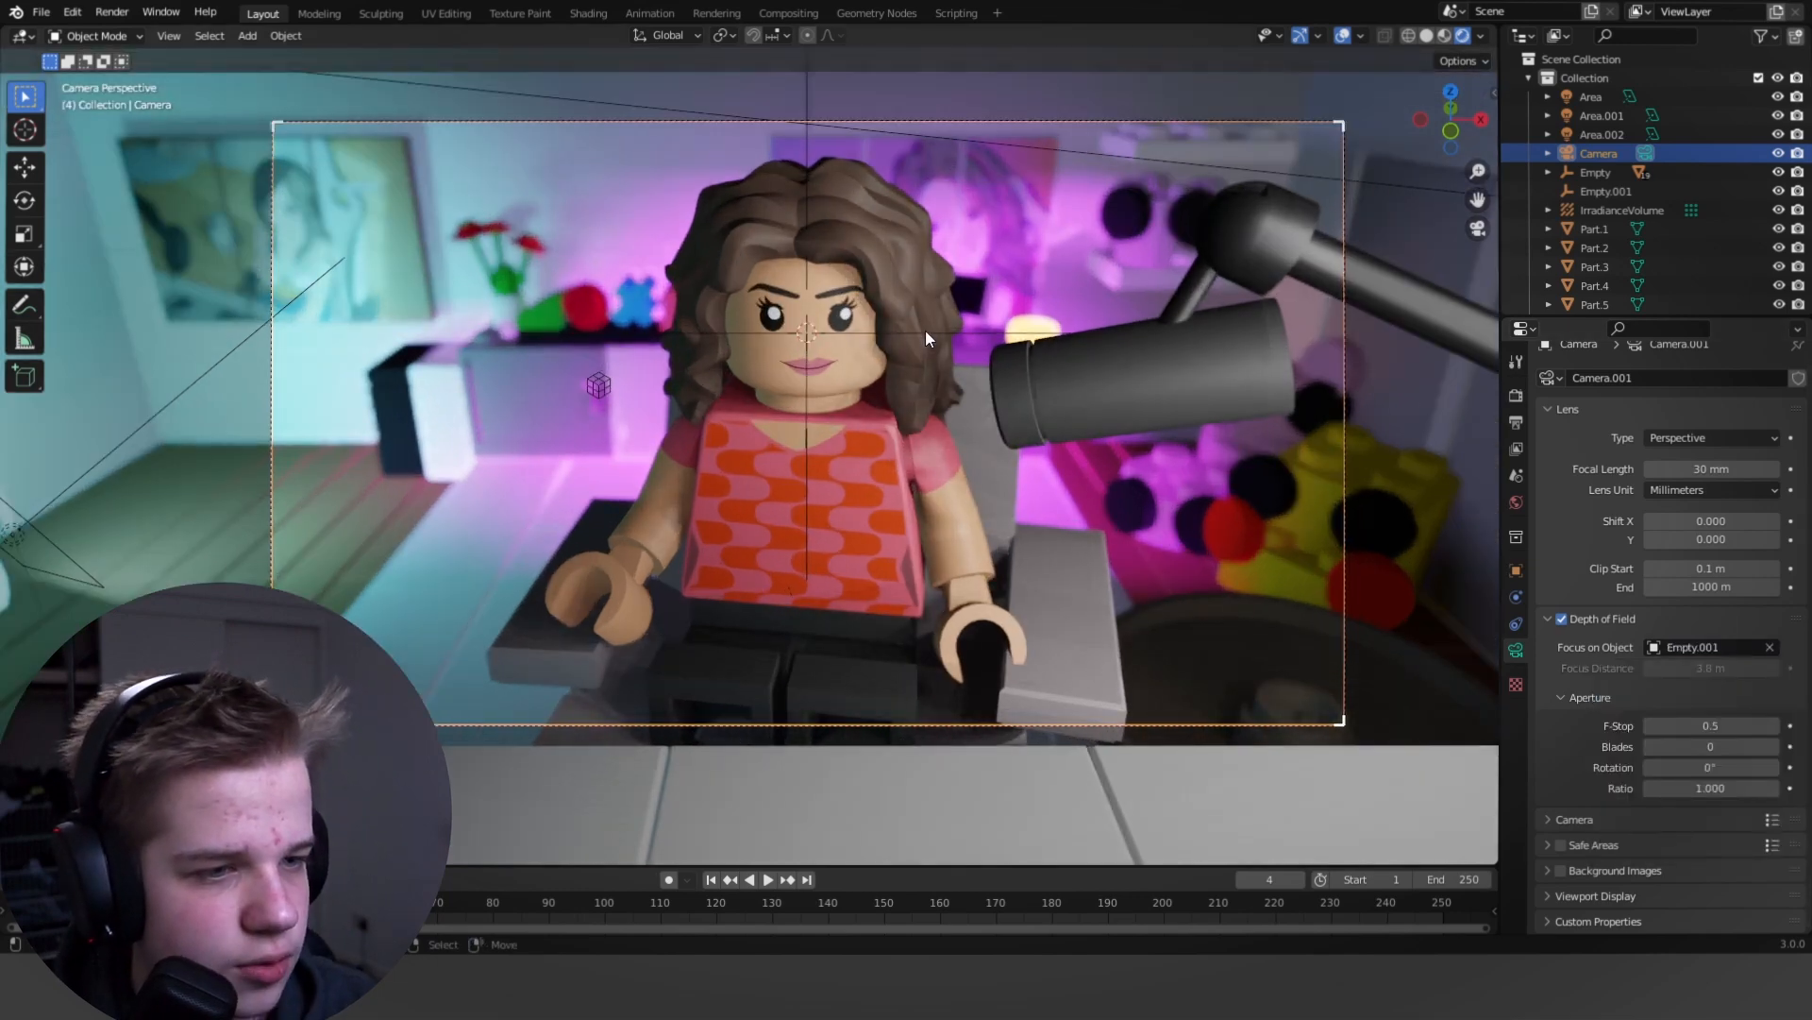
Rename the empty to Focus, keep focal length 30 mm, and set F-stop 0.3.
double_click(1606, 191)
text(Focus)
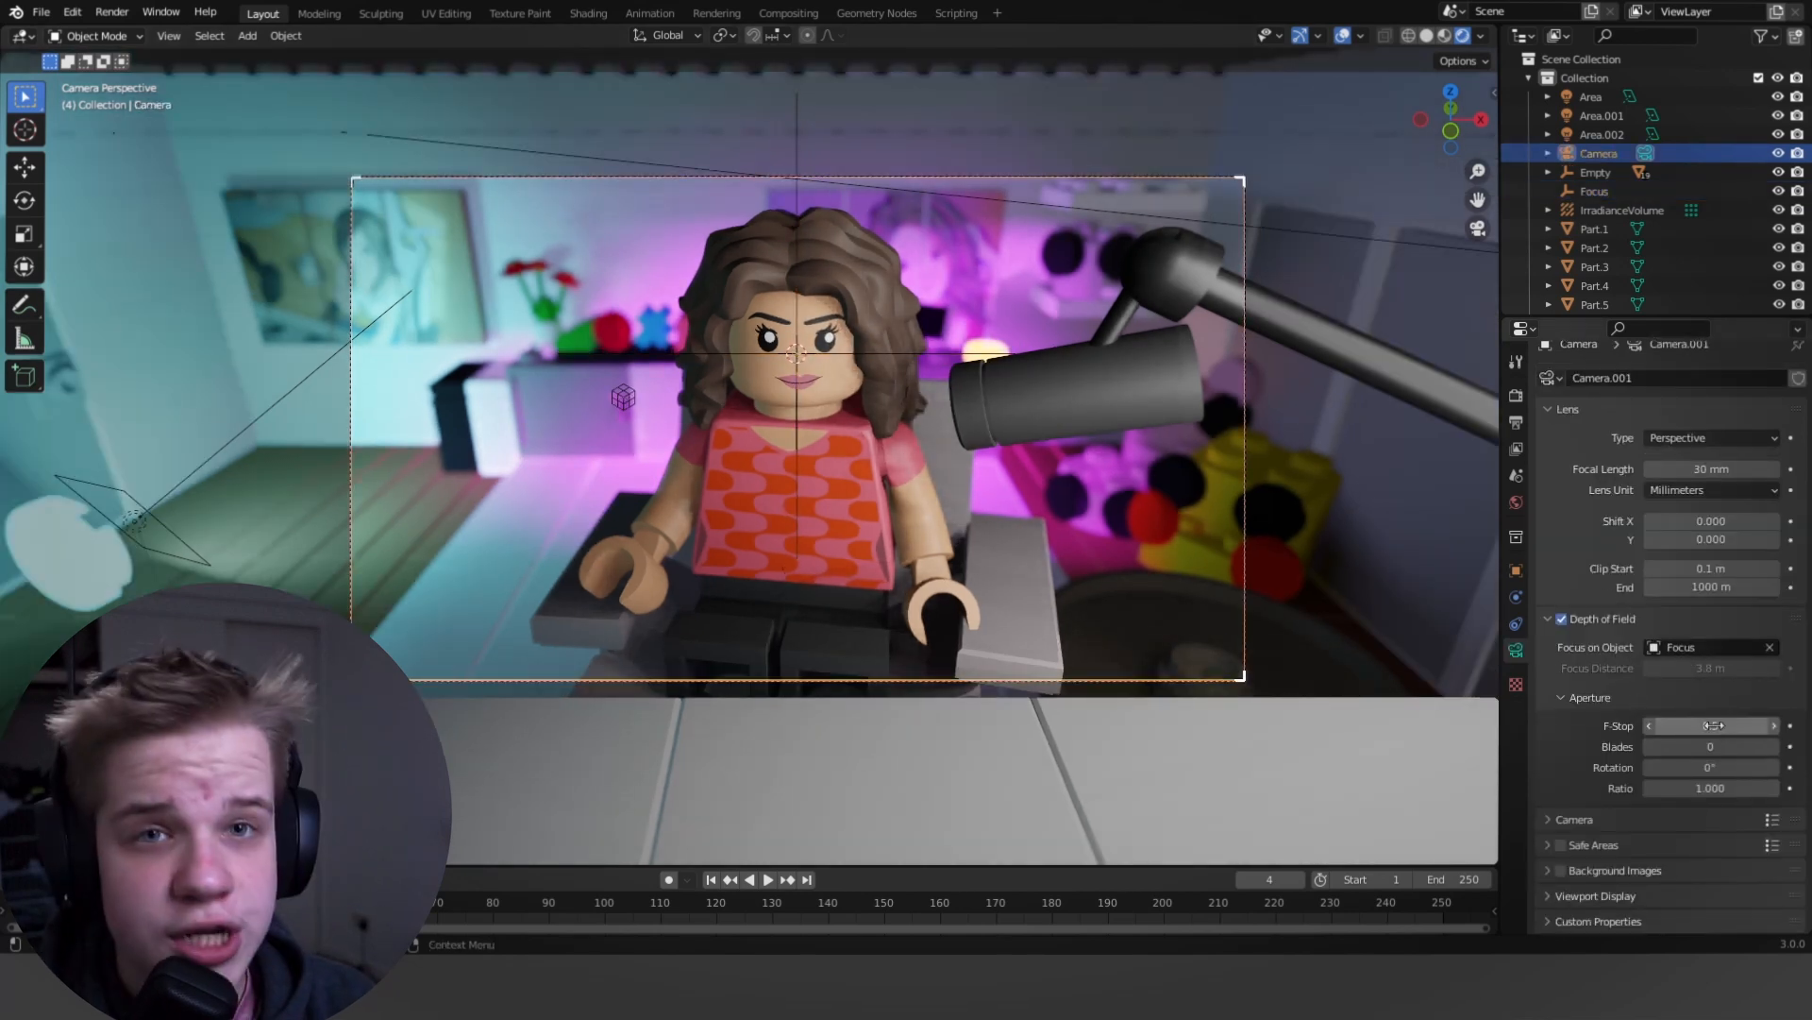
mouse_move(1710, 725)
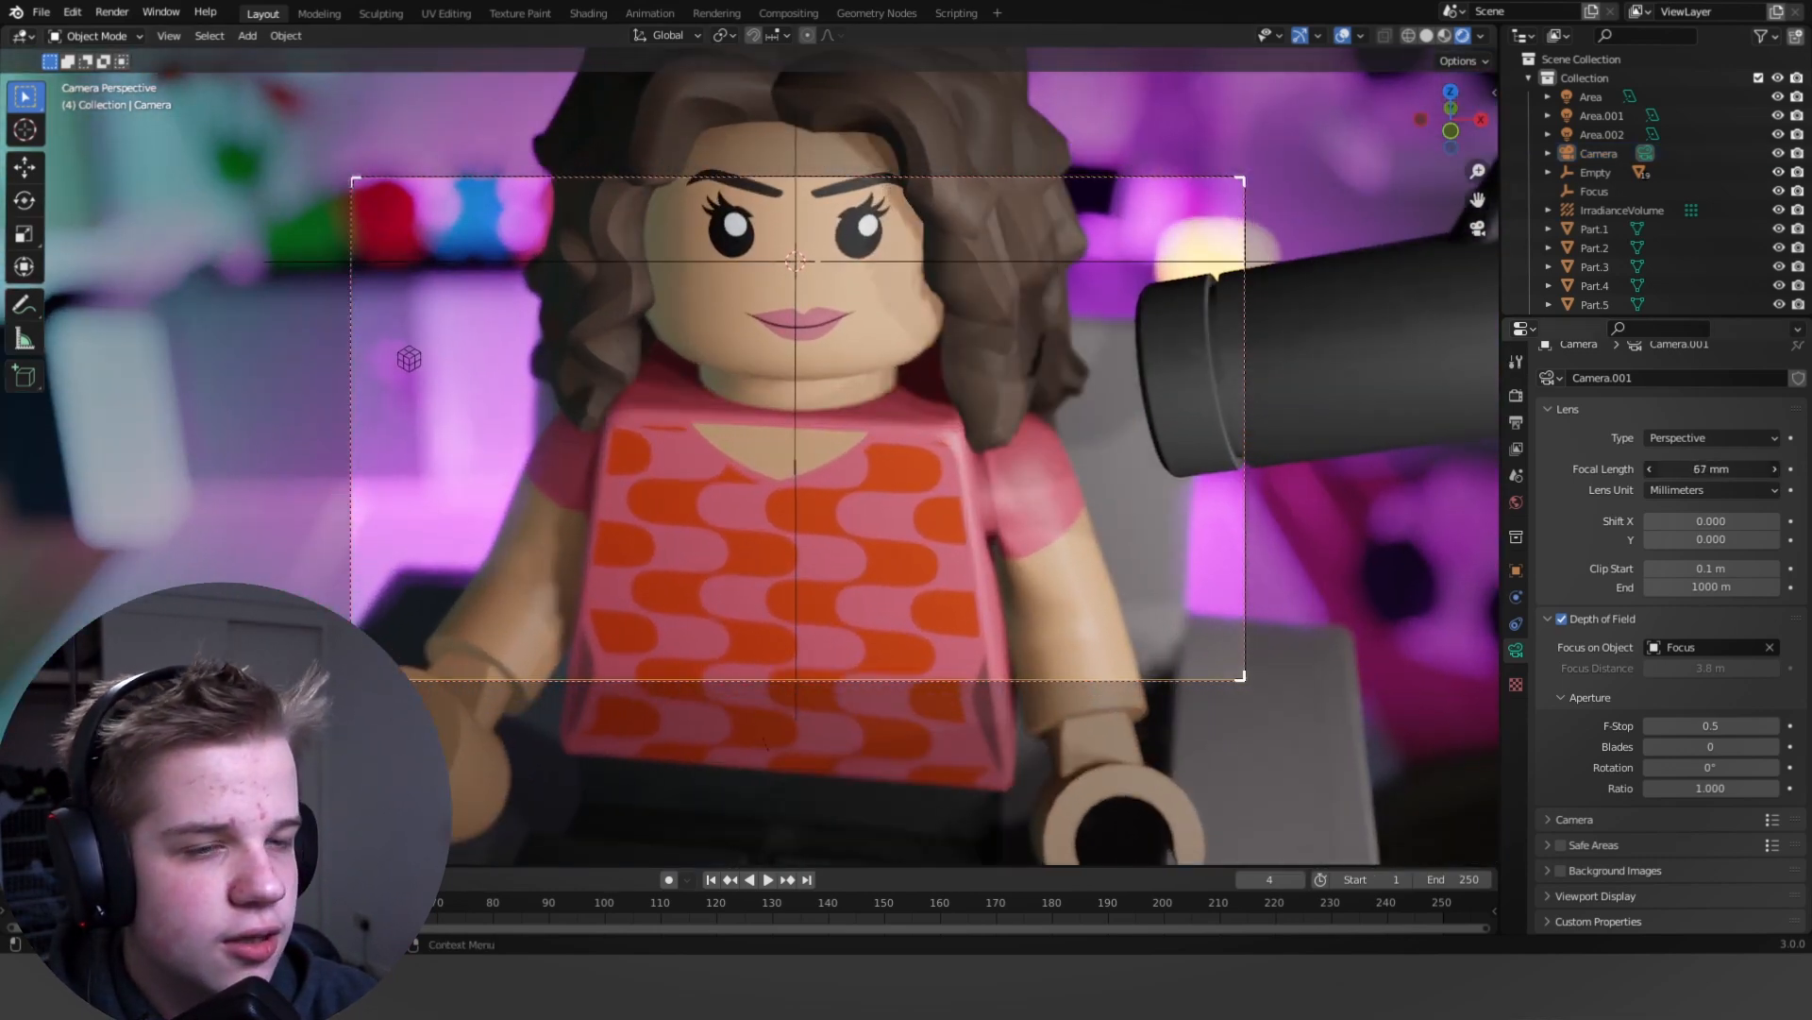
drag(1710, 468, 1734, 468)
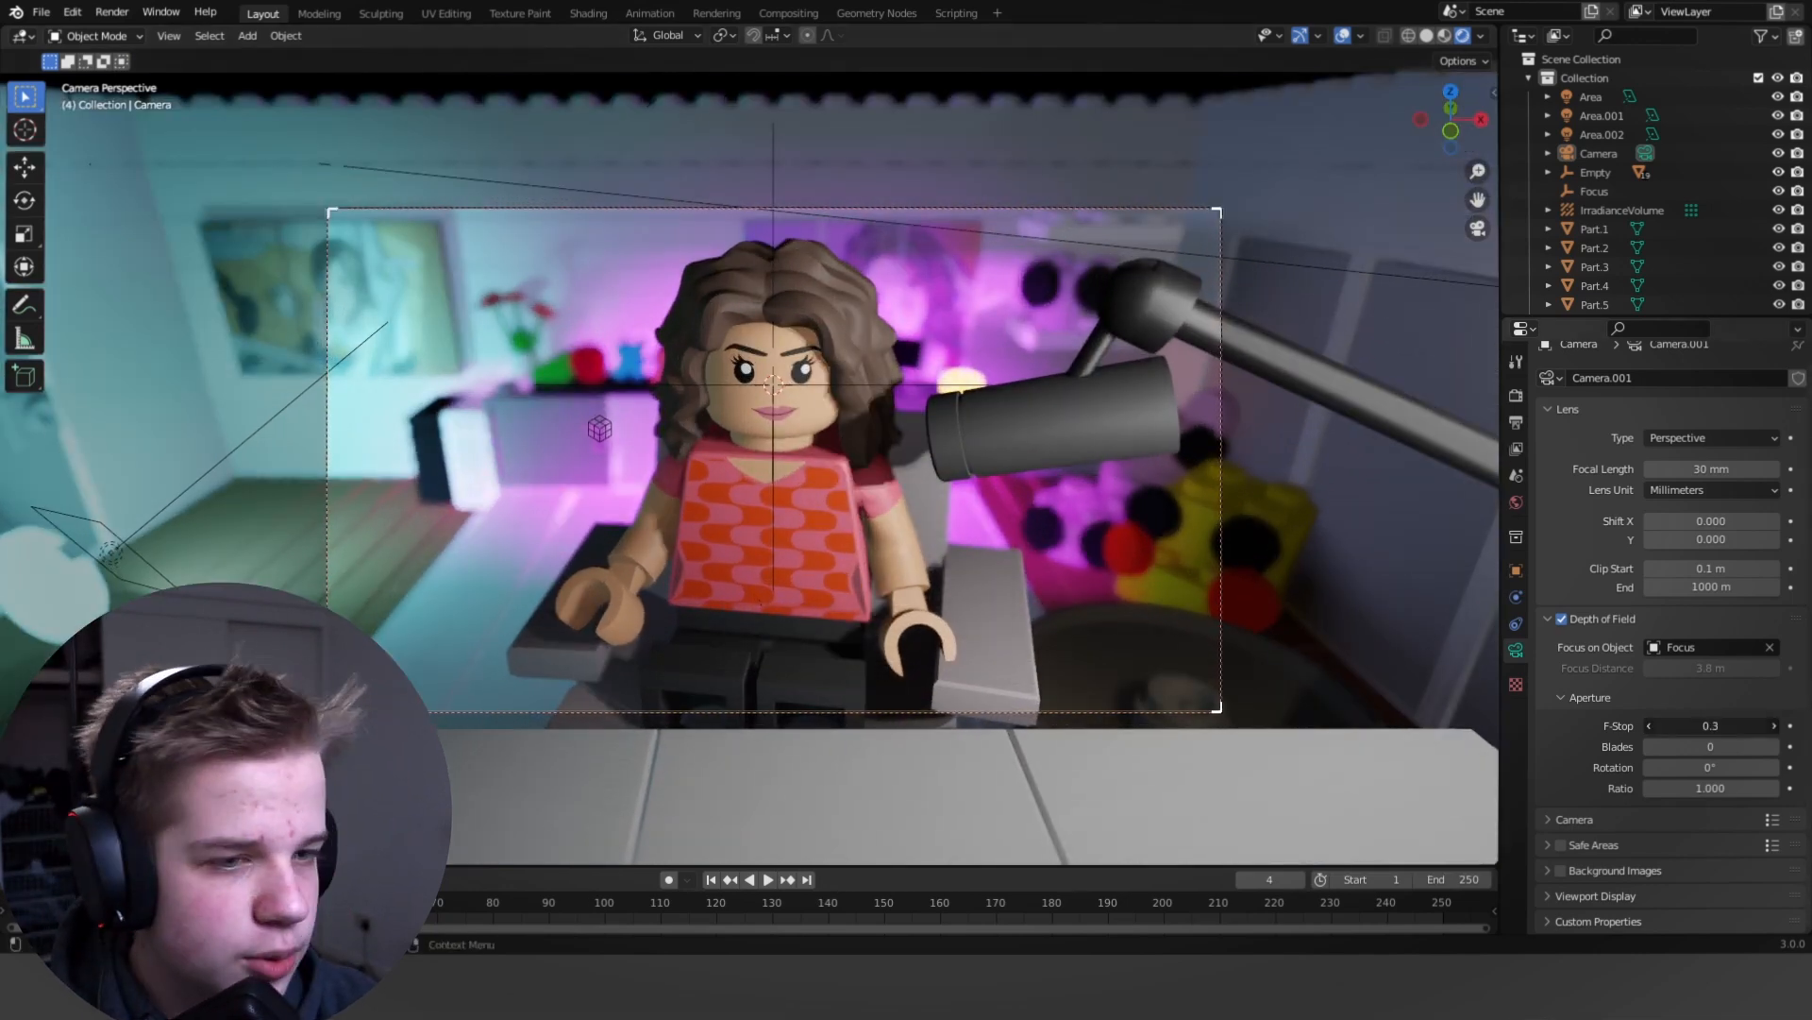
click(1711, 725)
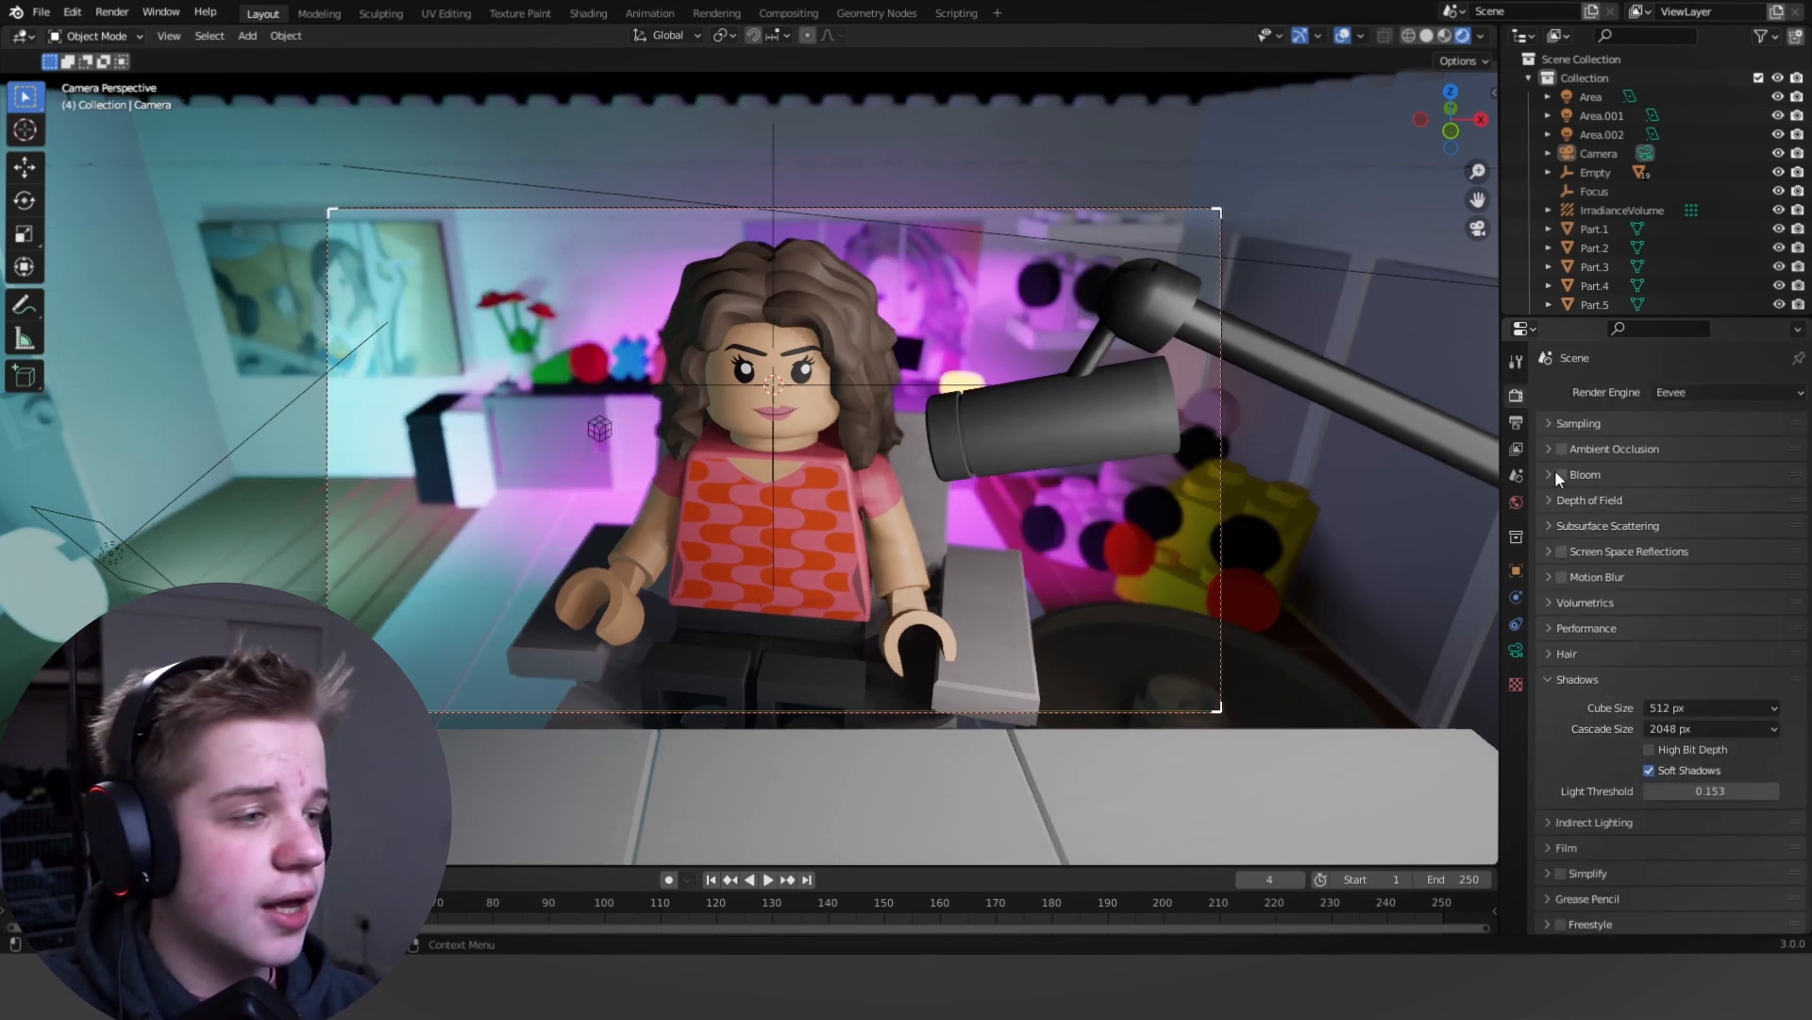
Set depth of field Max Size to 200 px and enable ambient occlusion and screen space reflections.
click(1588, 500)
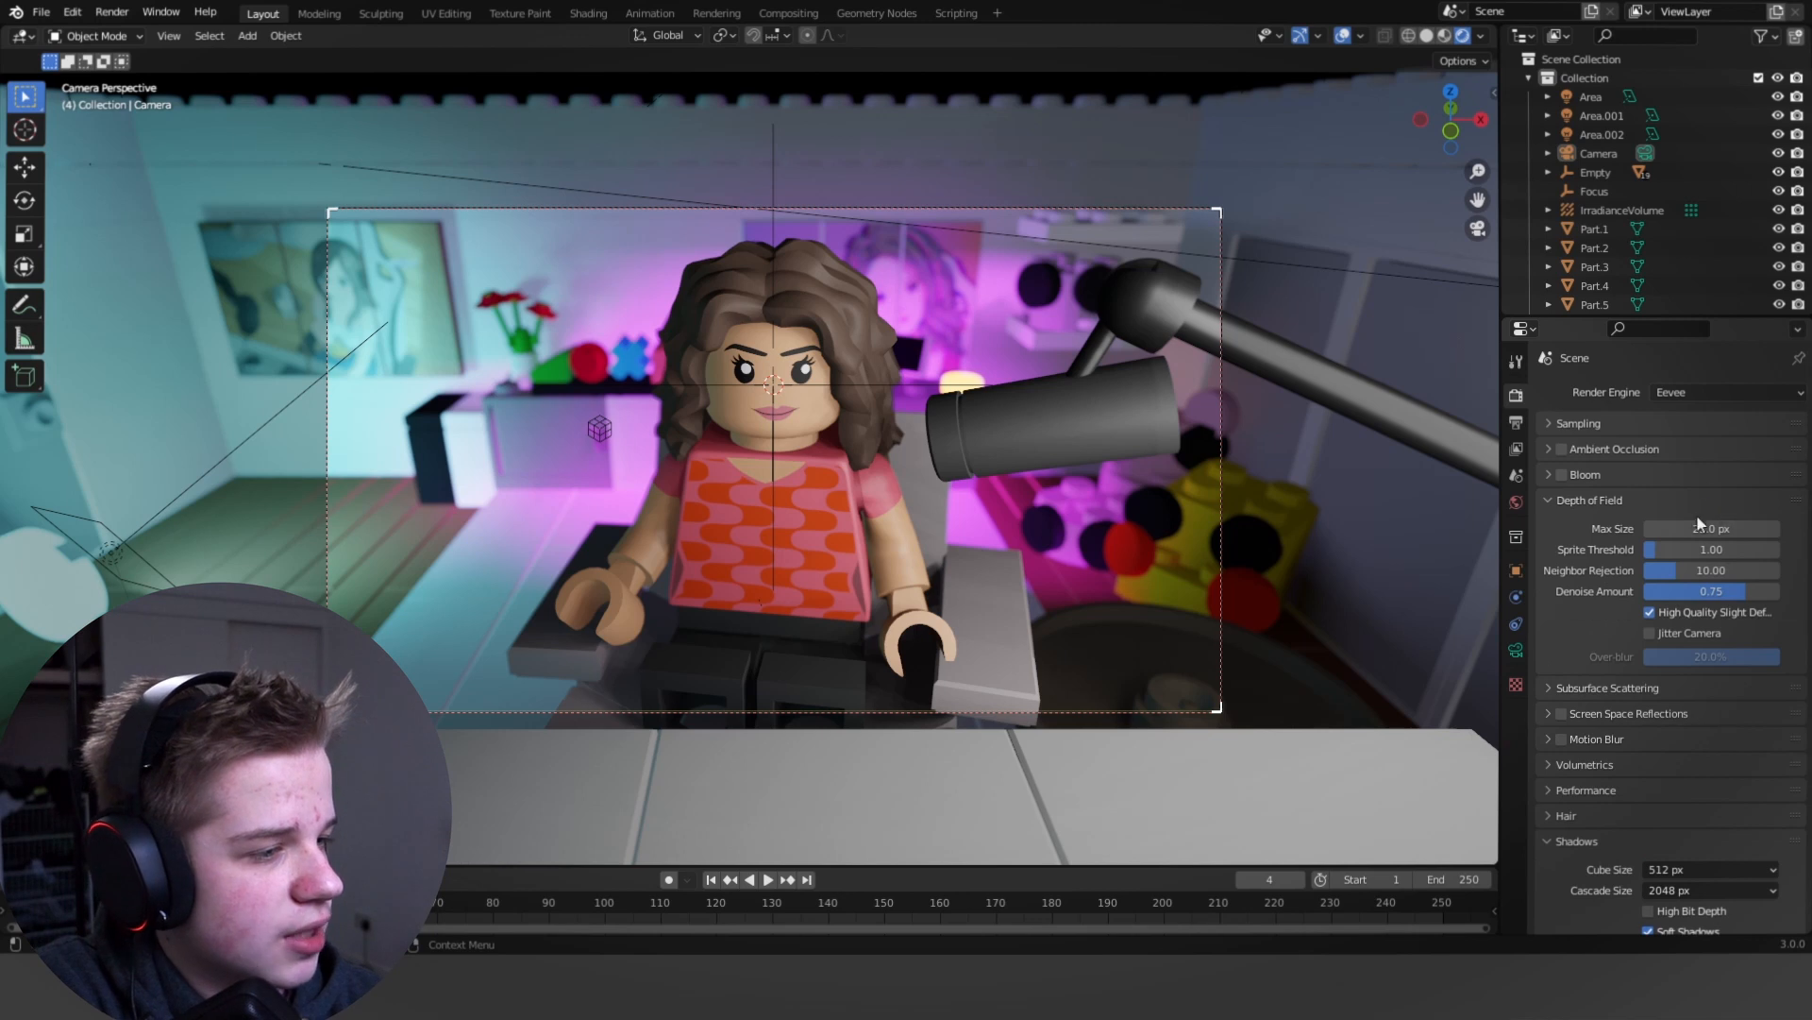
drag(1711, 529, 1664, 529)
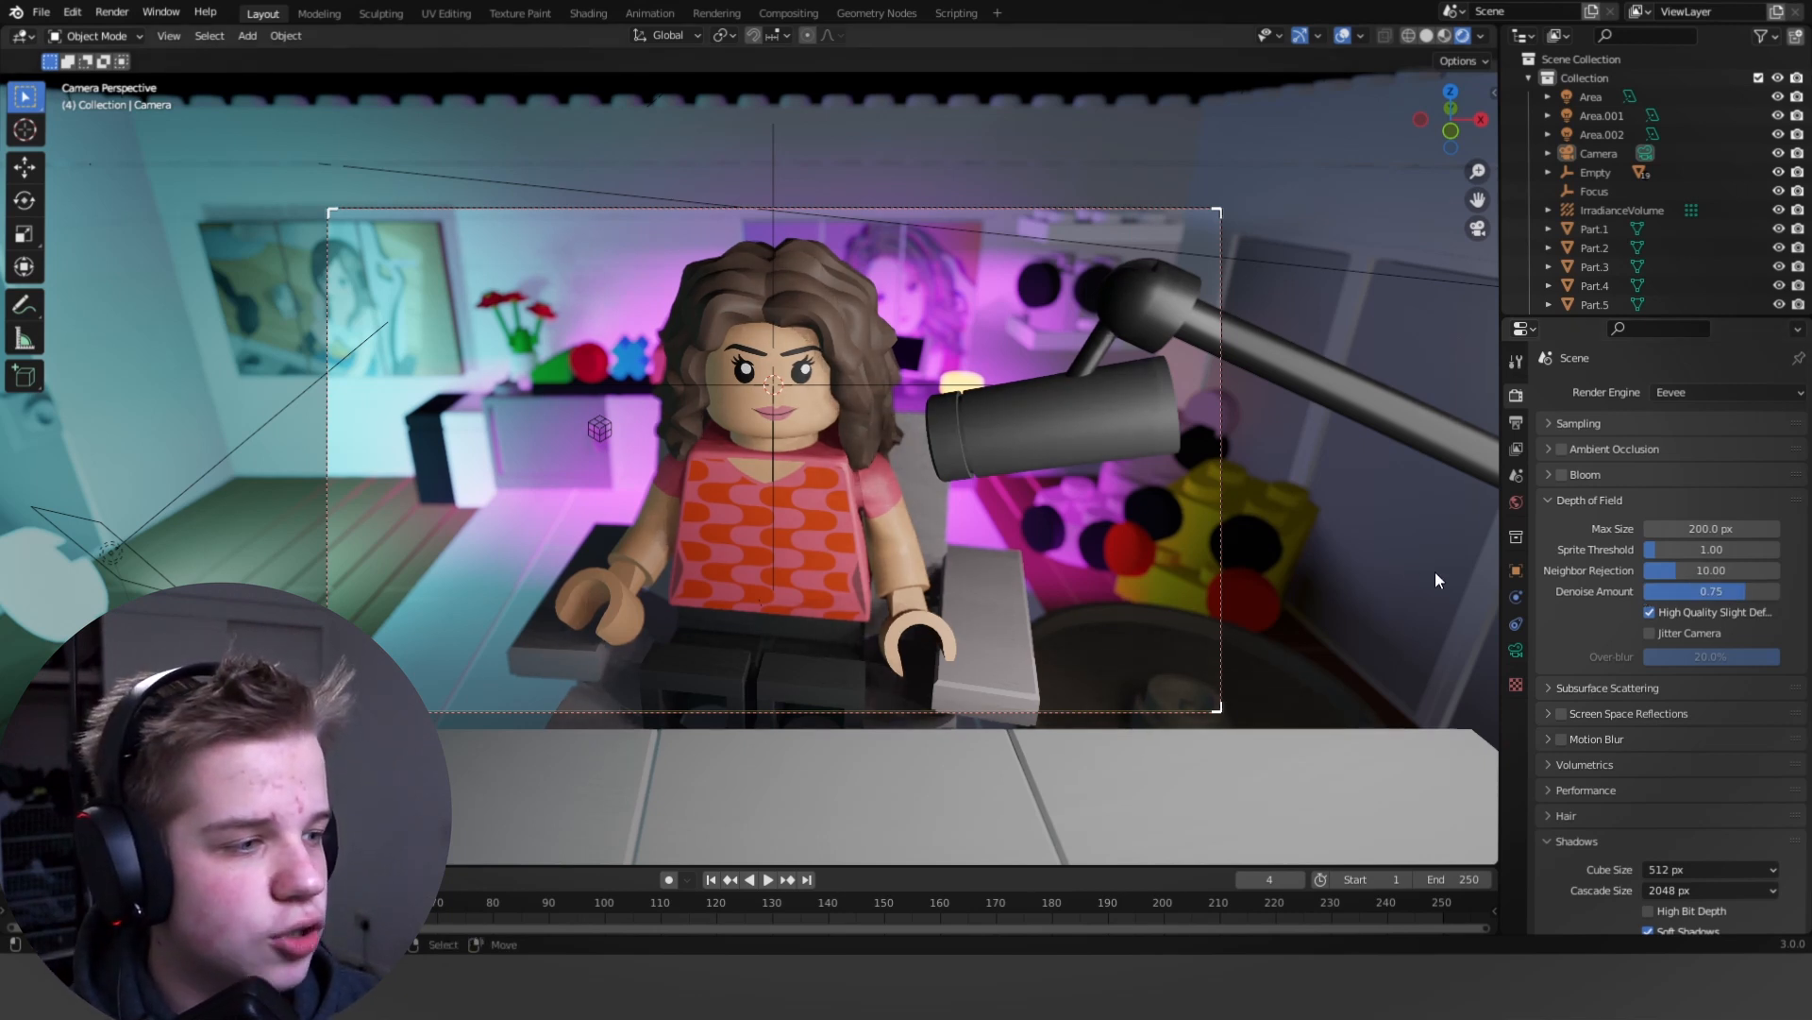
mouse_move(1473, 478)
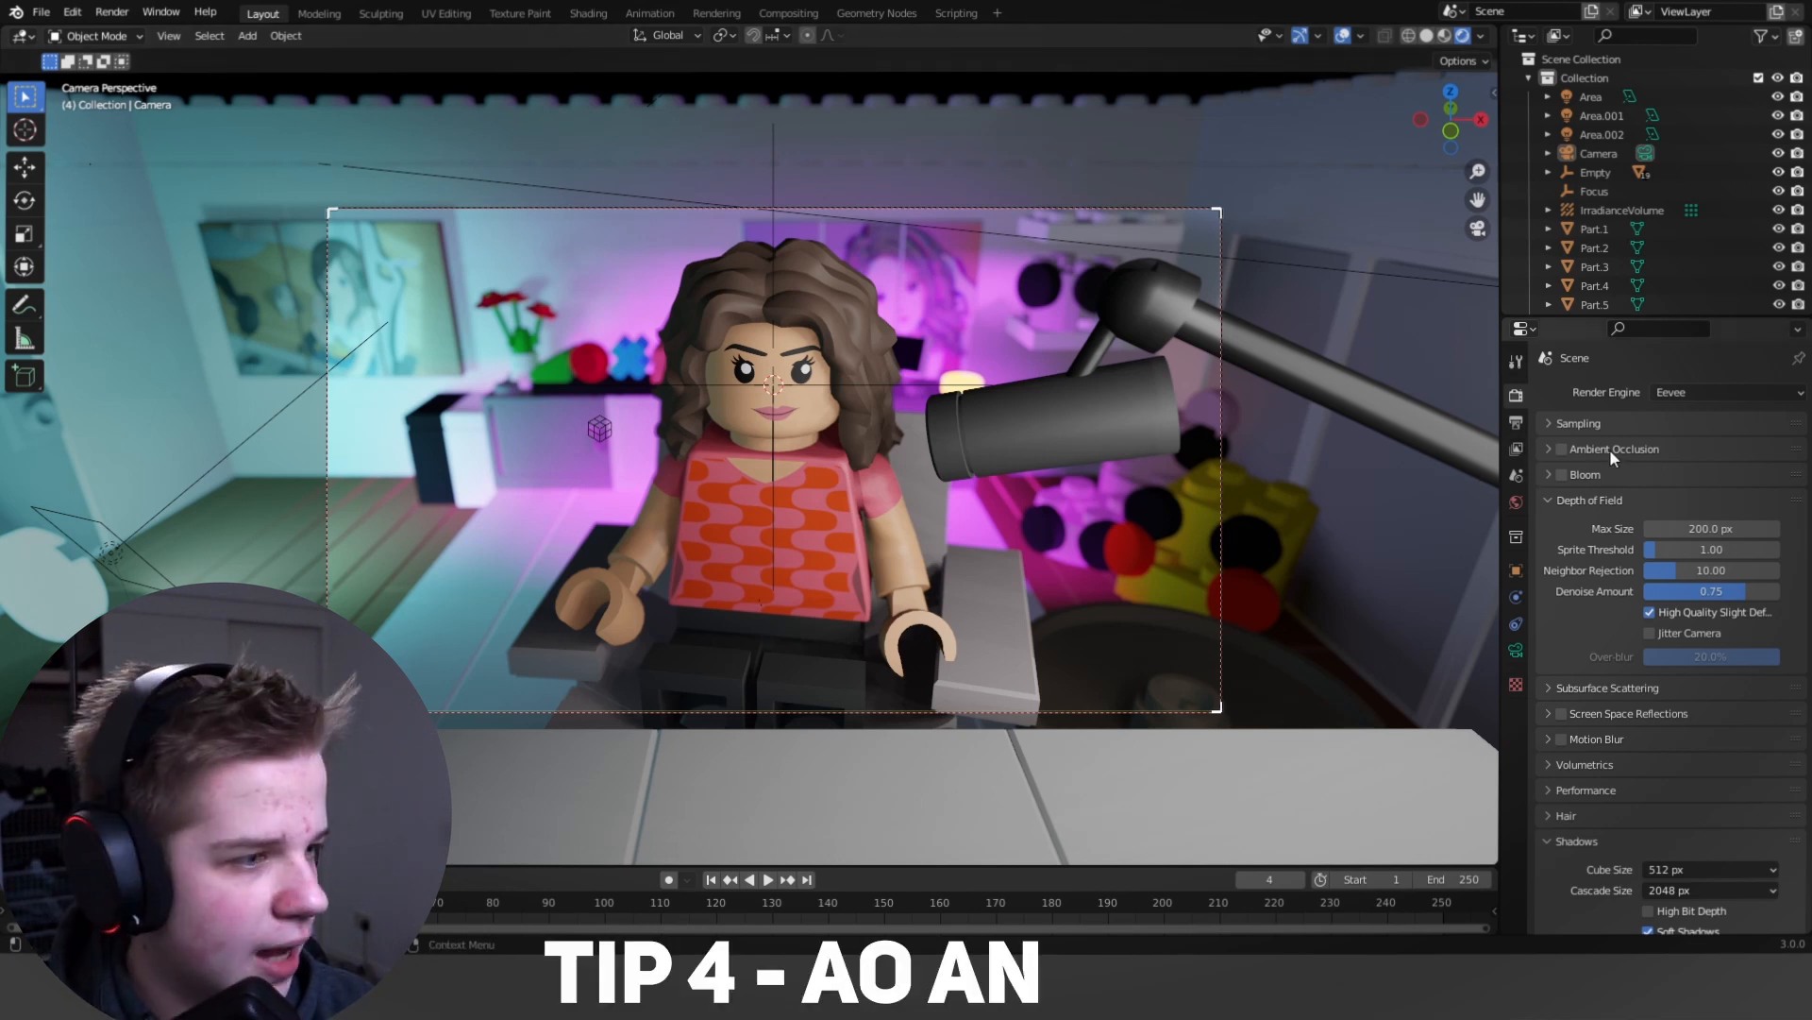
click(1560, 449)
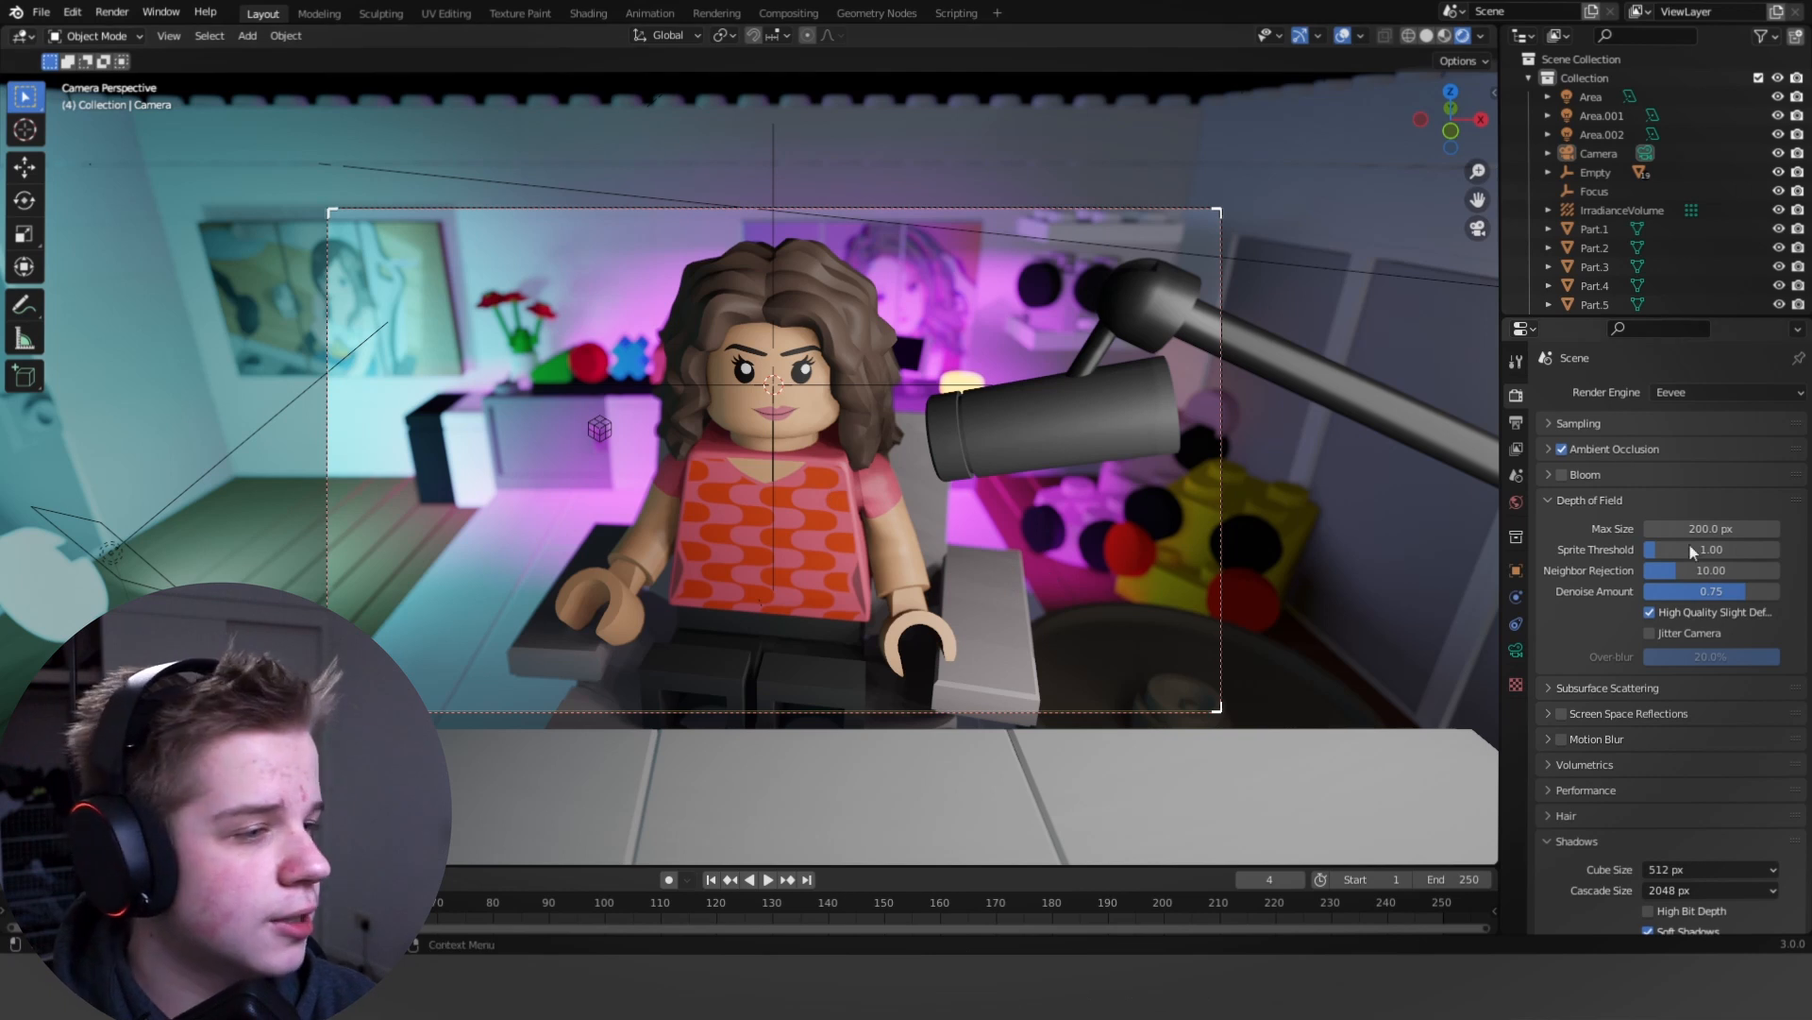
click(1588, 499)
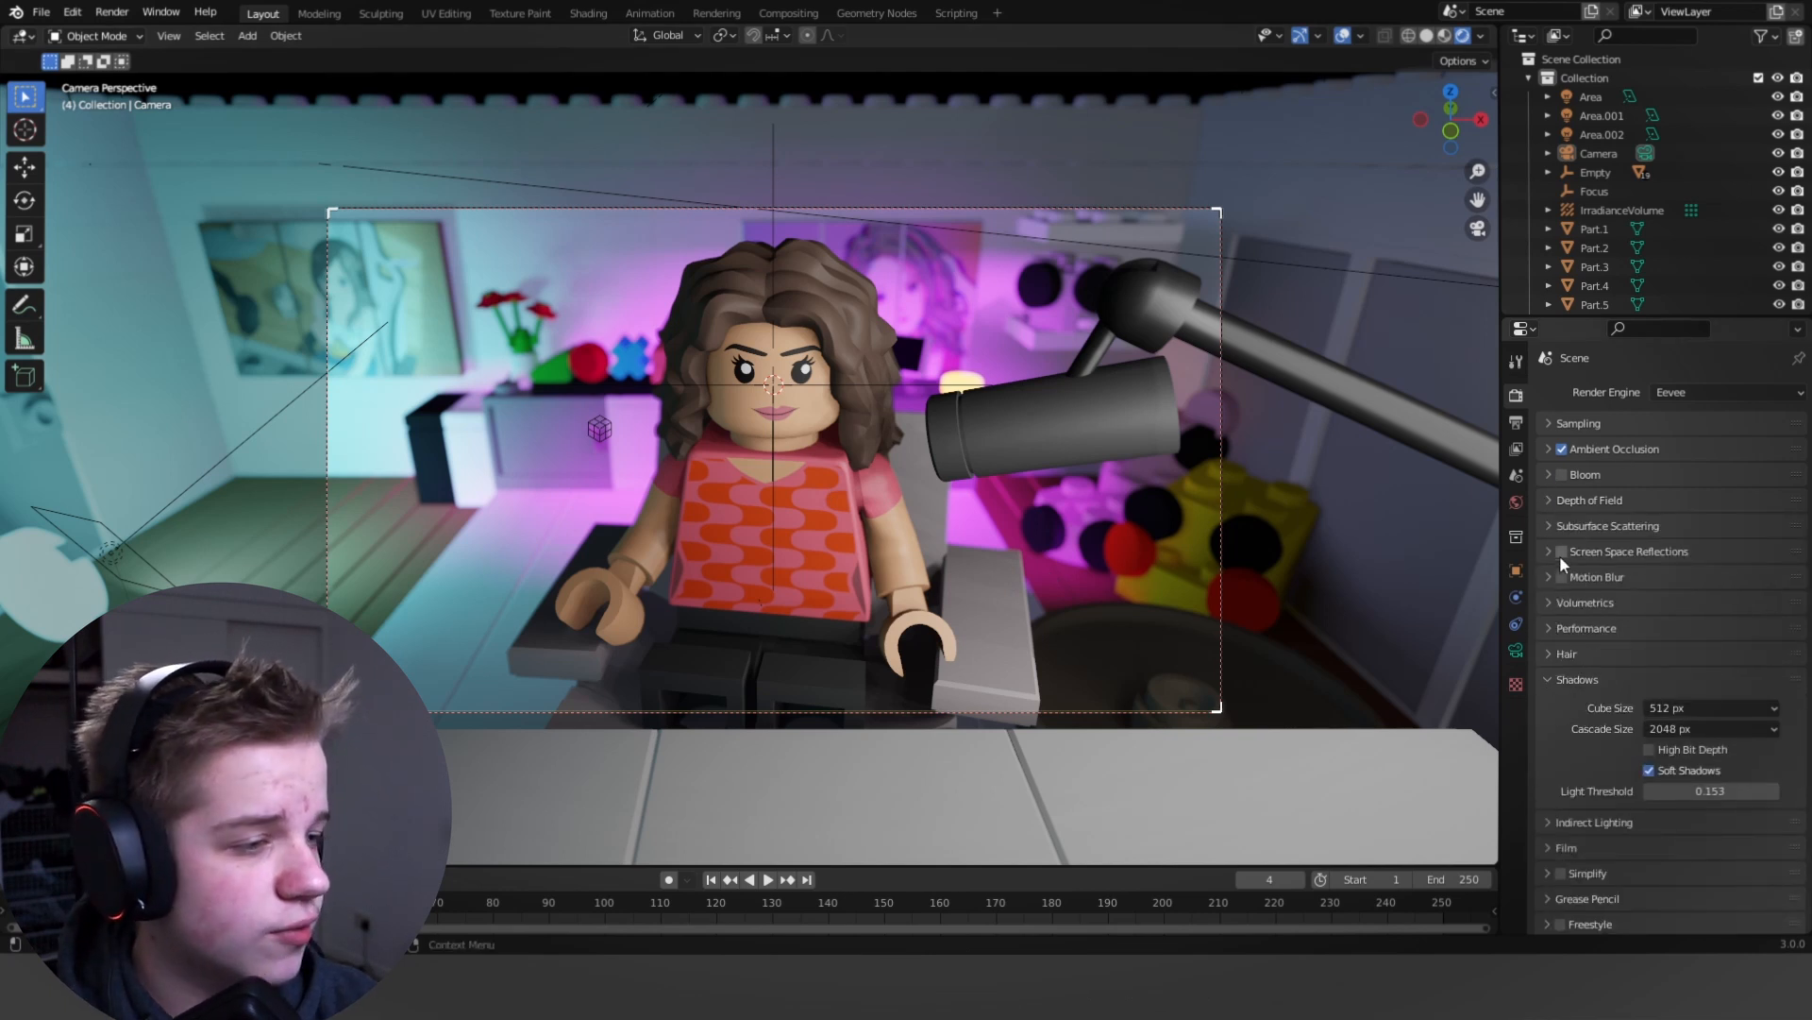
click(1561, 551)
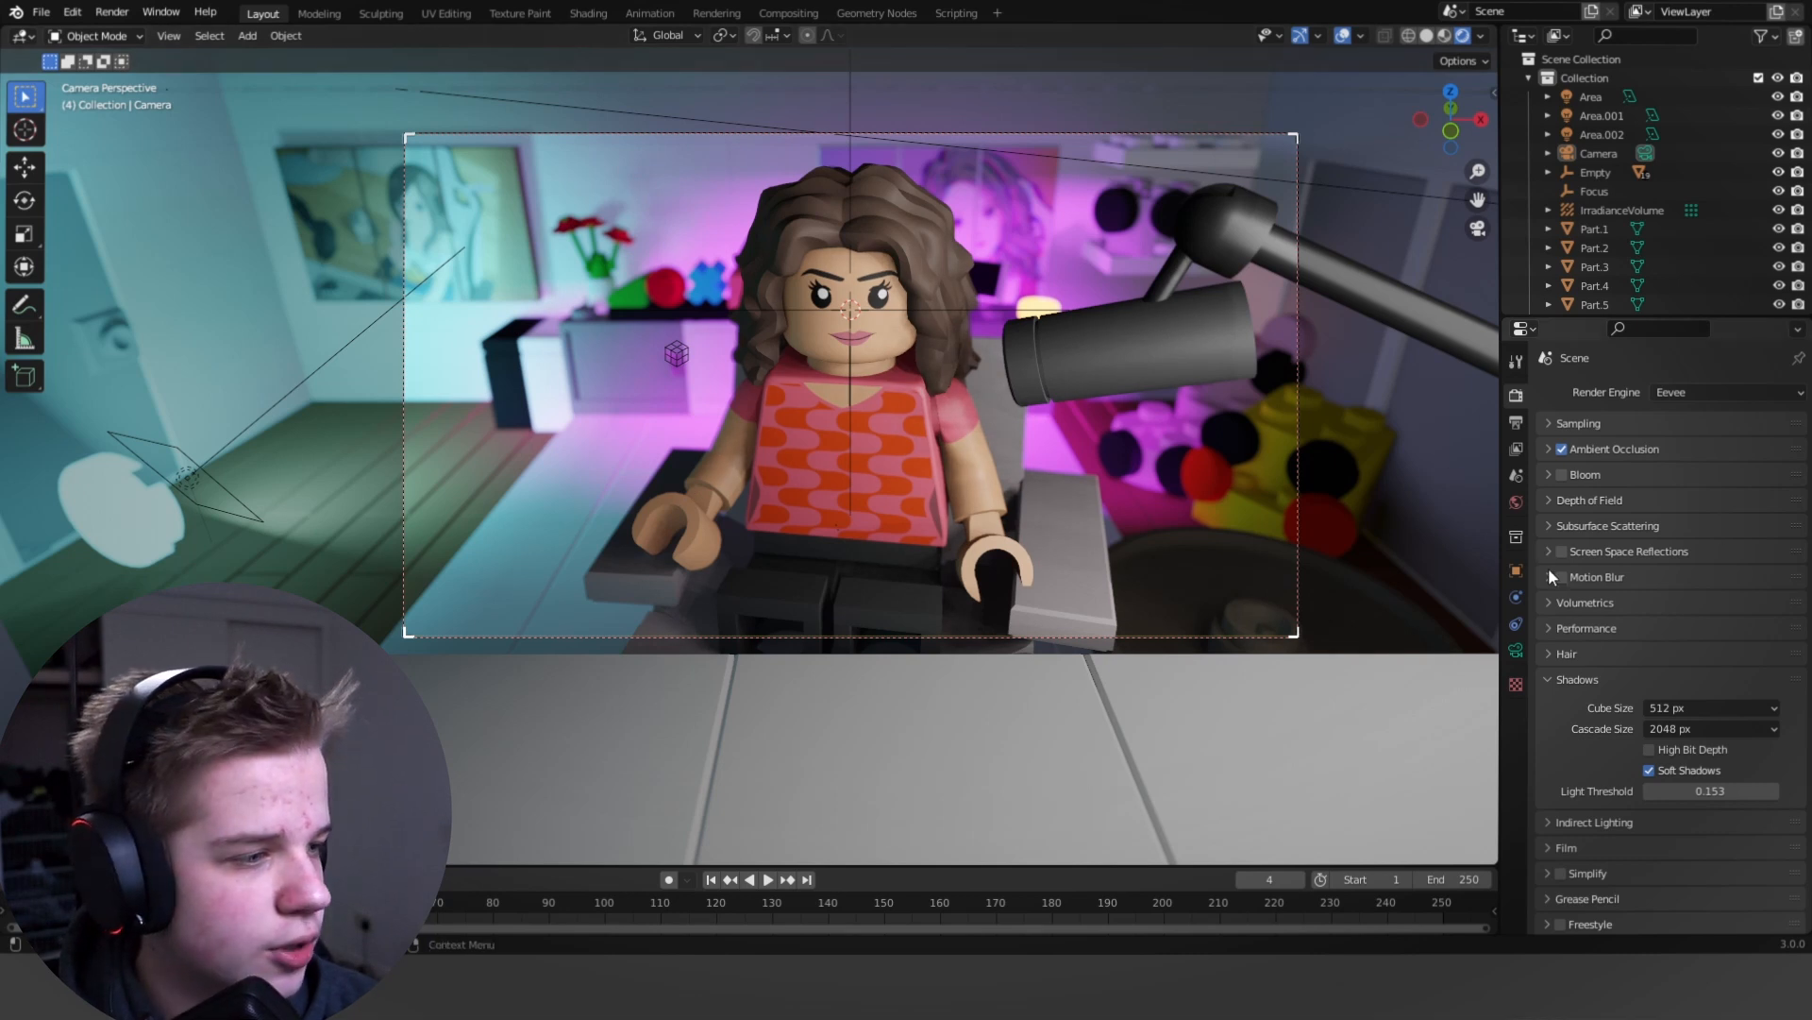
click(1560, 551)
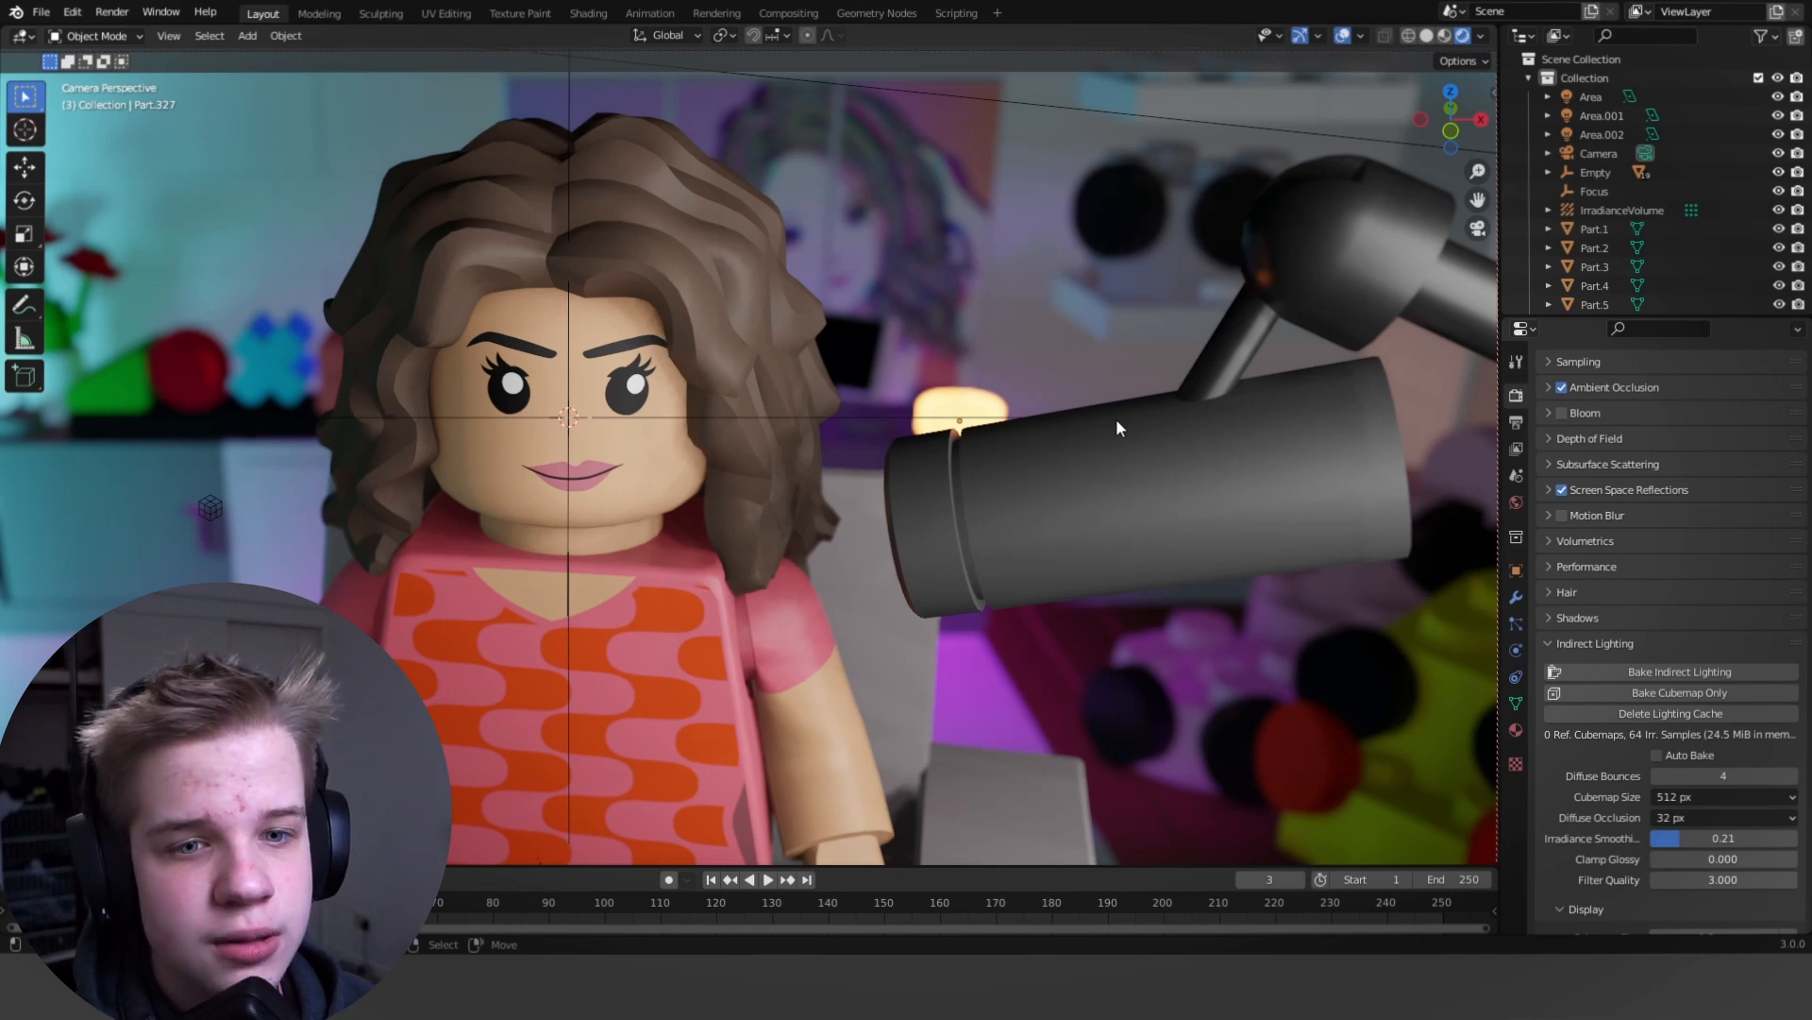
Enable bloom with threshold about 4.065 and radius about 7.316.
click(1582, 413)
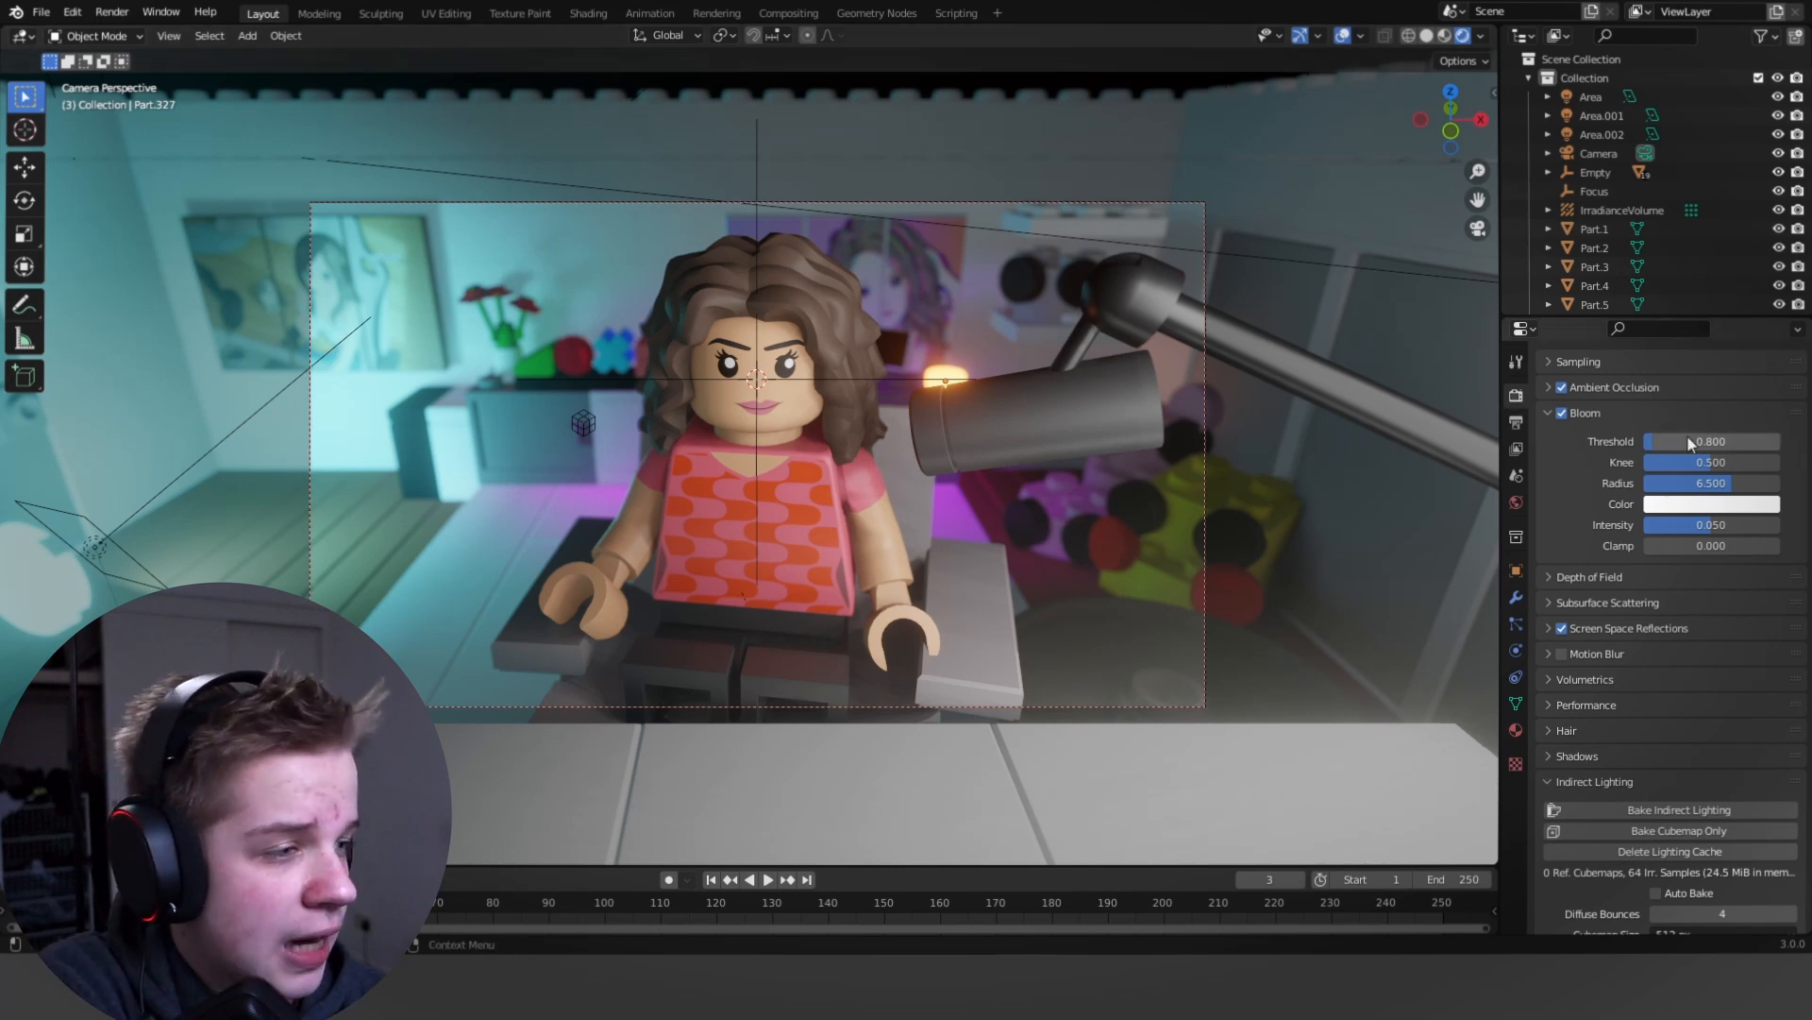
drag(1676, 441, 1711, 441)
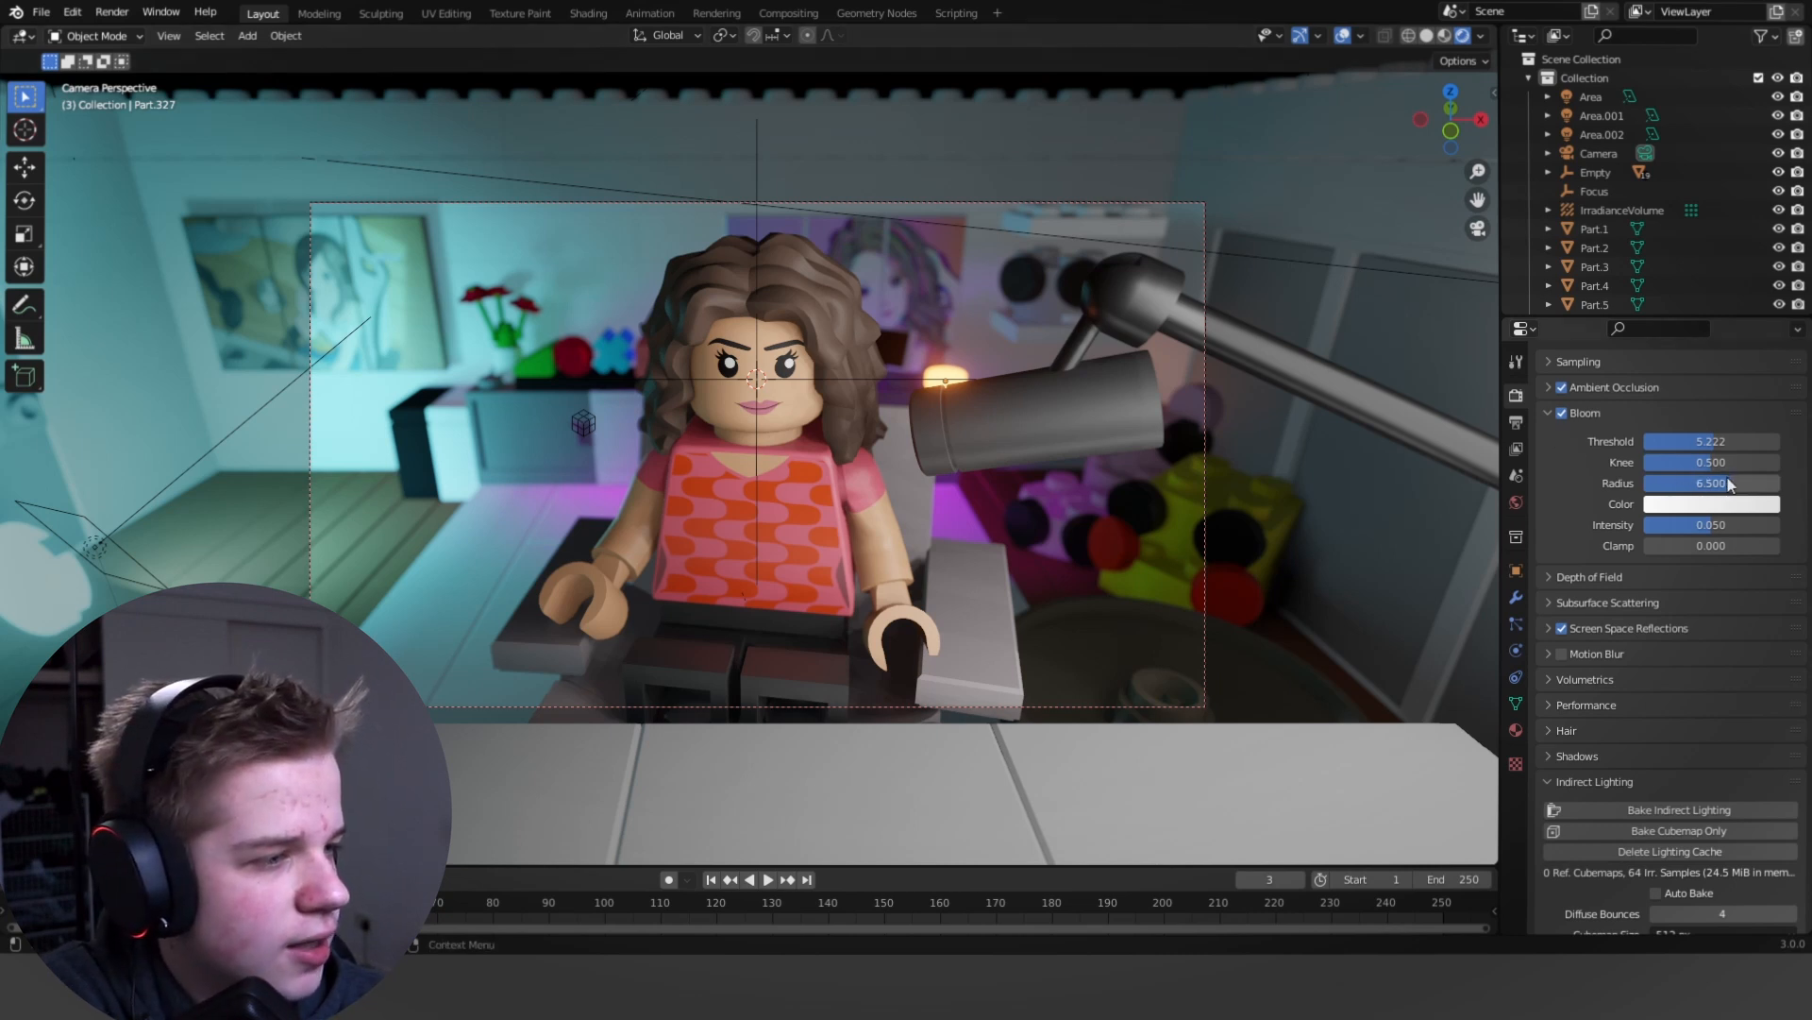
drag(1722, 484, 1710, 483)
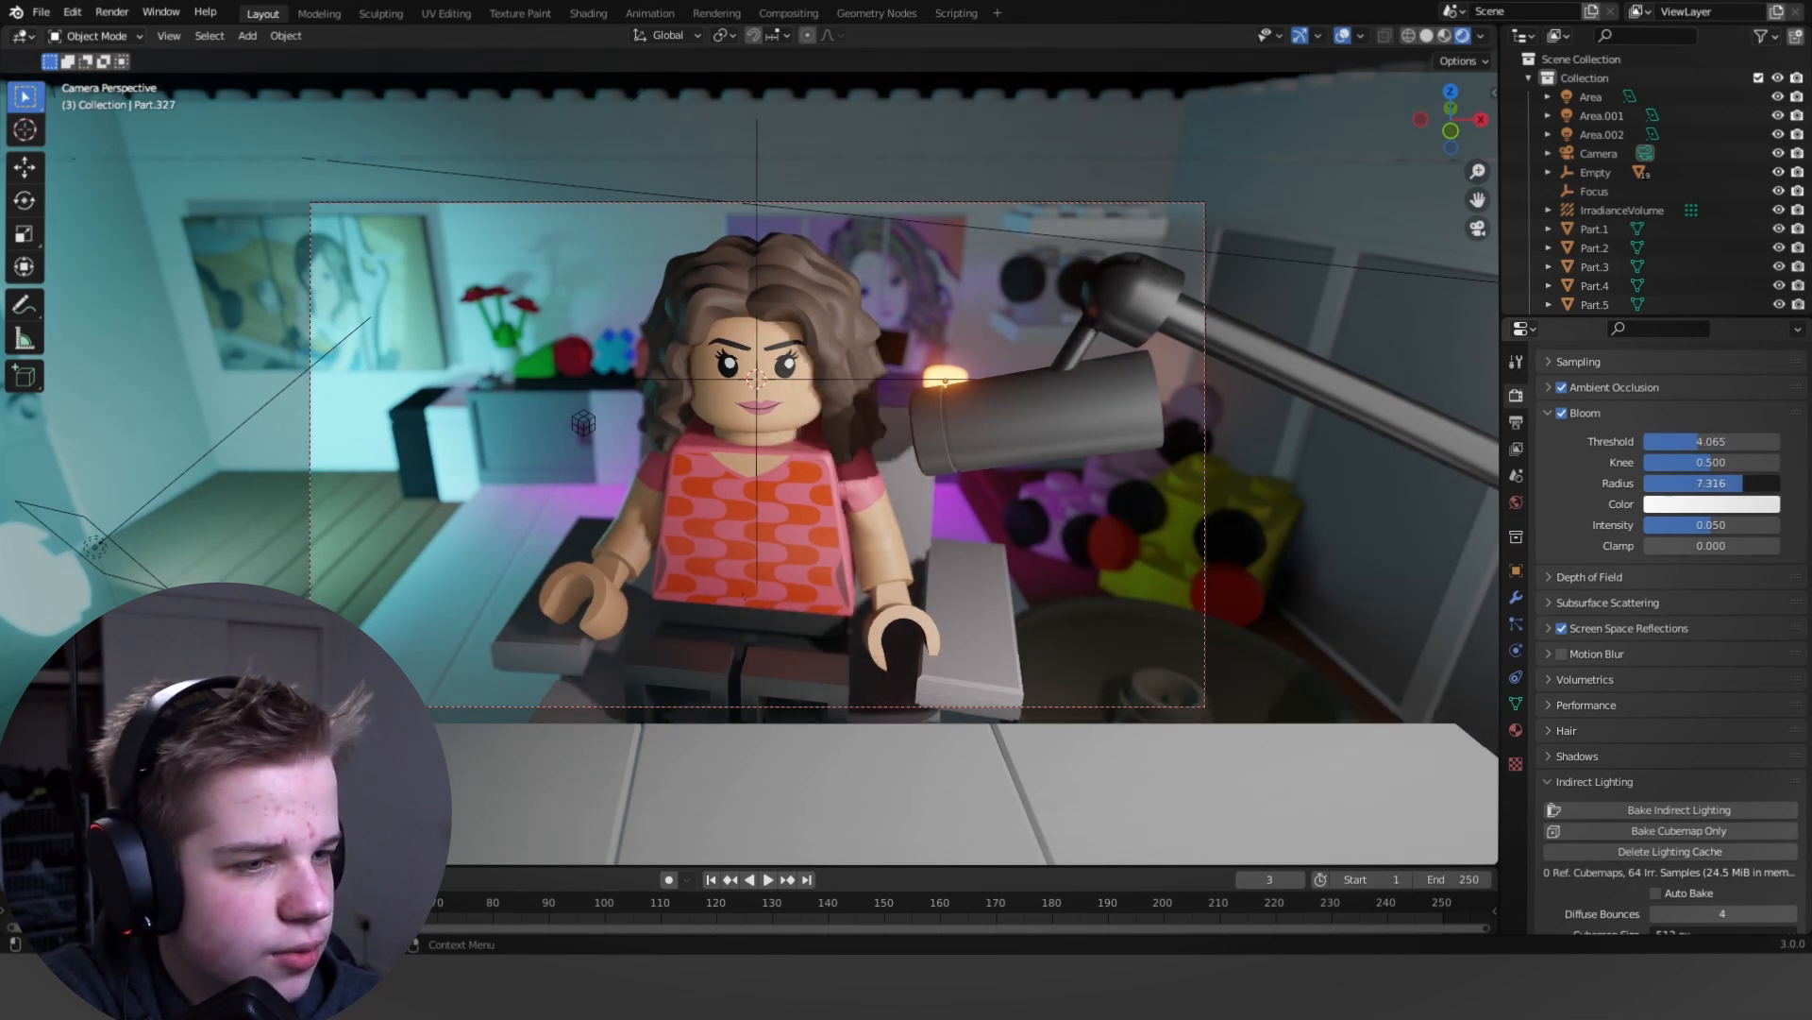
drag(1721, 482, 1699, 482)
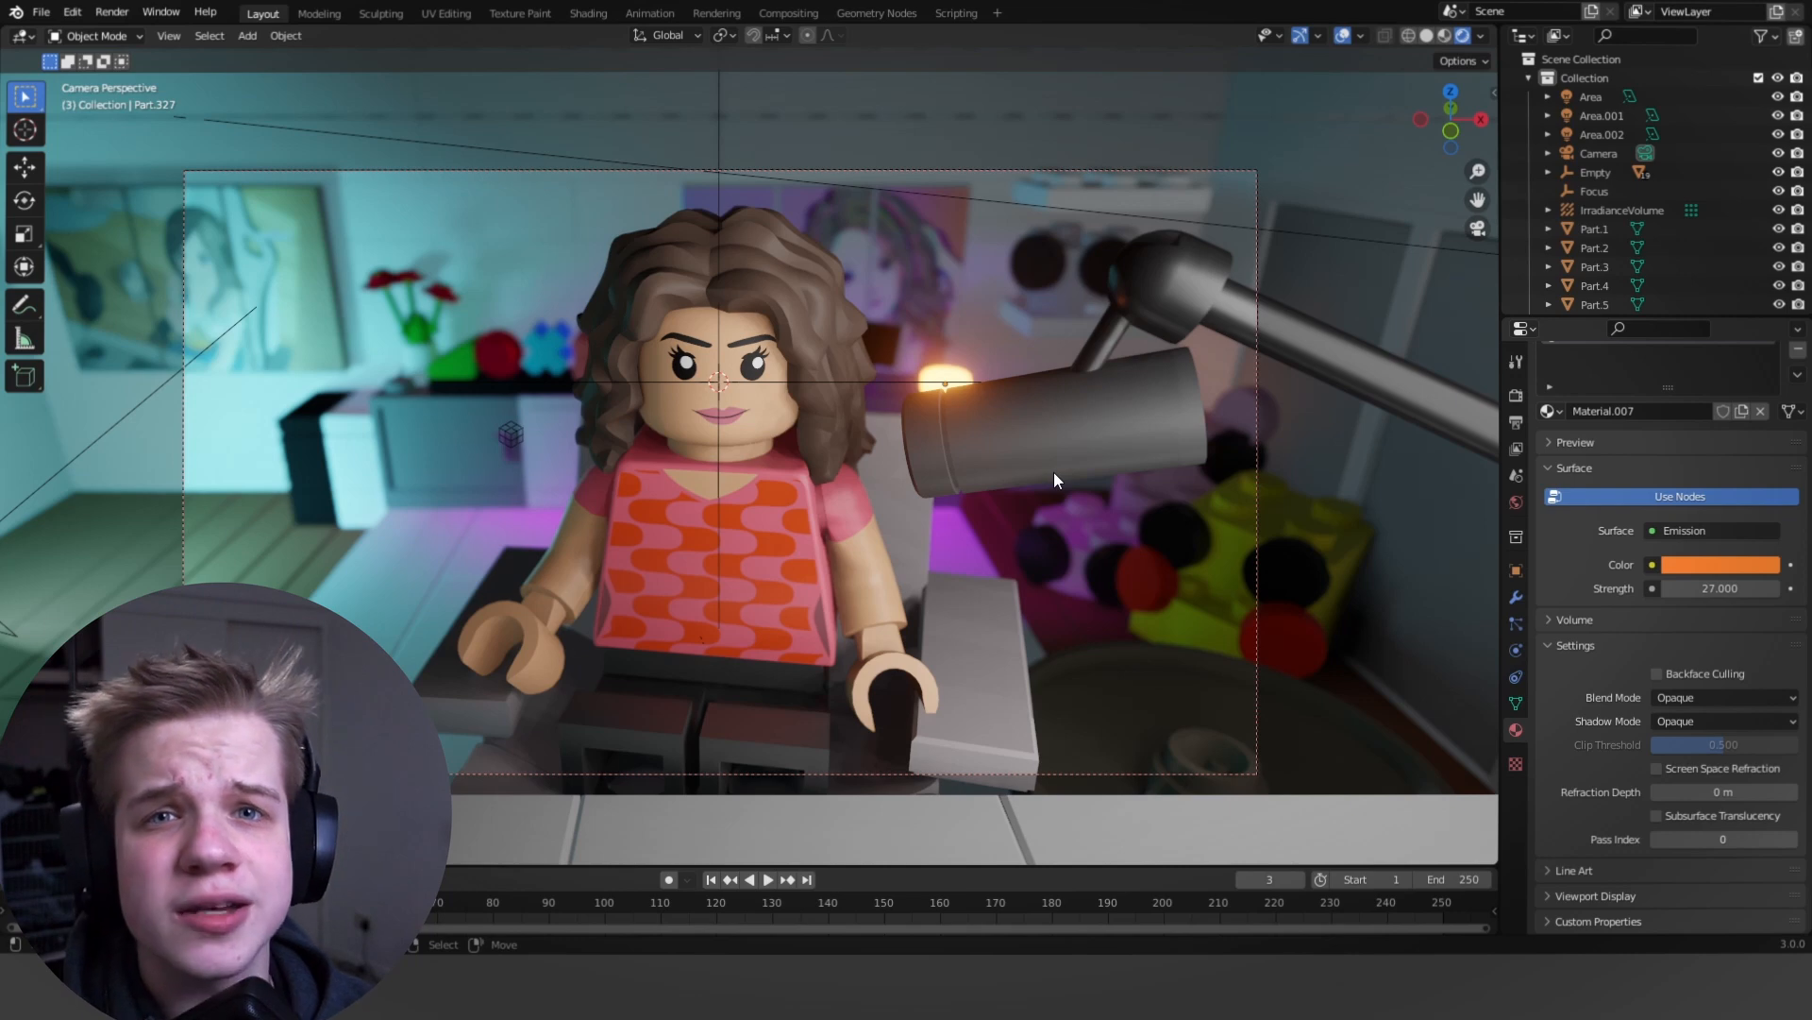
mouse_move(1018, 422)
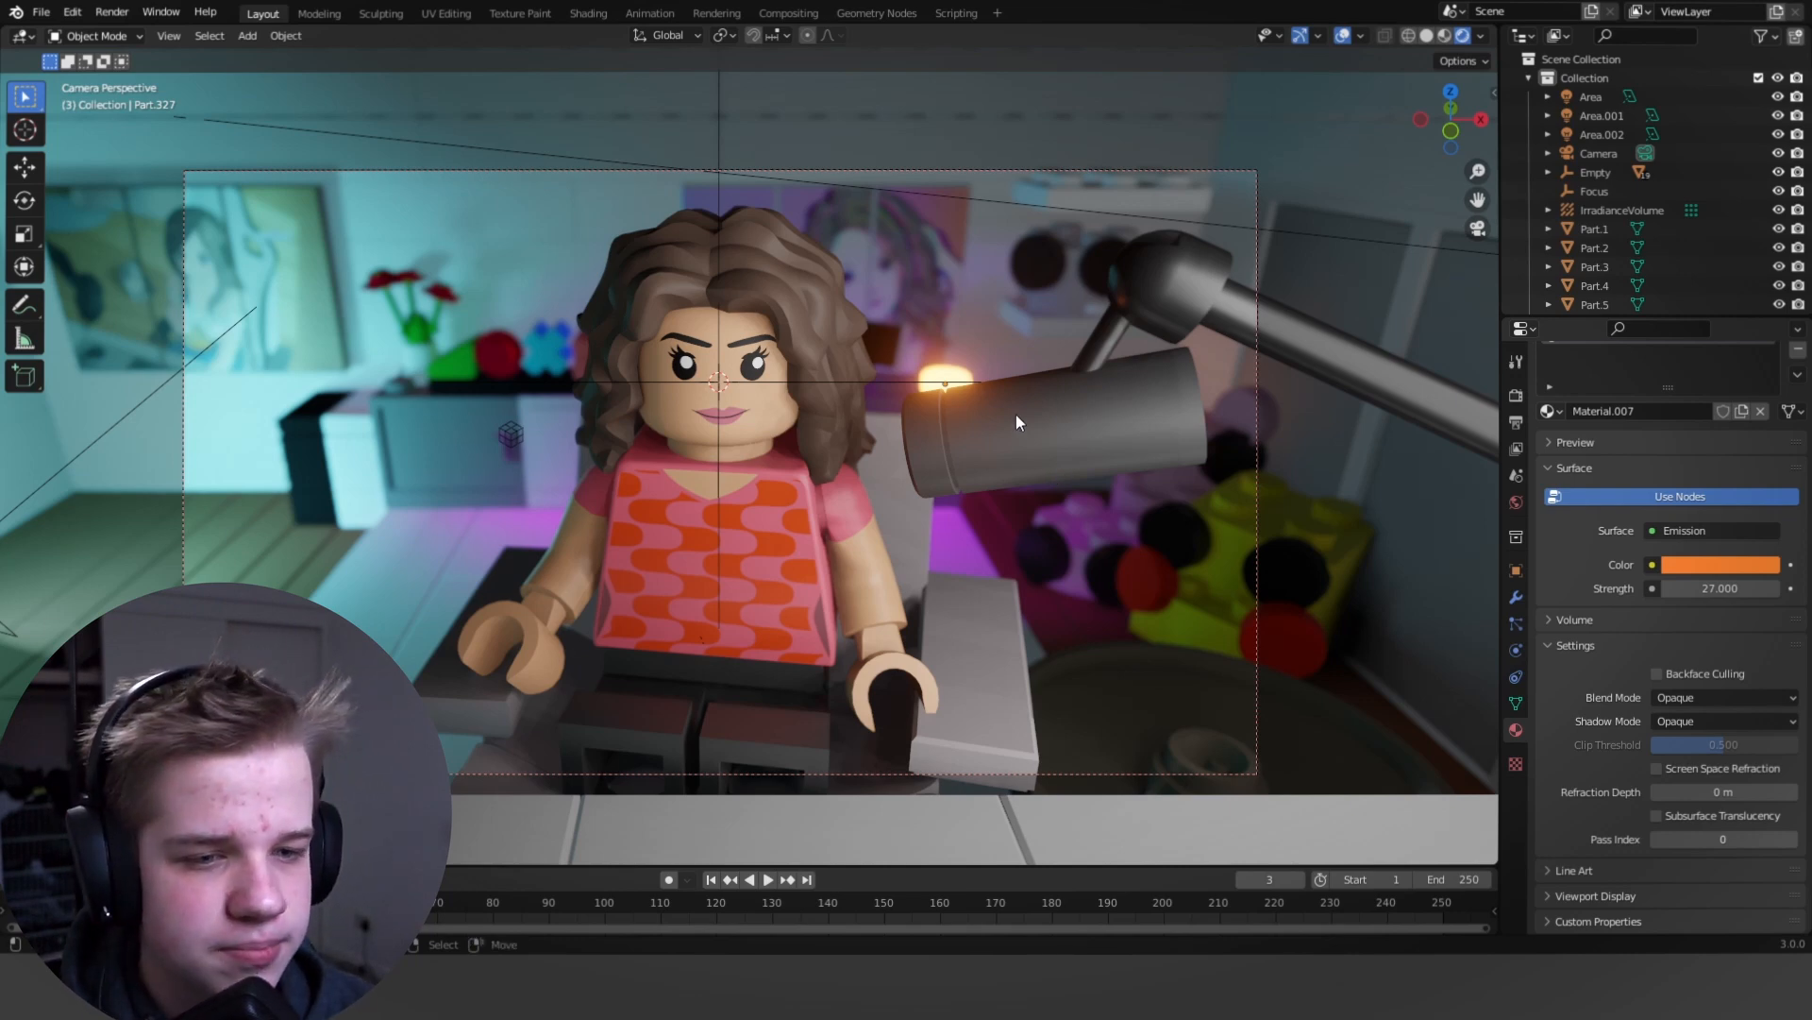